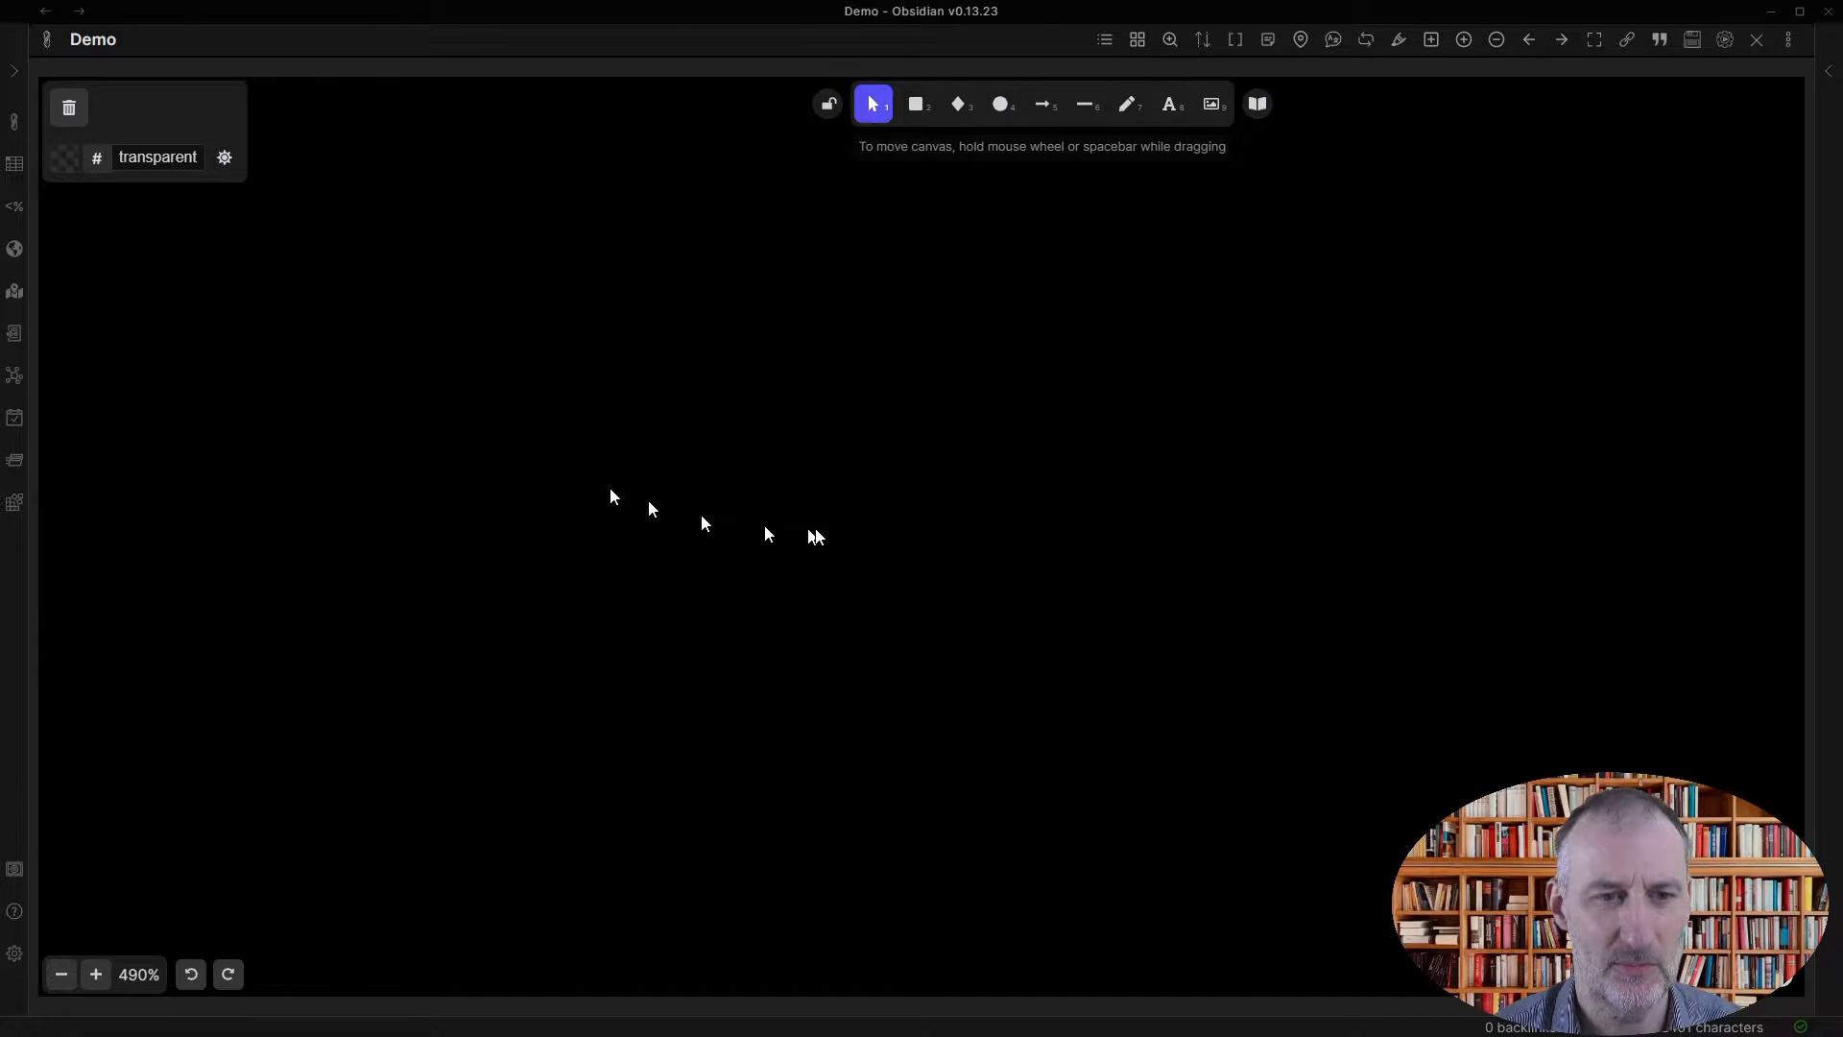
- Place a [[celebrate]] wiki-link text element near the canvas centre
{"action": "left_click", "coordinate": [876, 493]}
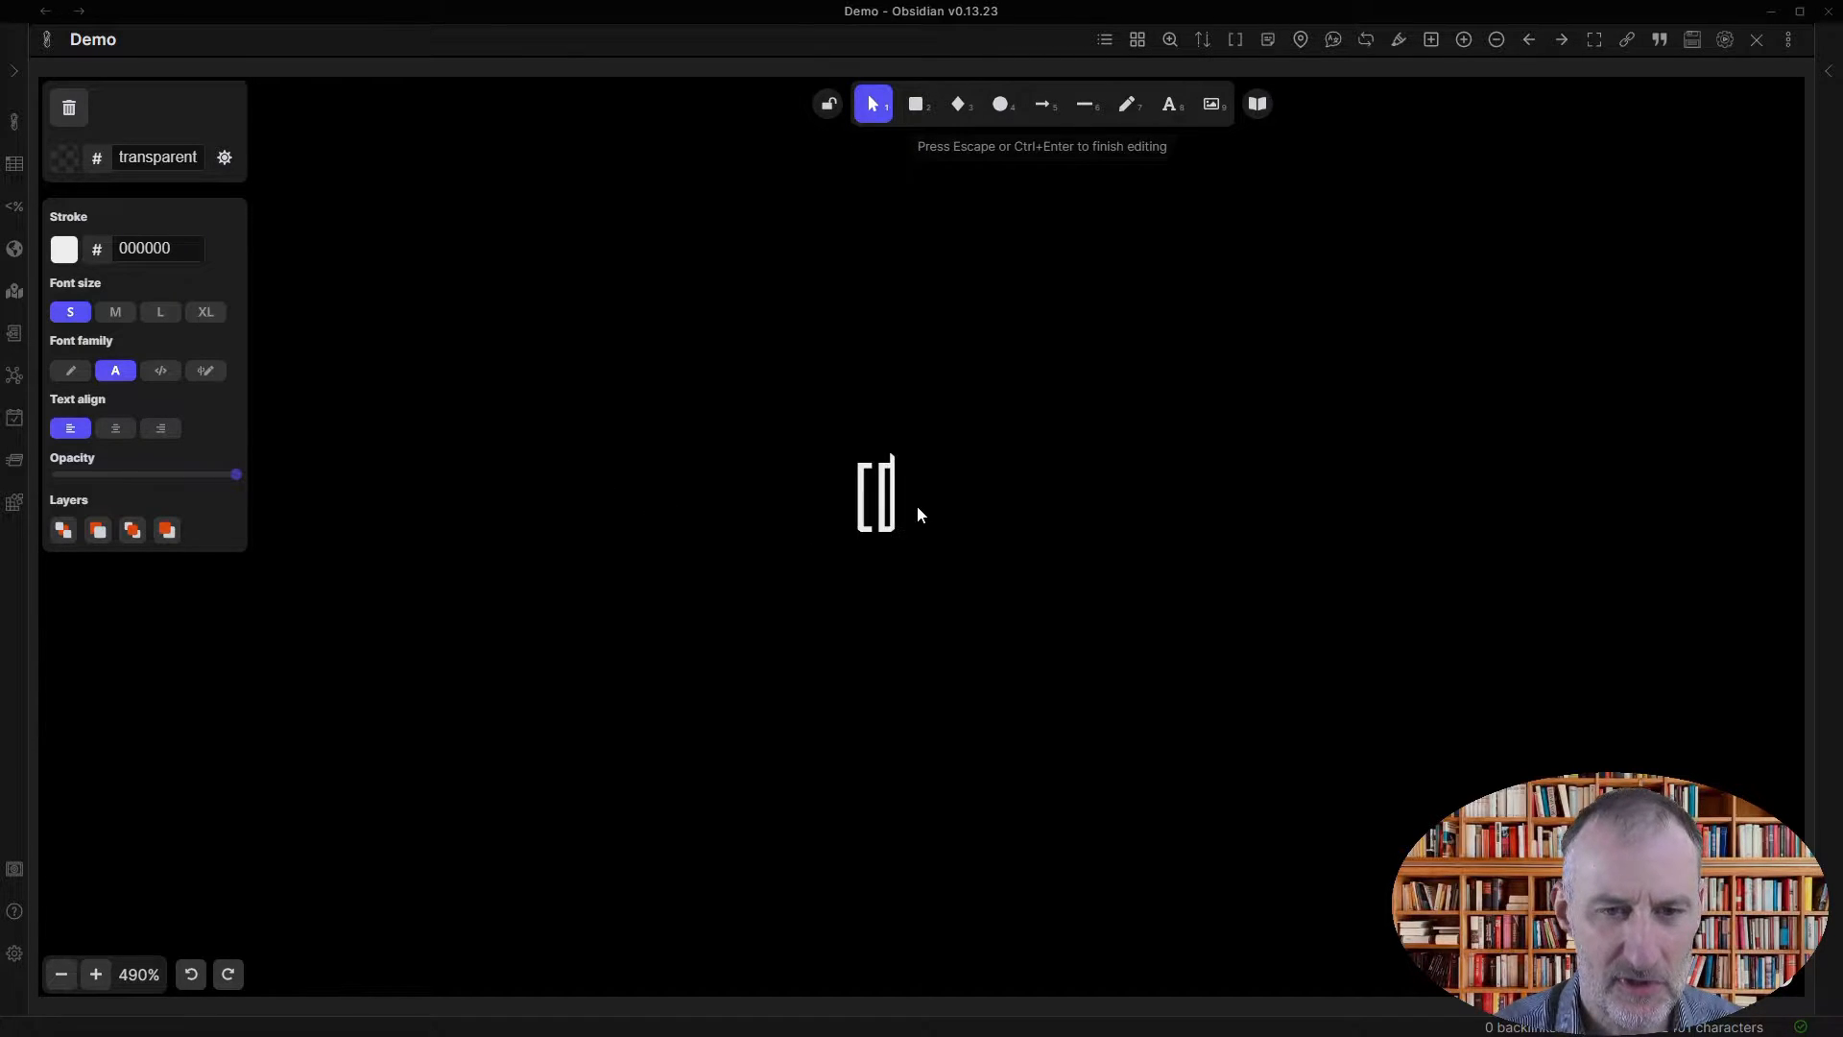
{"action": "type", "text": "celebrate]]"}
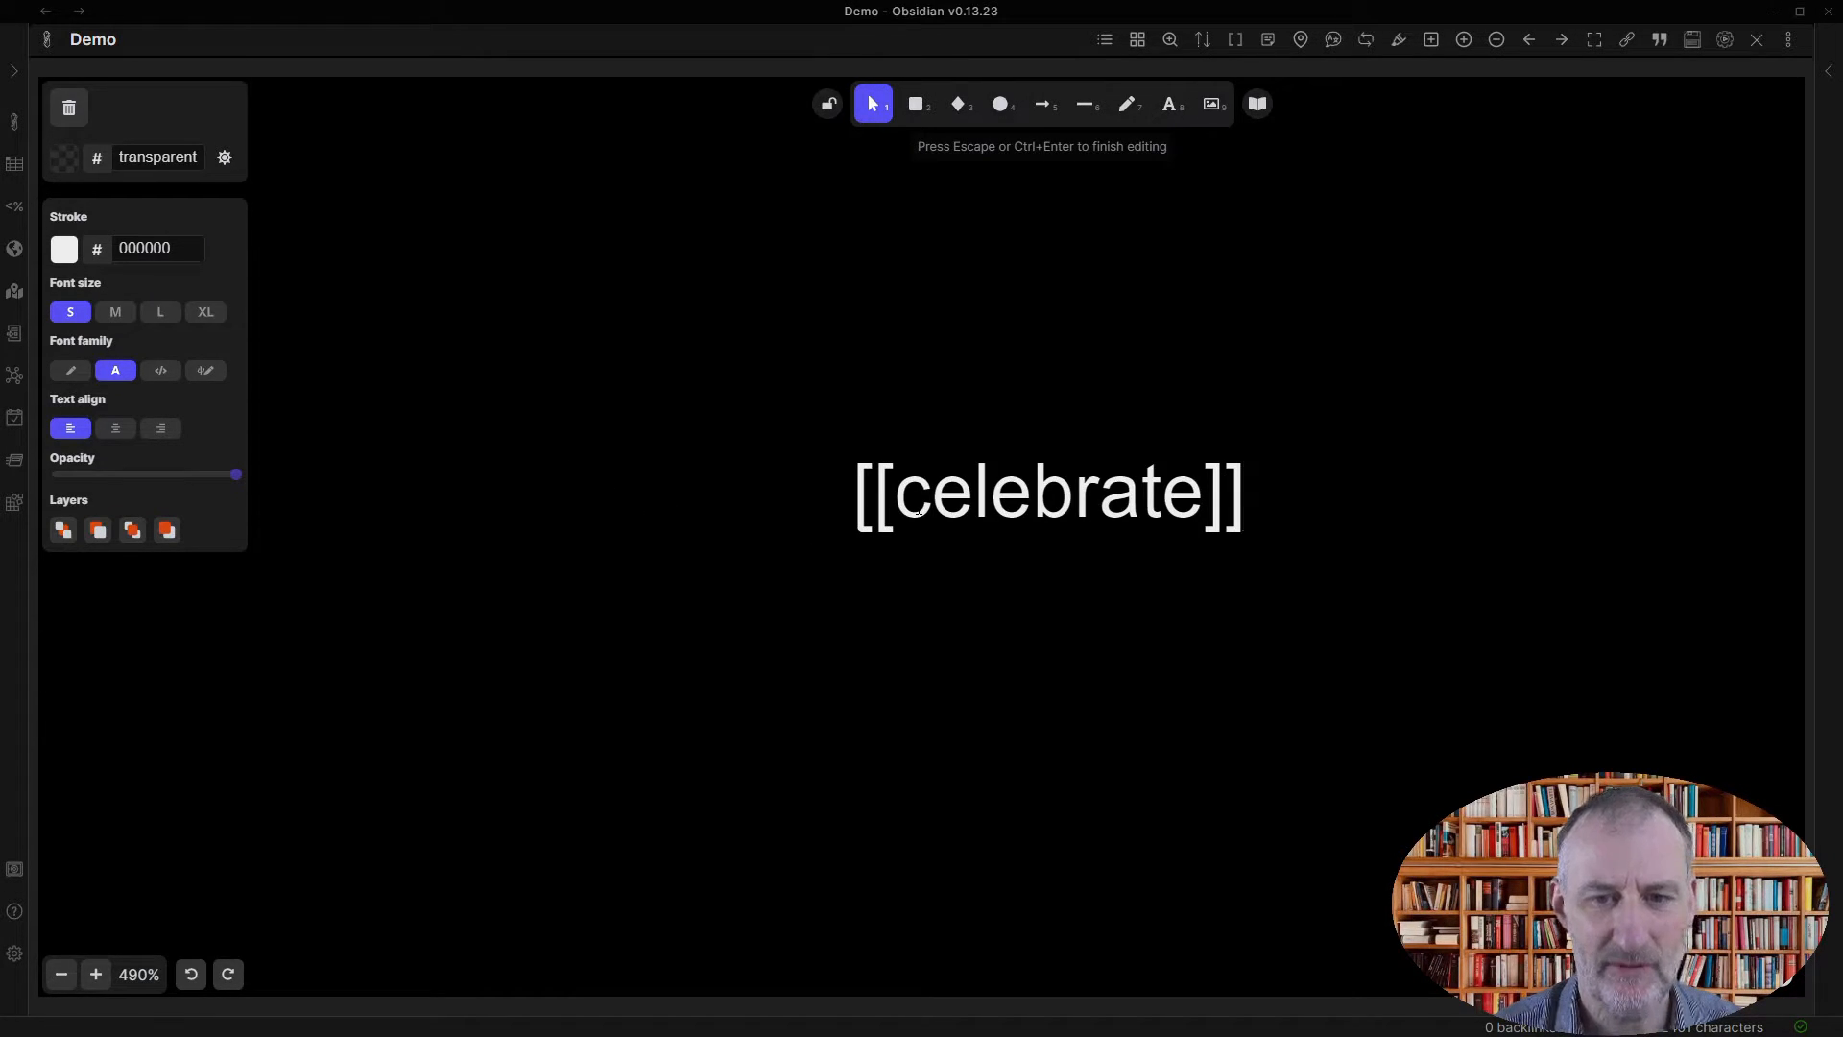
{"action": "key", "text": "Escape"}
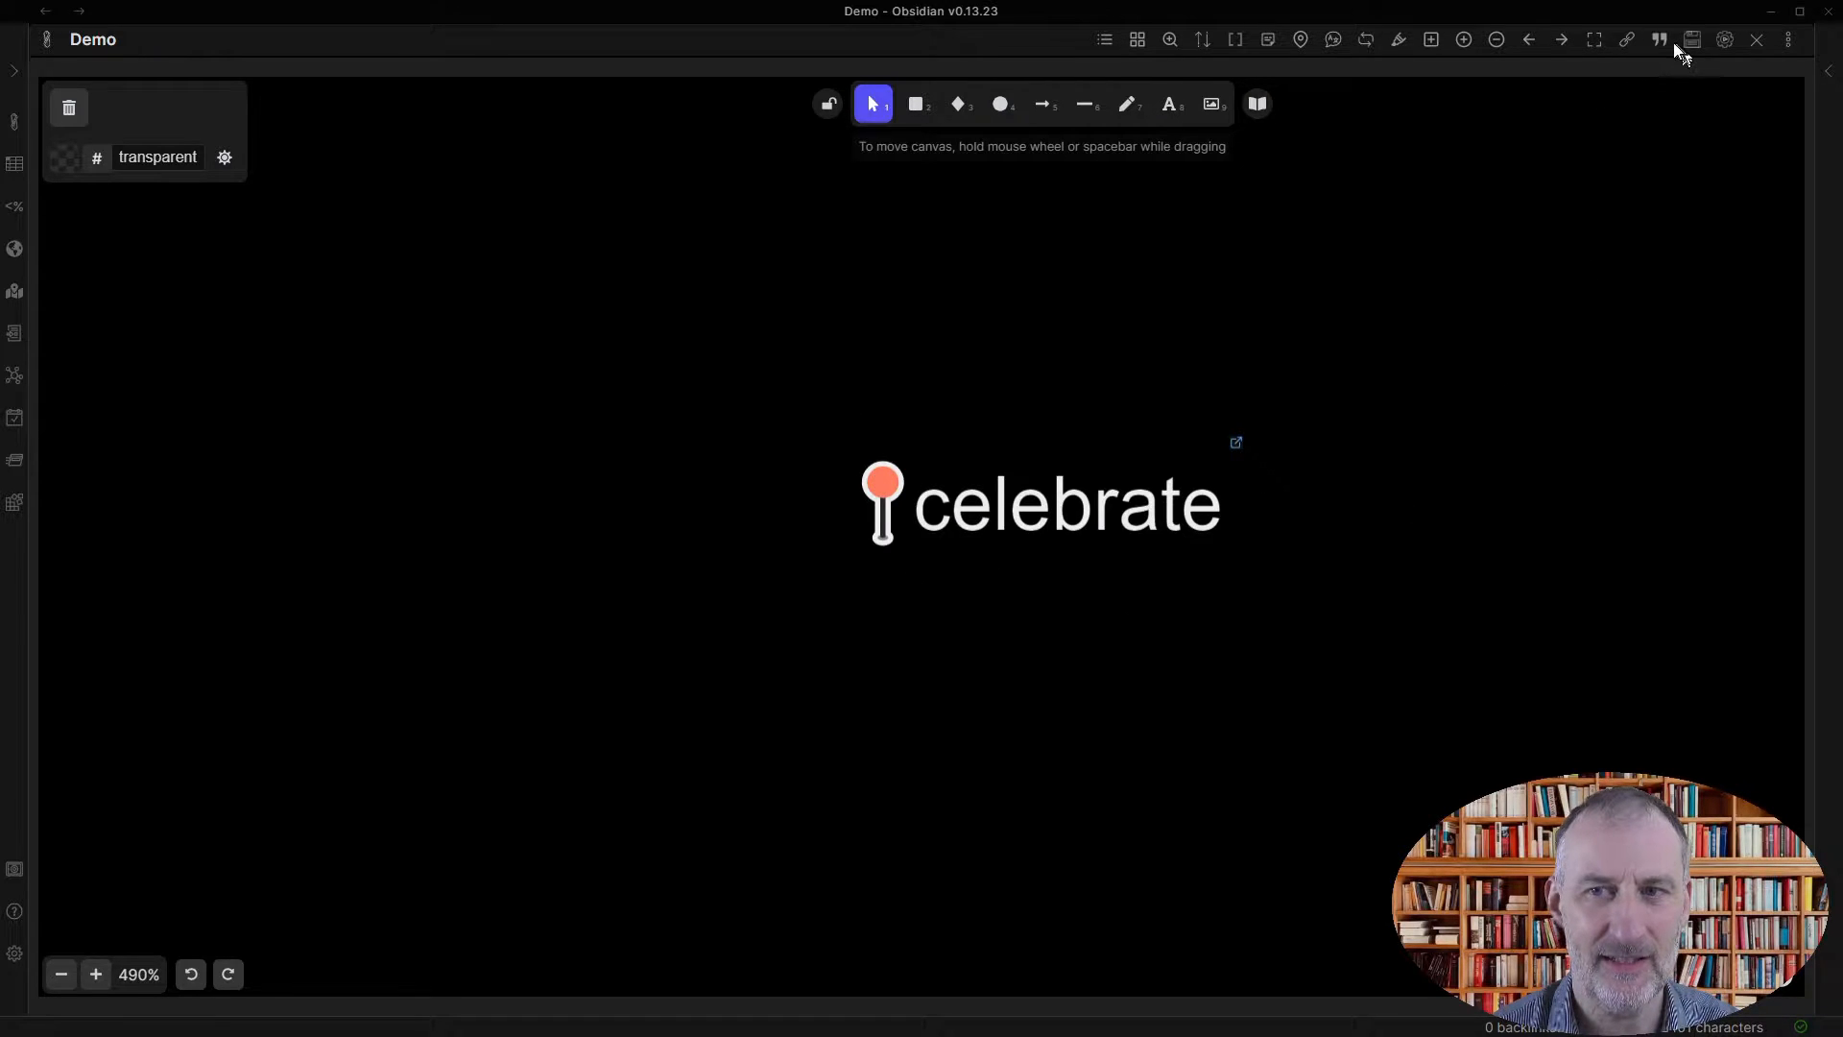
{"action": "left_click", "coordinate": [1660, 39]}
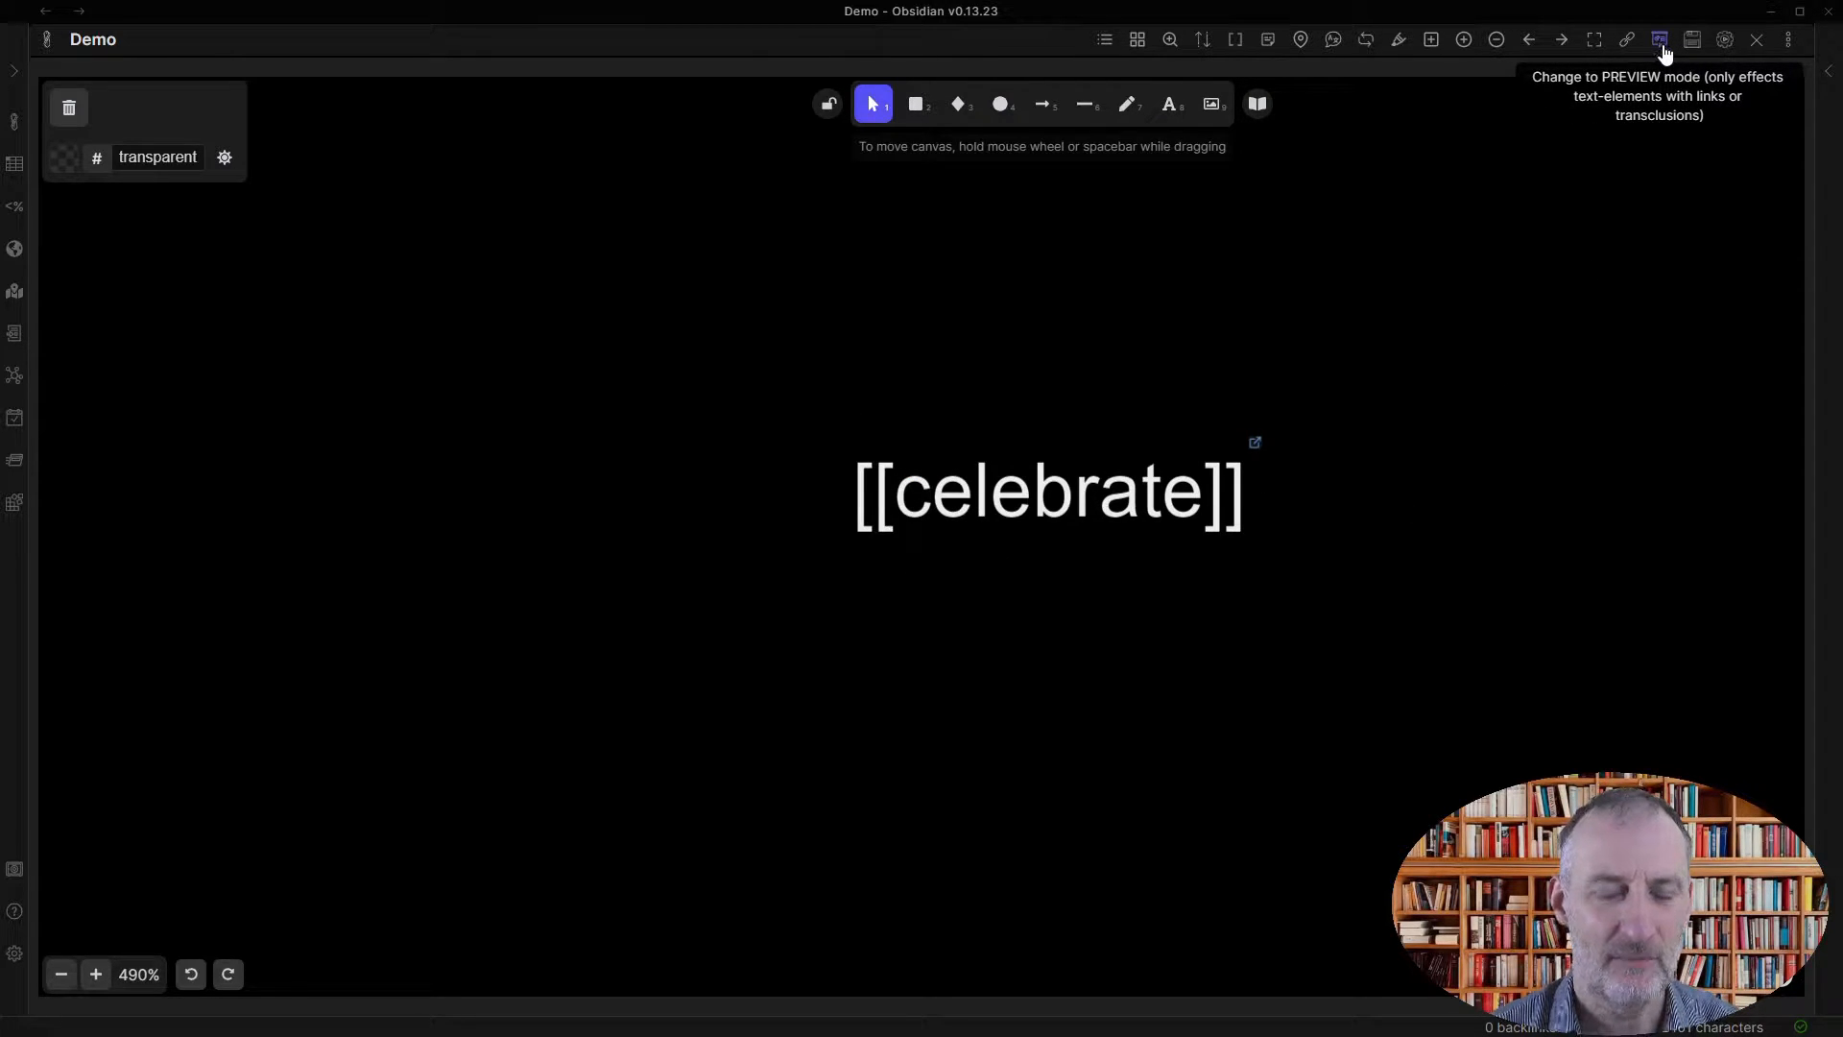
{"action": "left_click", "coordinate": [1660, 39]}
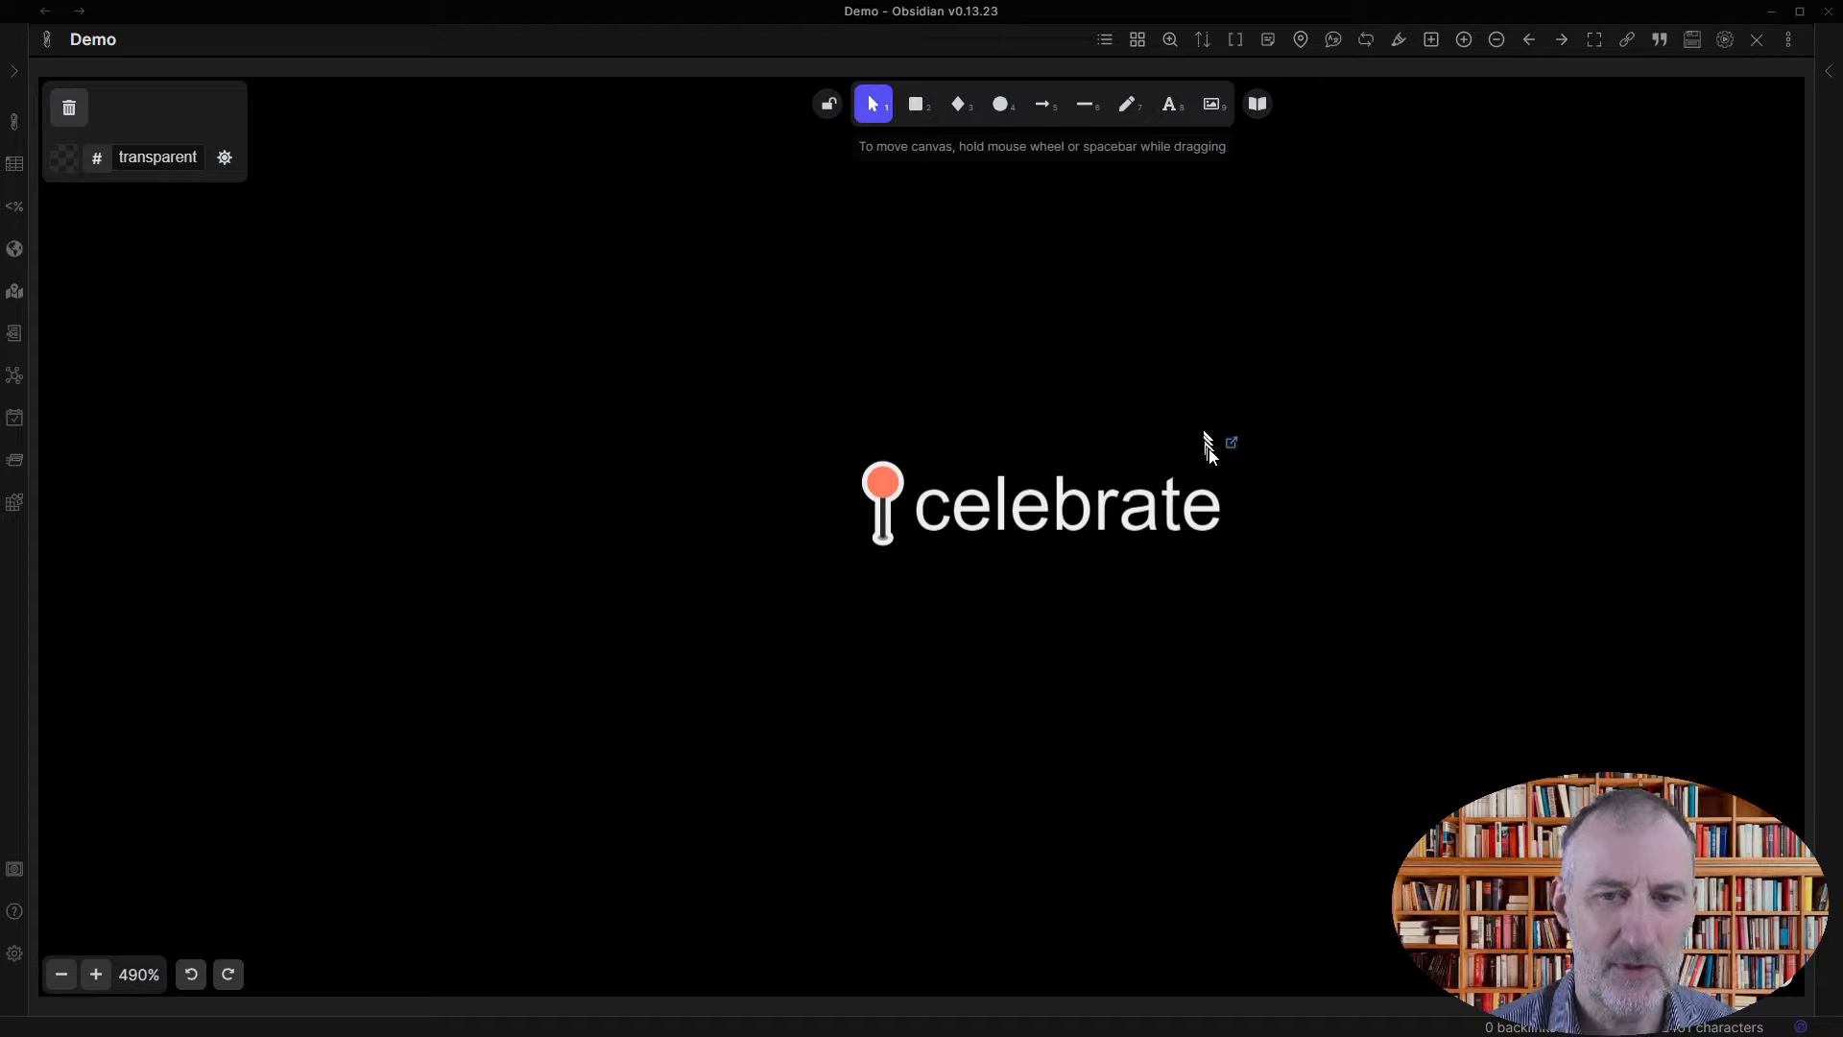
{"action": "mouse_move", "coordinate": [1231, 452]}
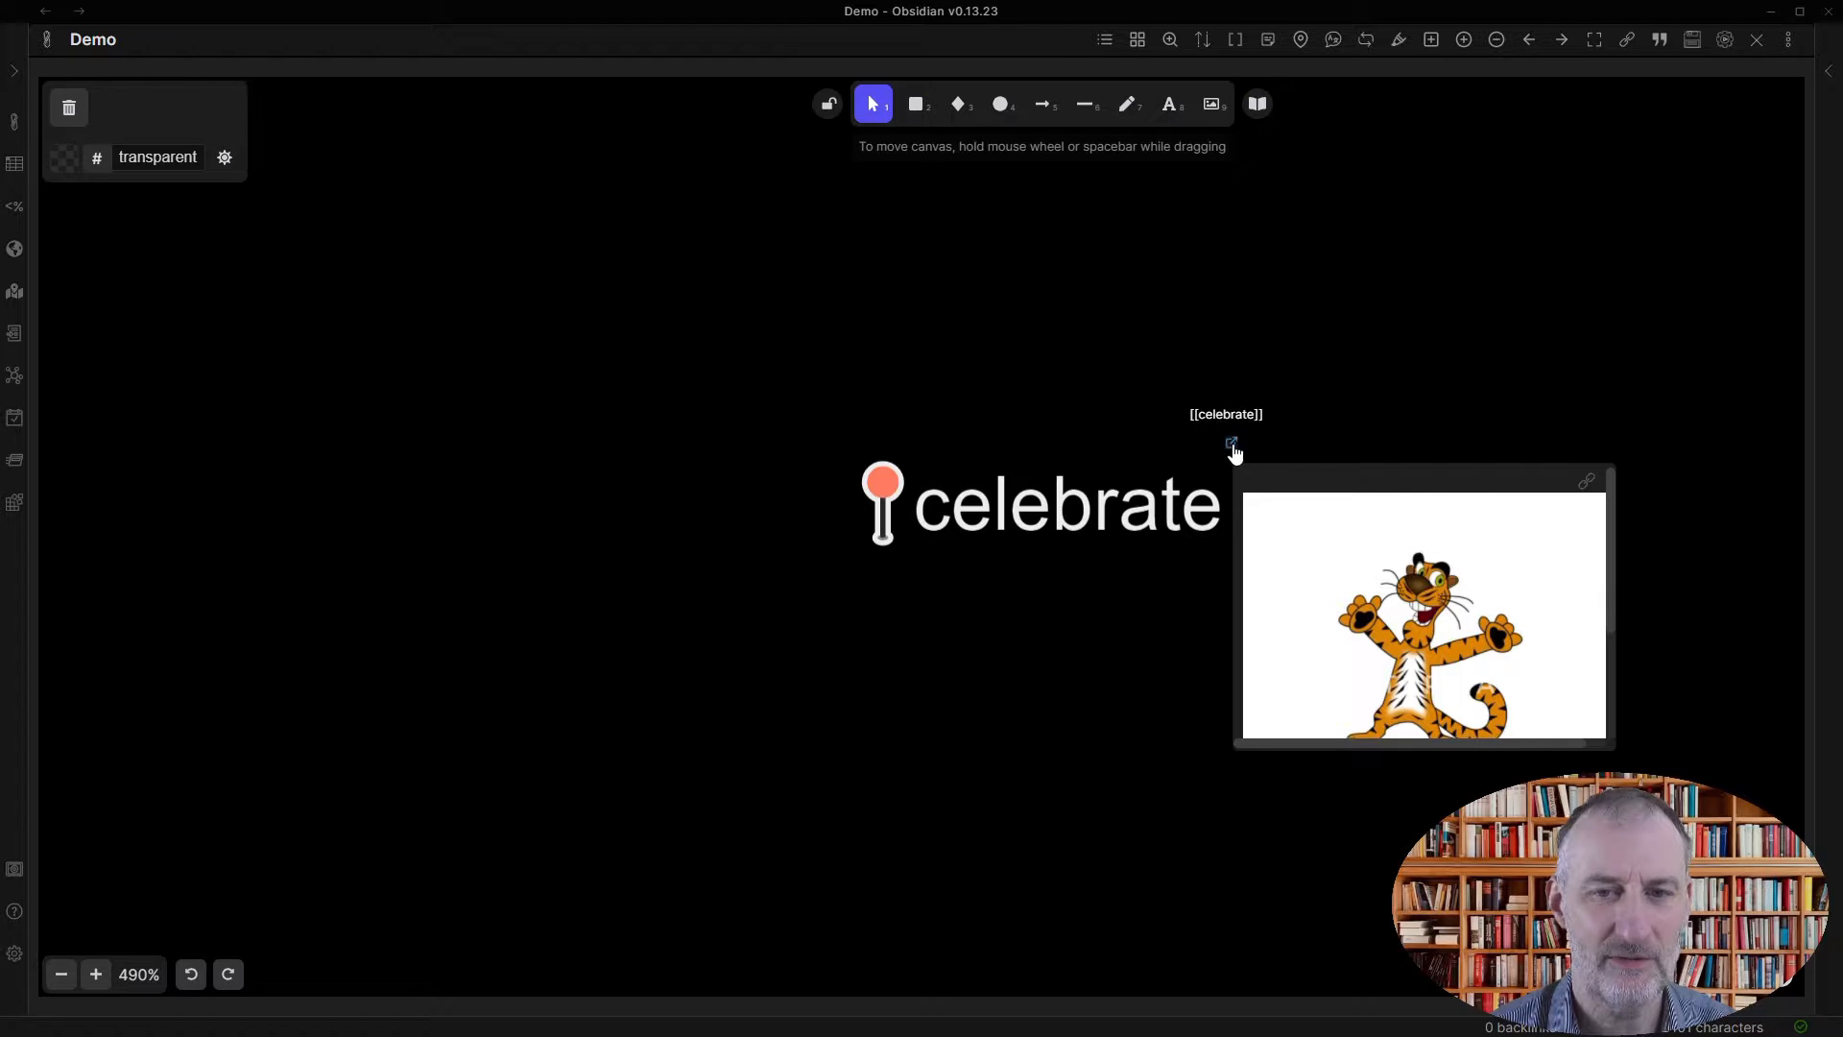
{"action": "left_click", "coordinate": [1231, 444]}
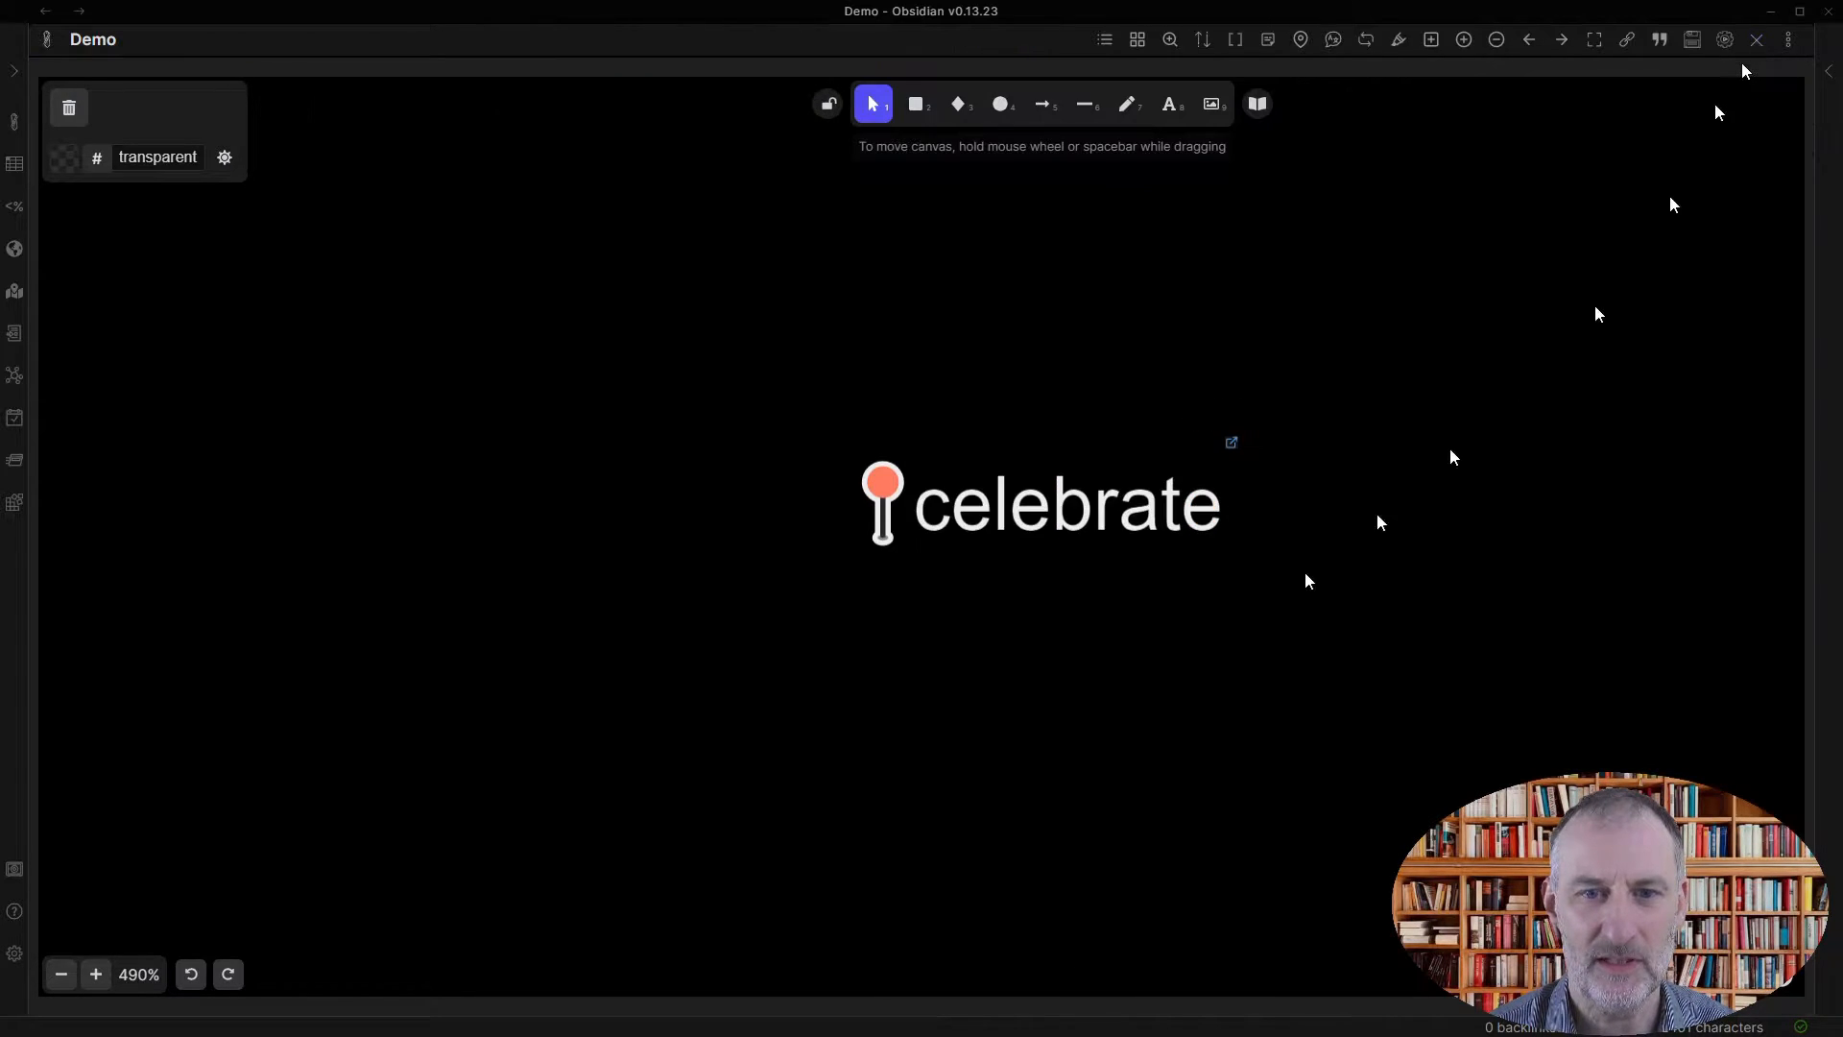
{"action": "left_click", "coordinate": [1041, 504]}
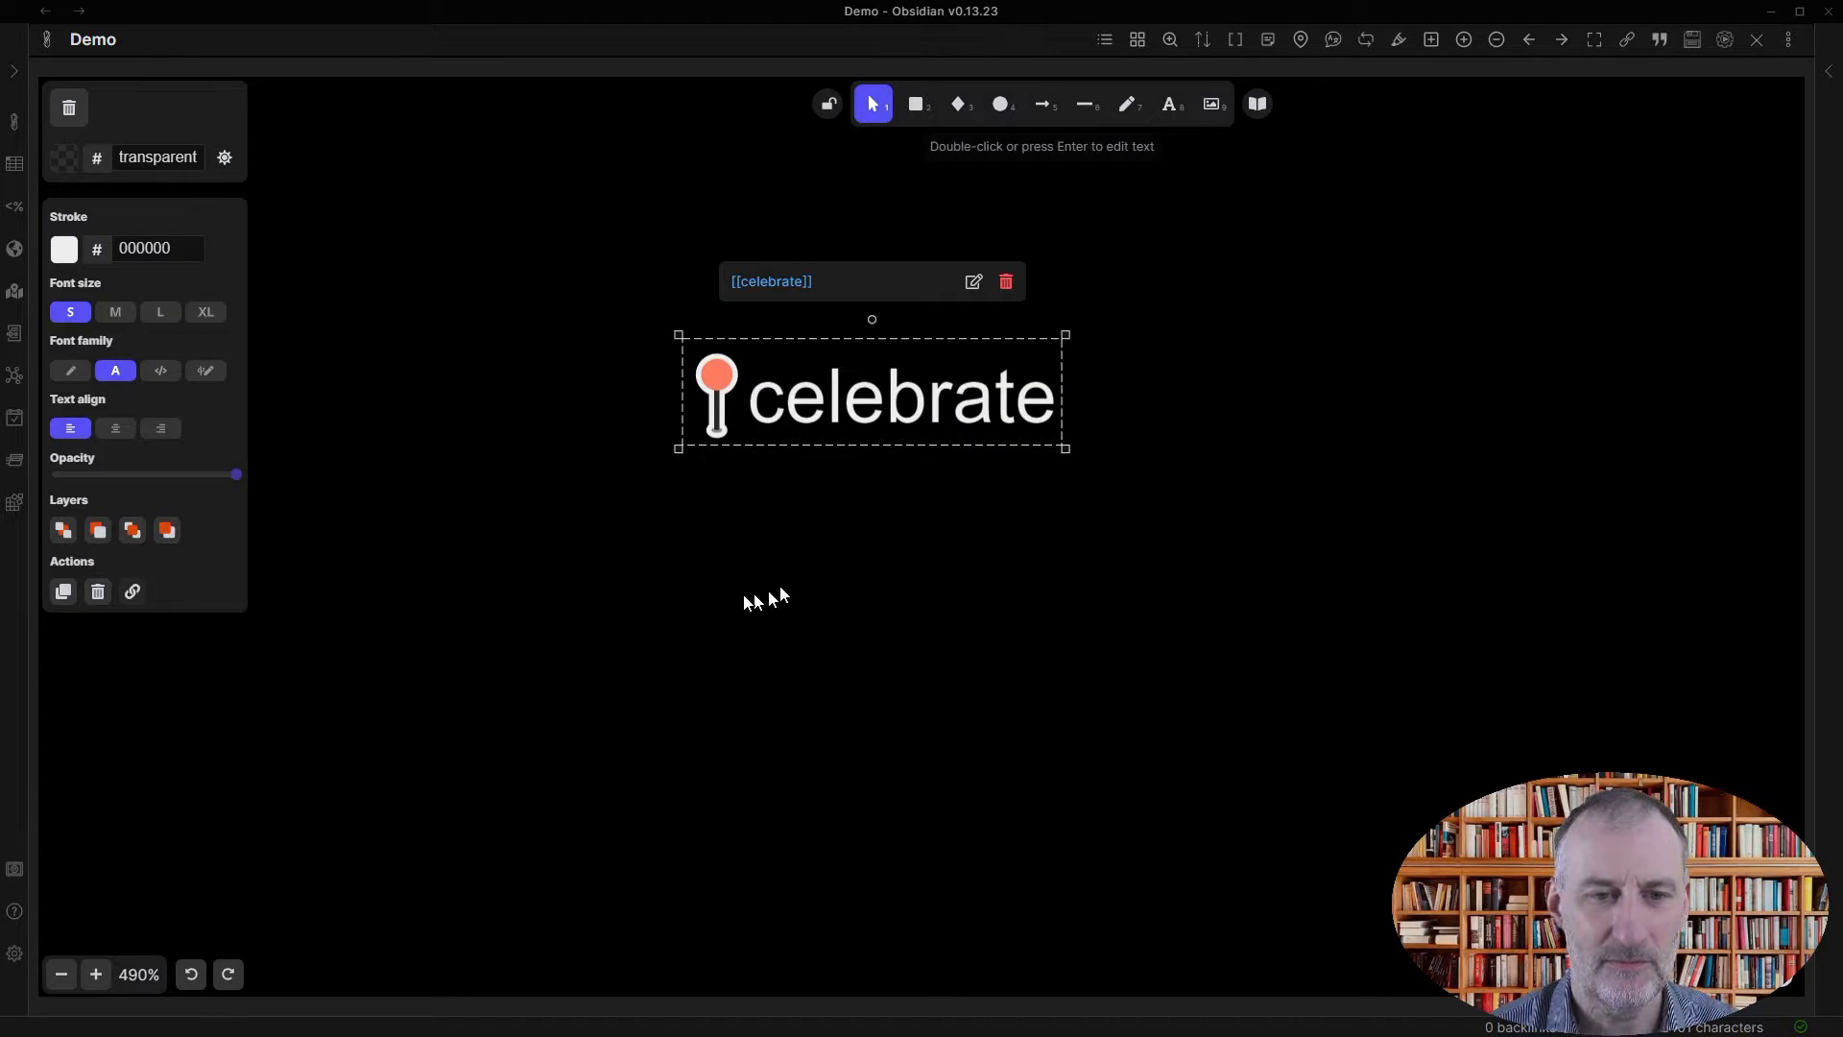
{"action": "double_click", "coordinate": [871, 393]}
{"action": "type", "text": "https://"}
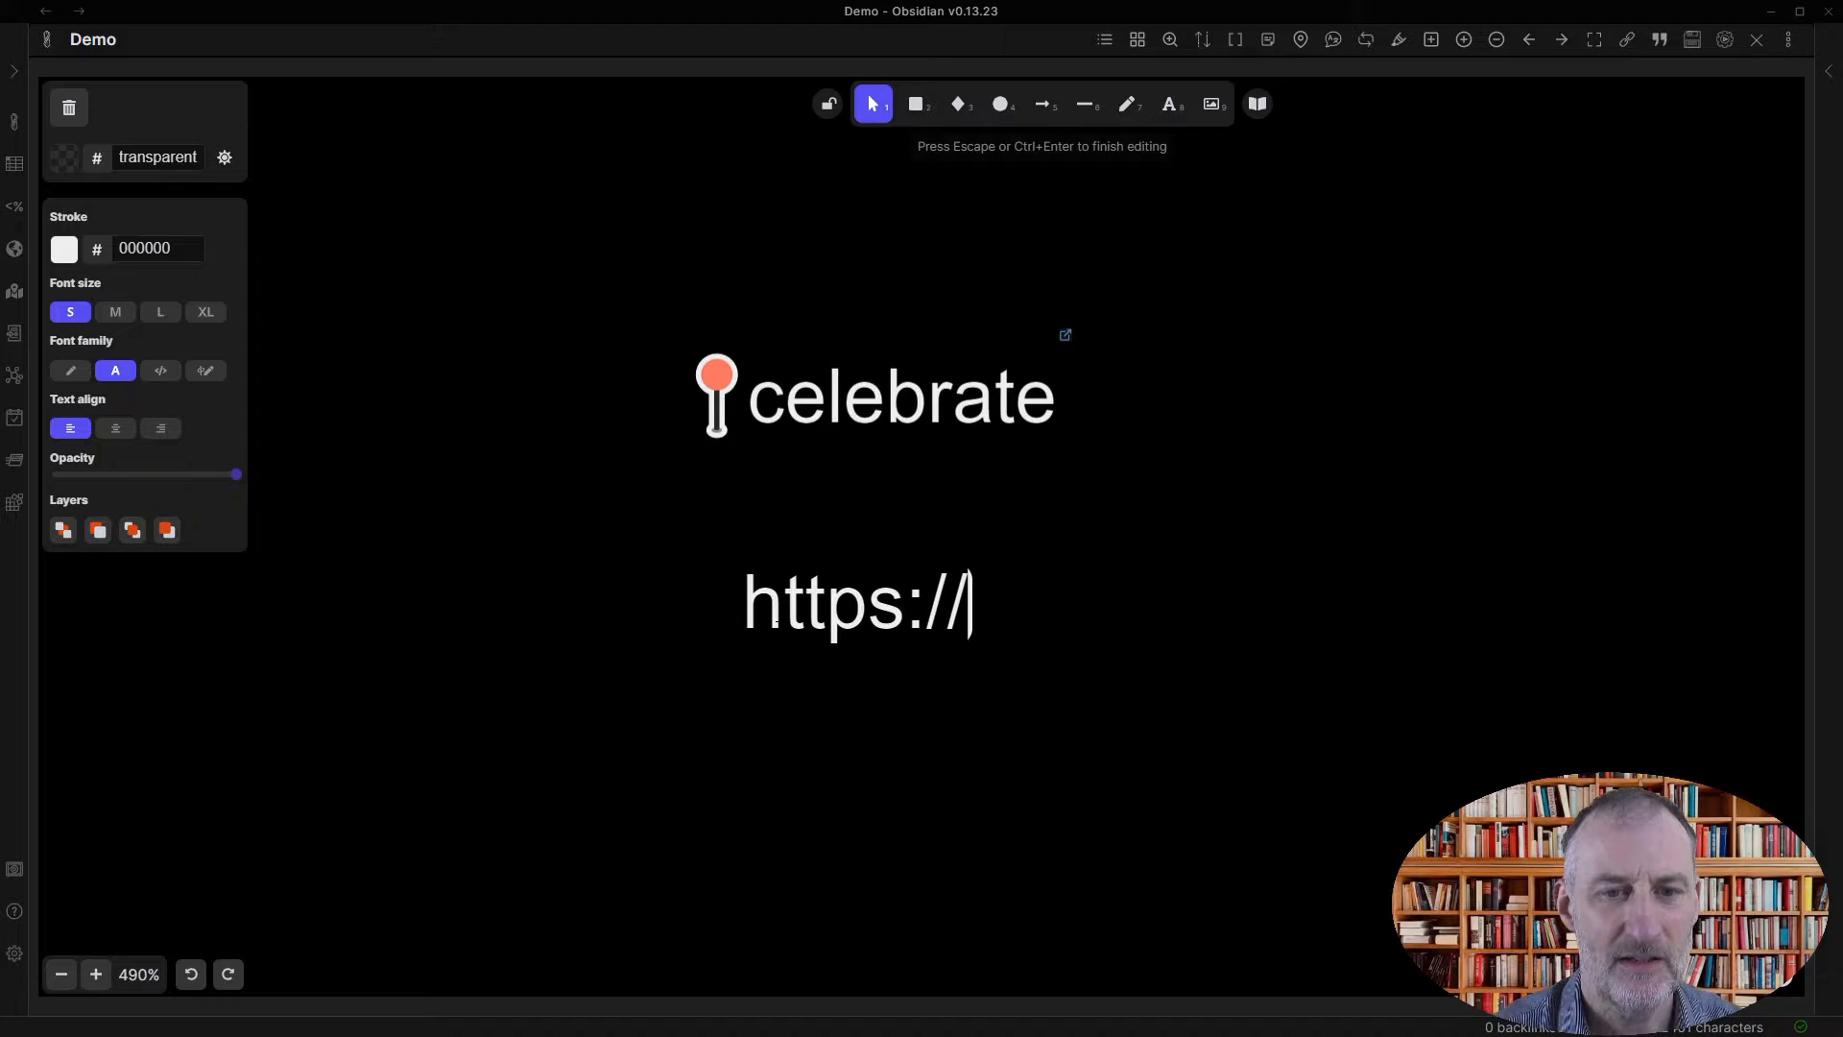
{"action": "type", "text": "obsidian.c"}
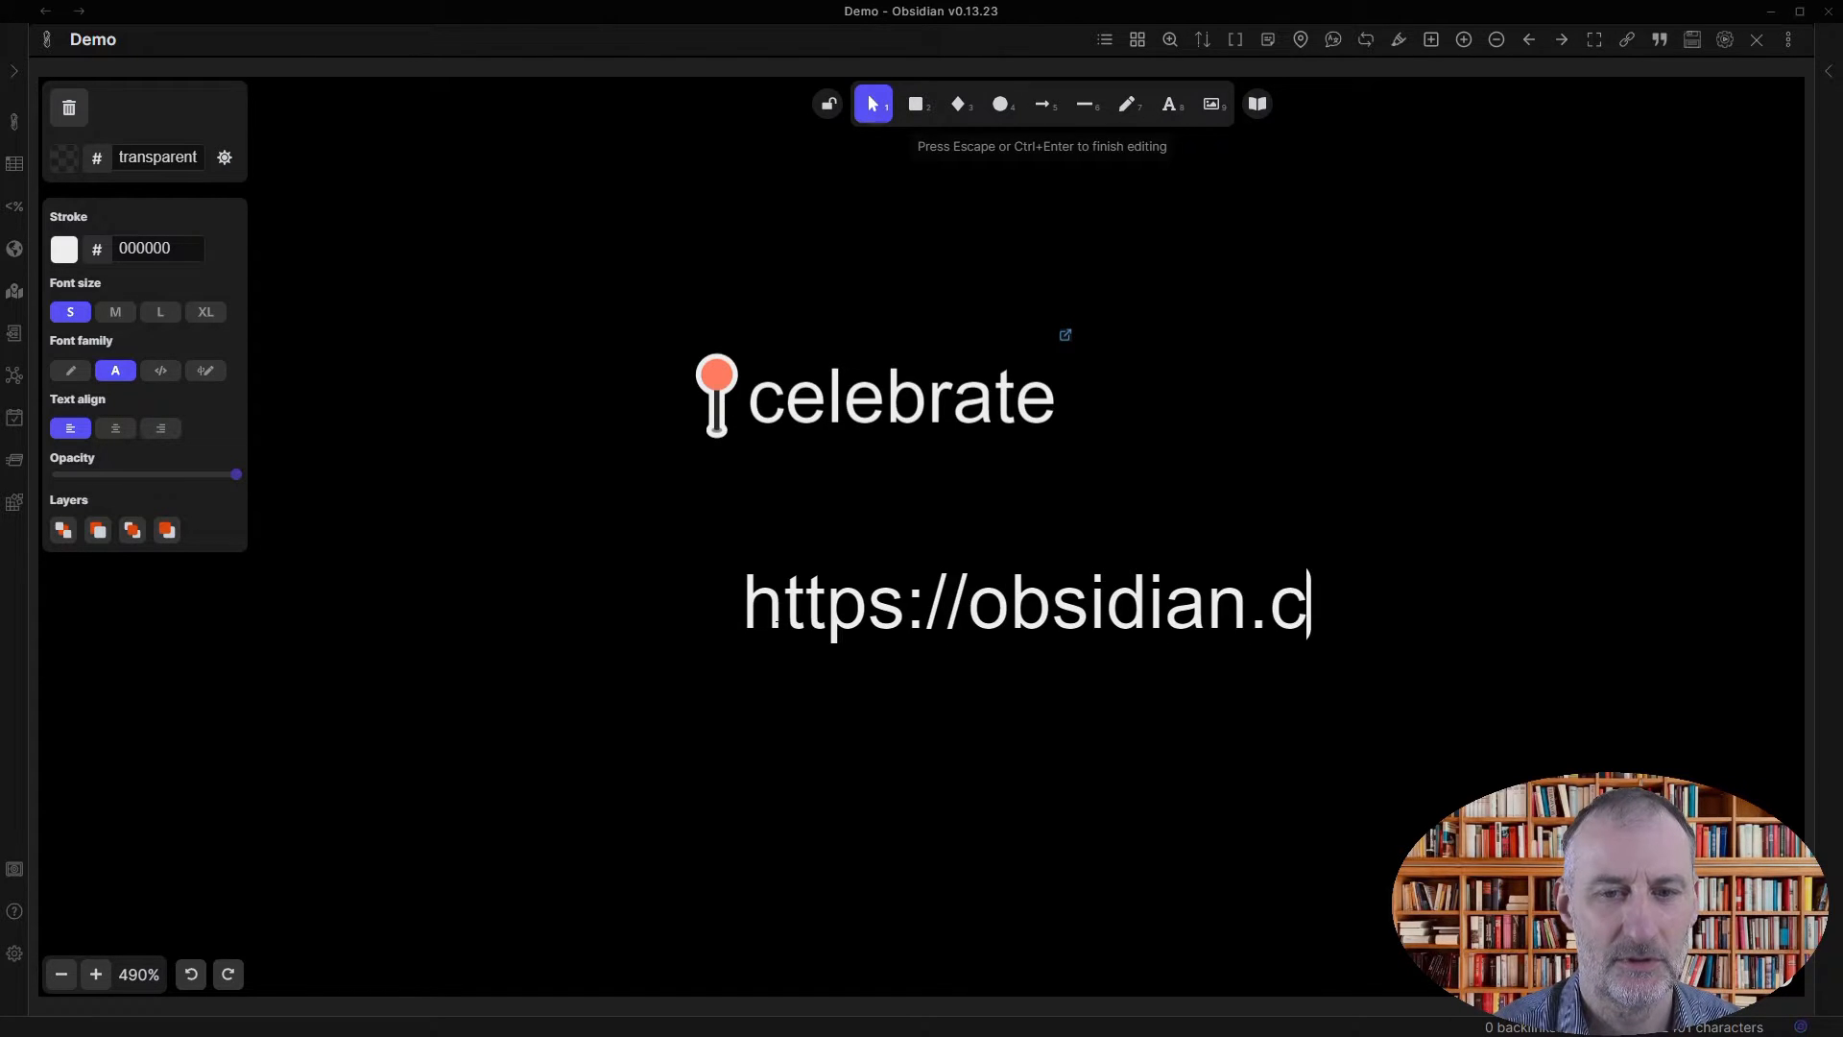
{"action": "type", "text": "md"}
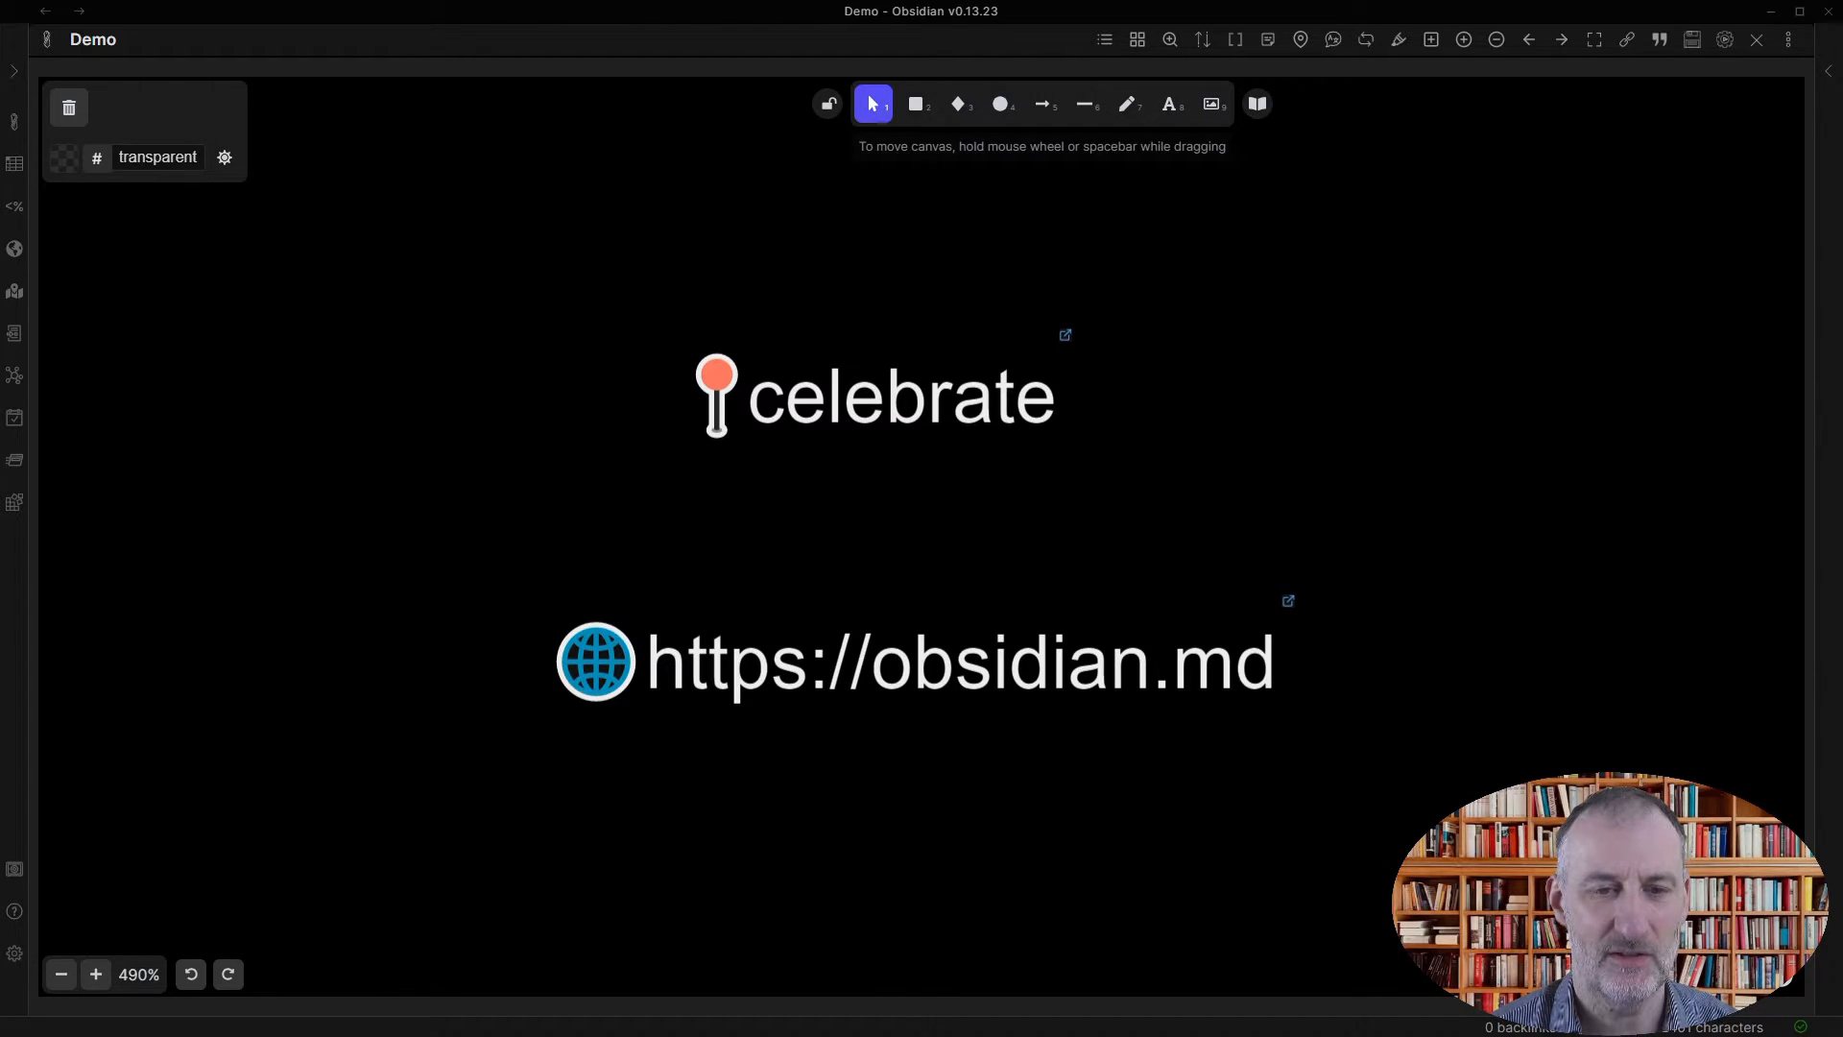
{"action": "left_click", "coordinate": [959, 661]}
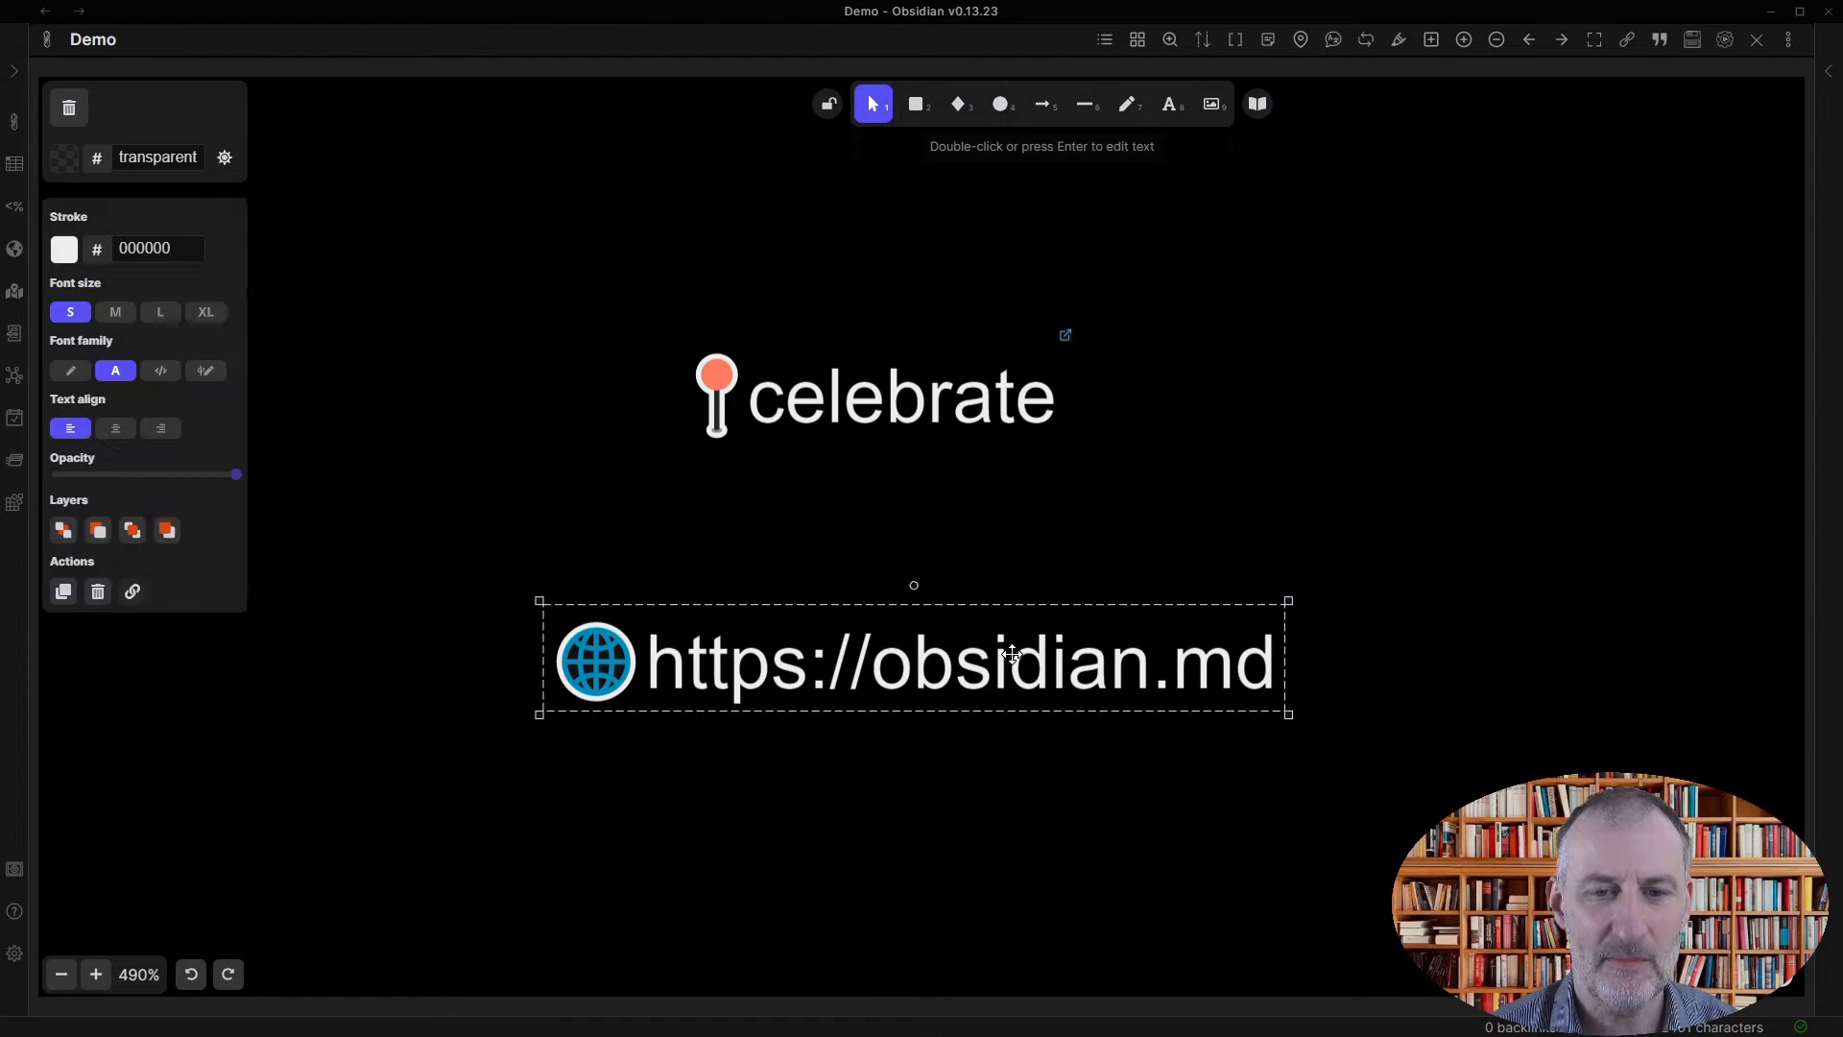
{"action": "double_click", "coordinate": [958, 660]}
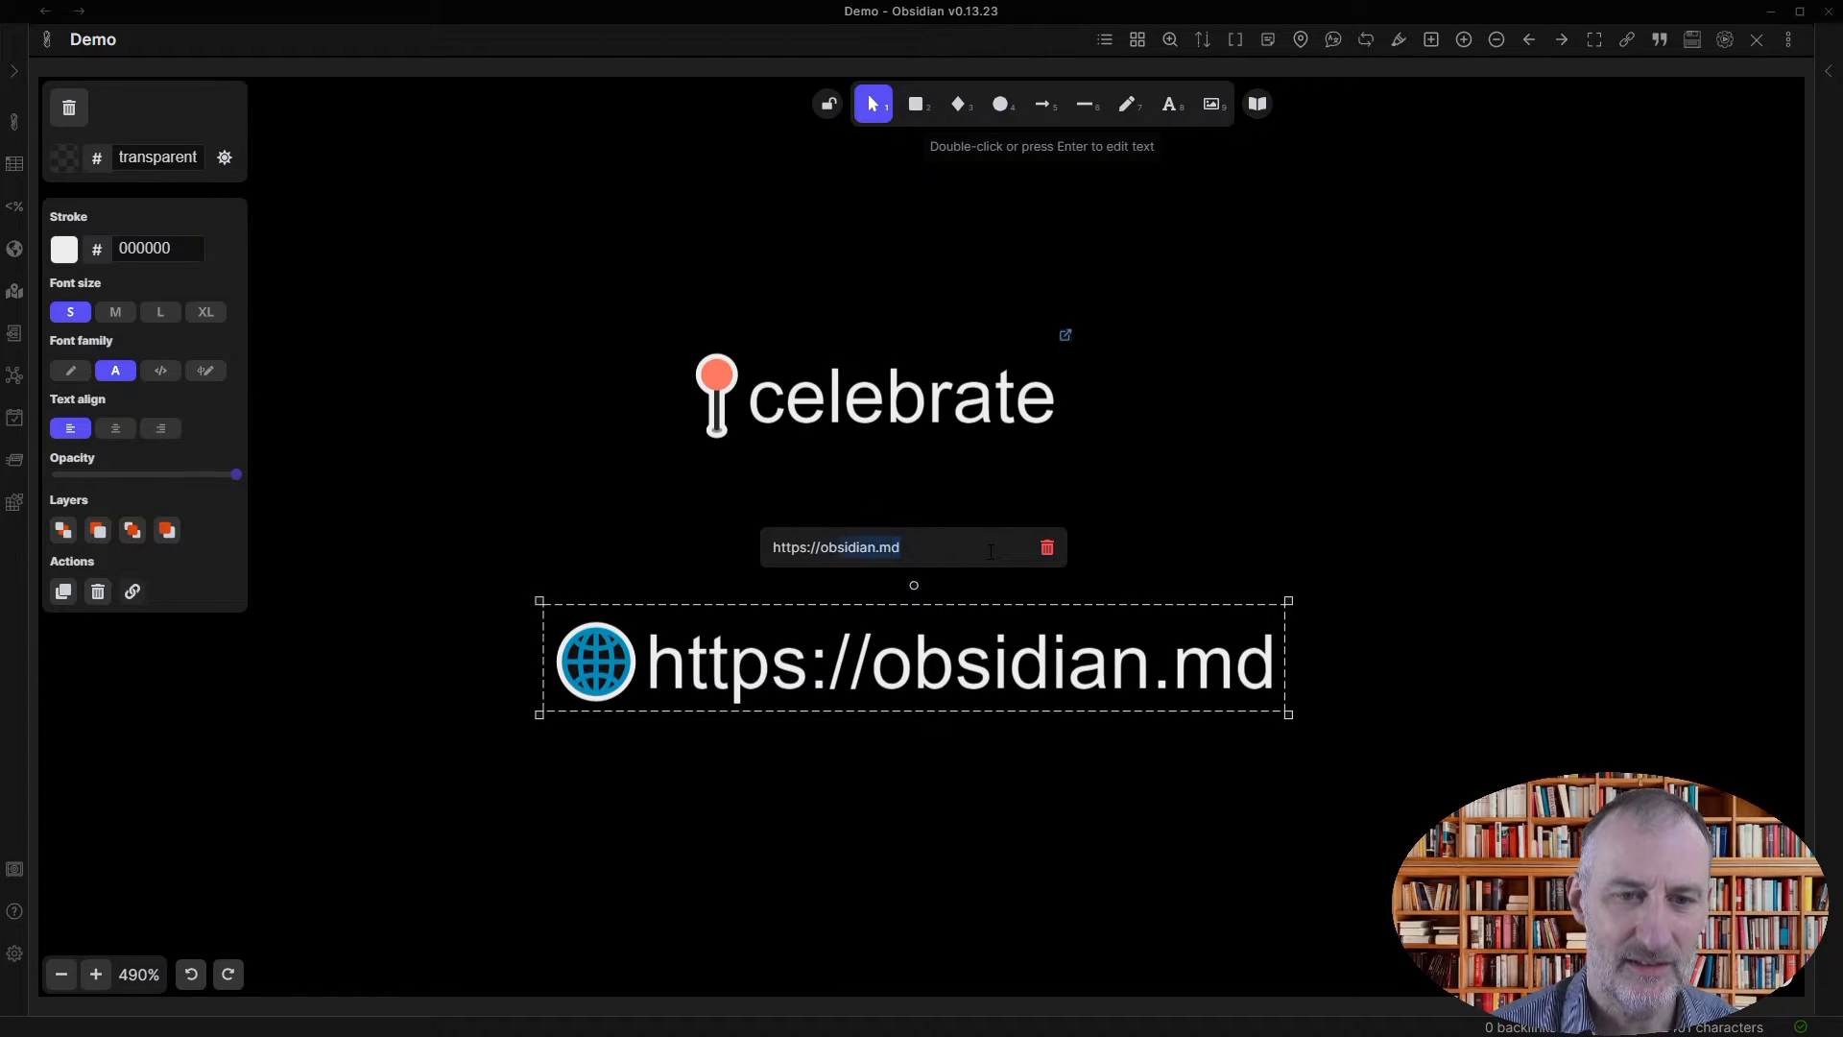
{"action": "type", "text": "https://google"}
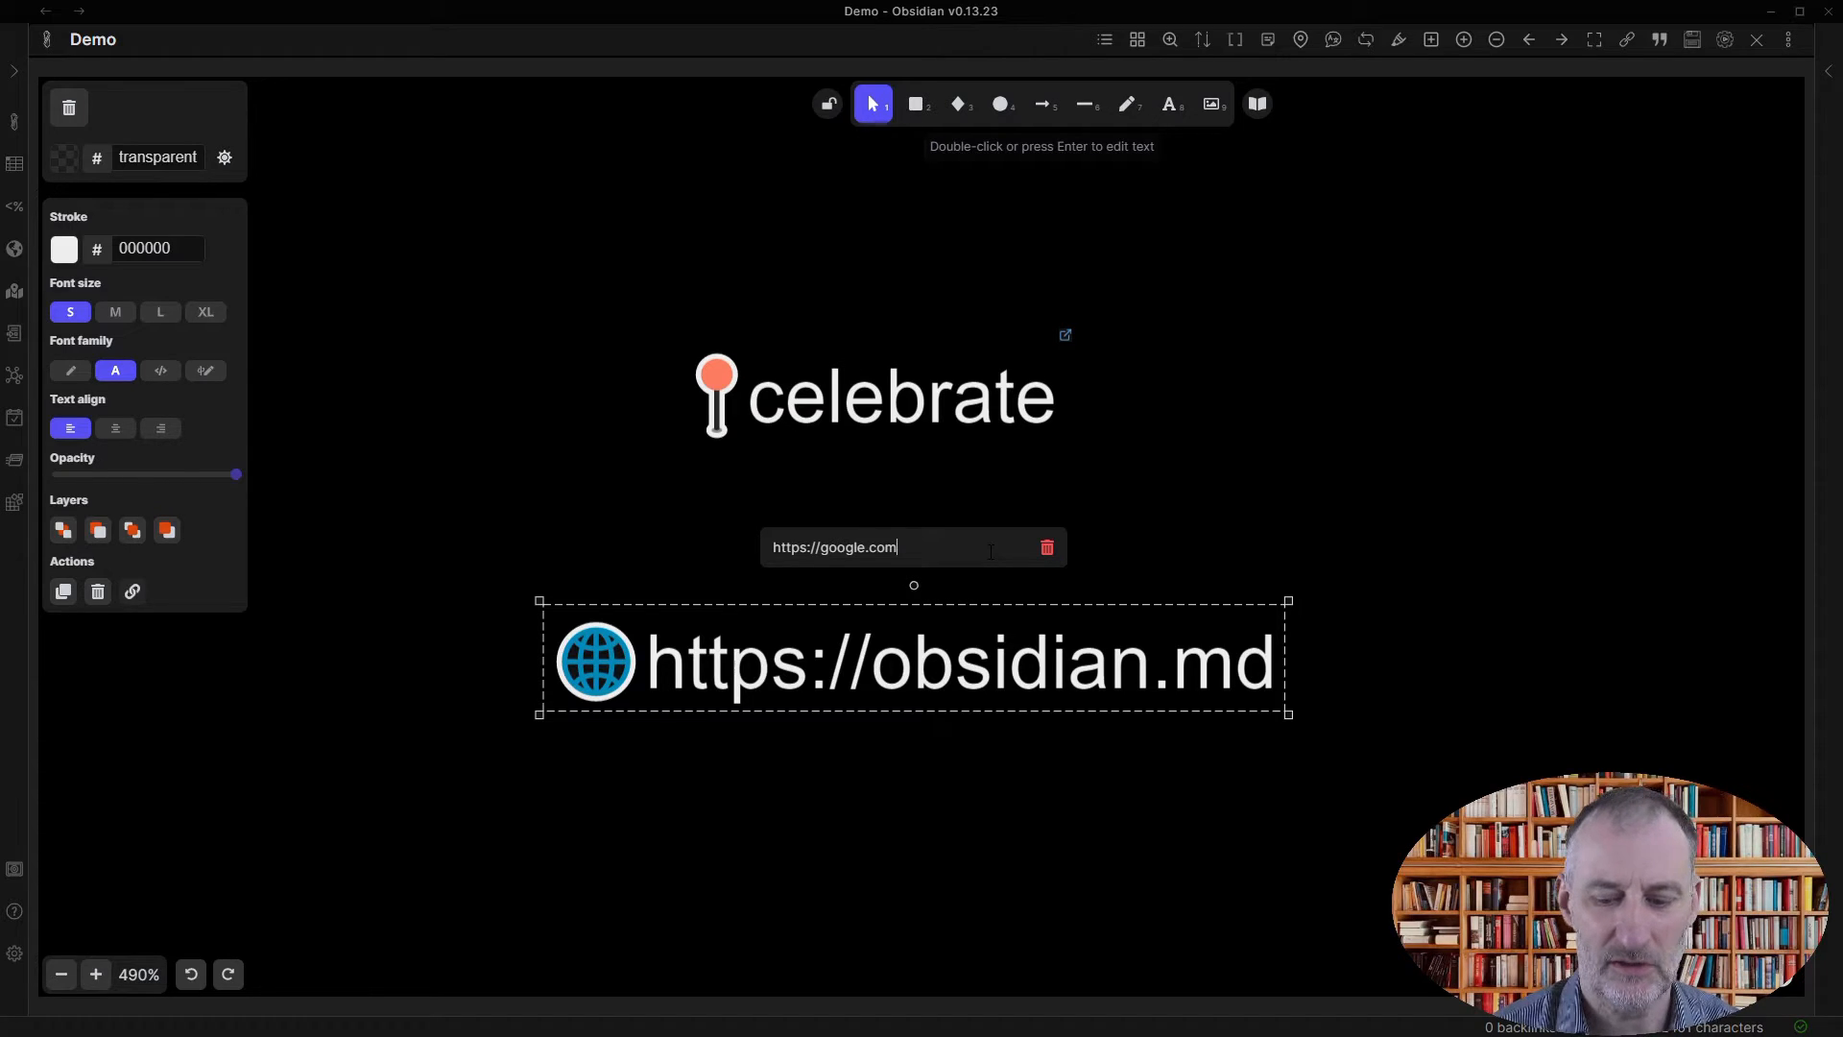
{"action": "left_click", "coordinate": [1153, 925]}
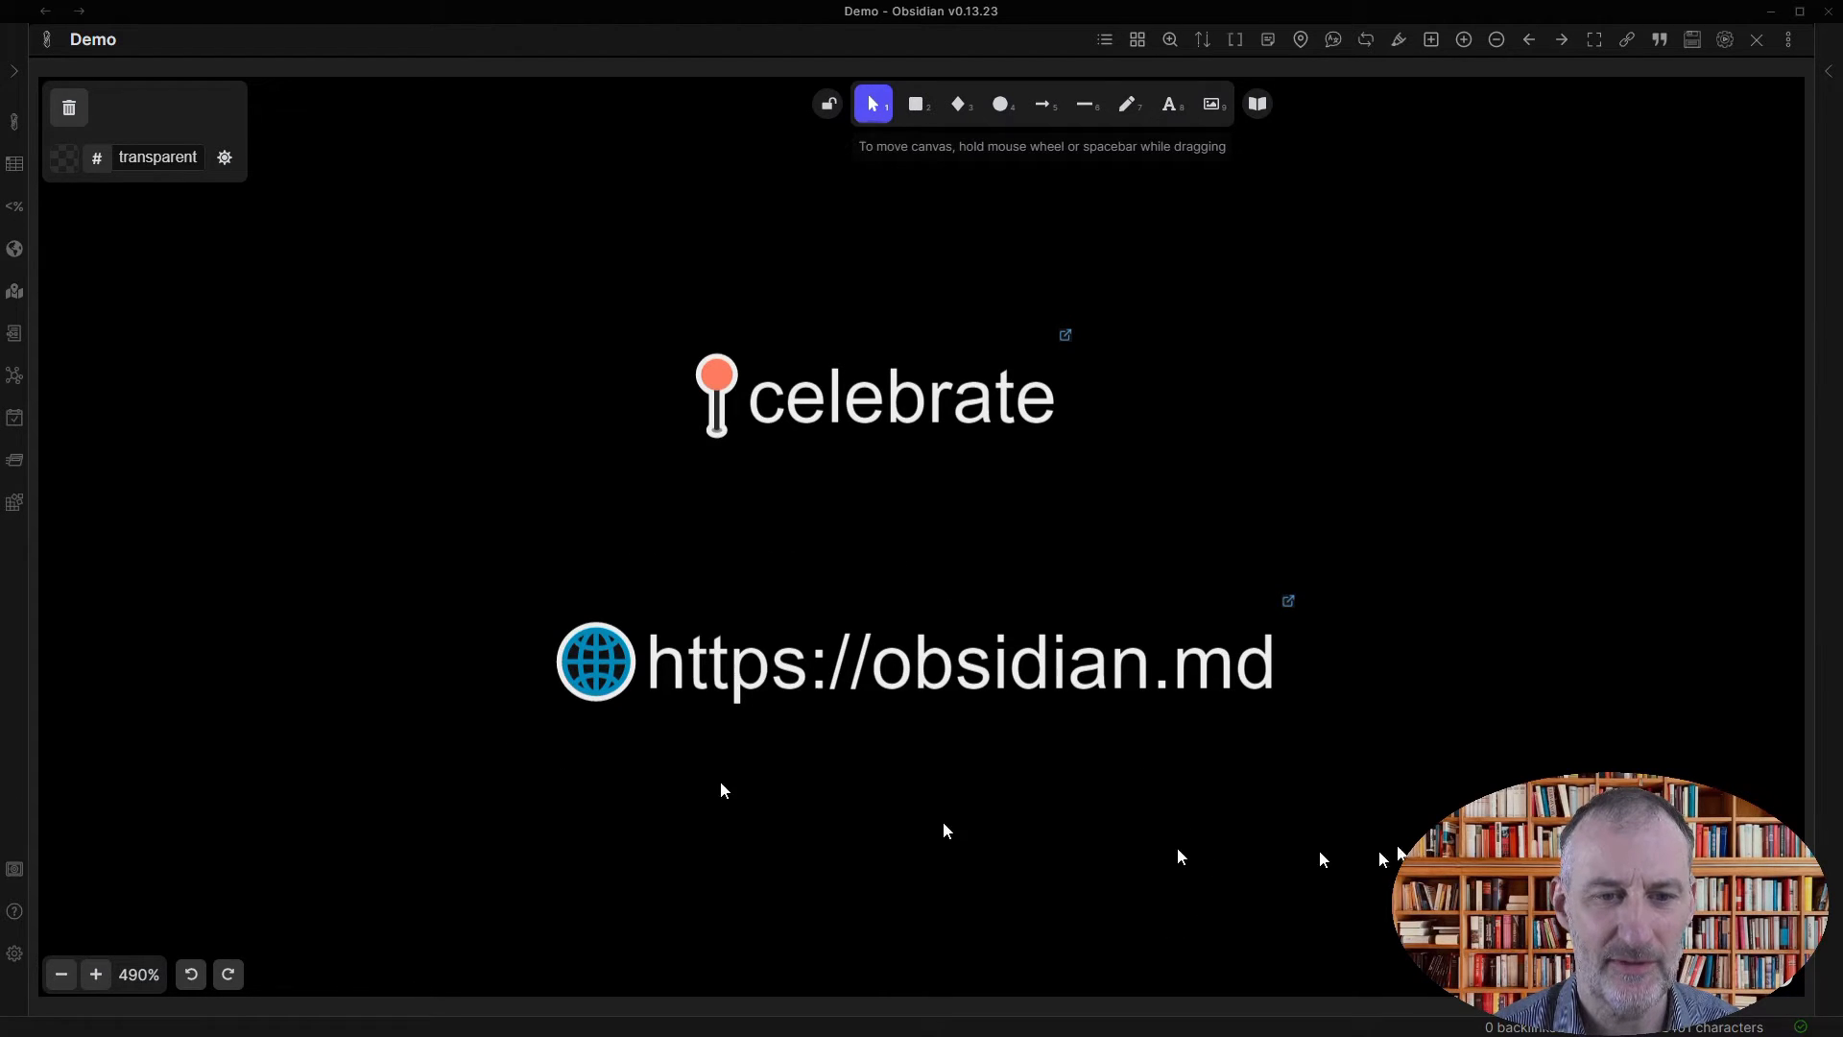
{"action": "mouse_move", "coordinate": [856, 685]}
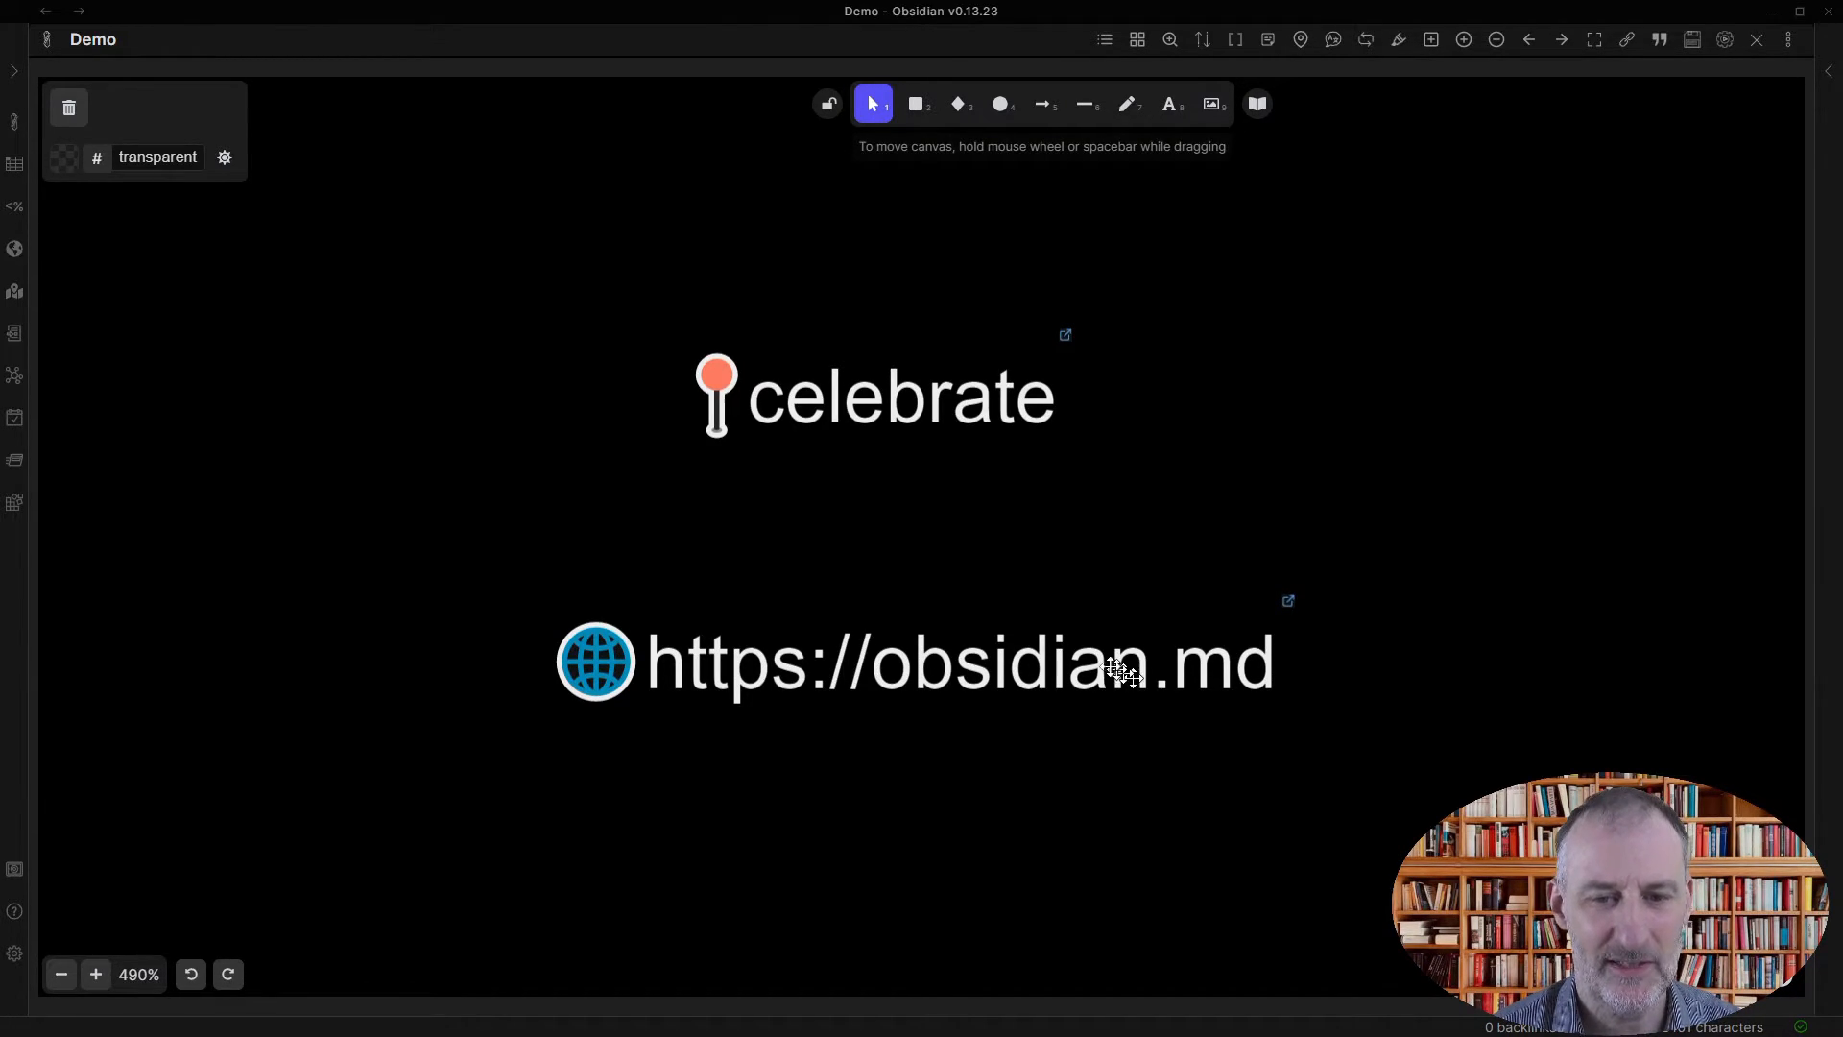
{"action": "mouse_move", "coordinate": [1064, 342]}
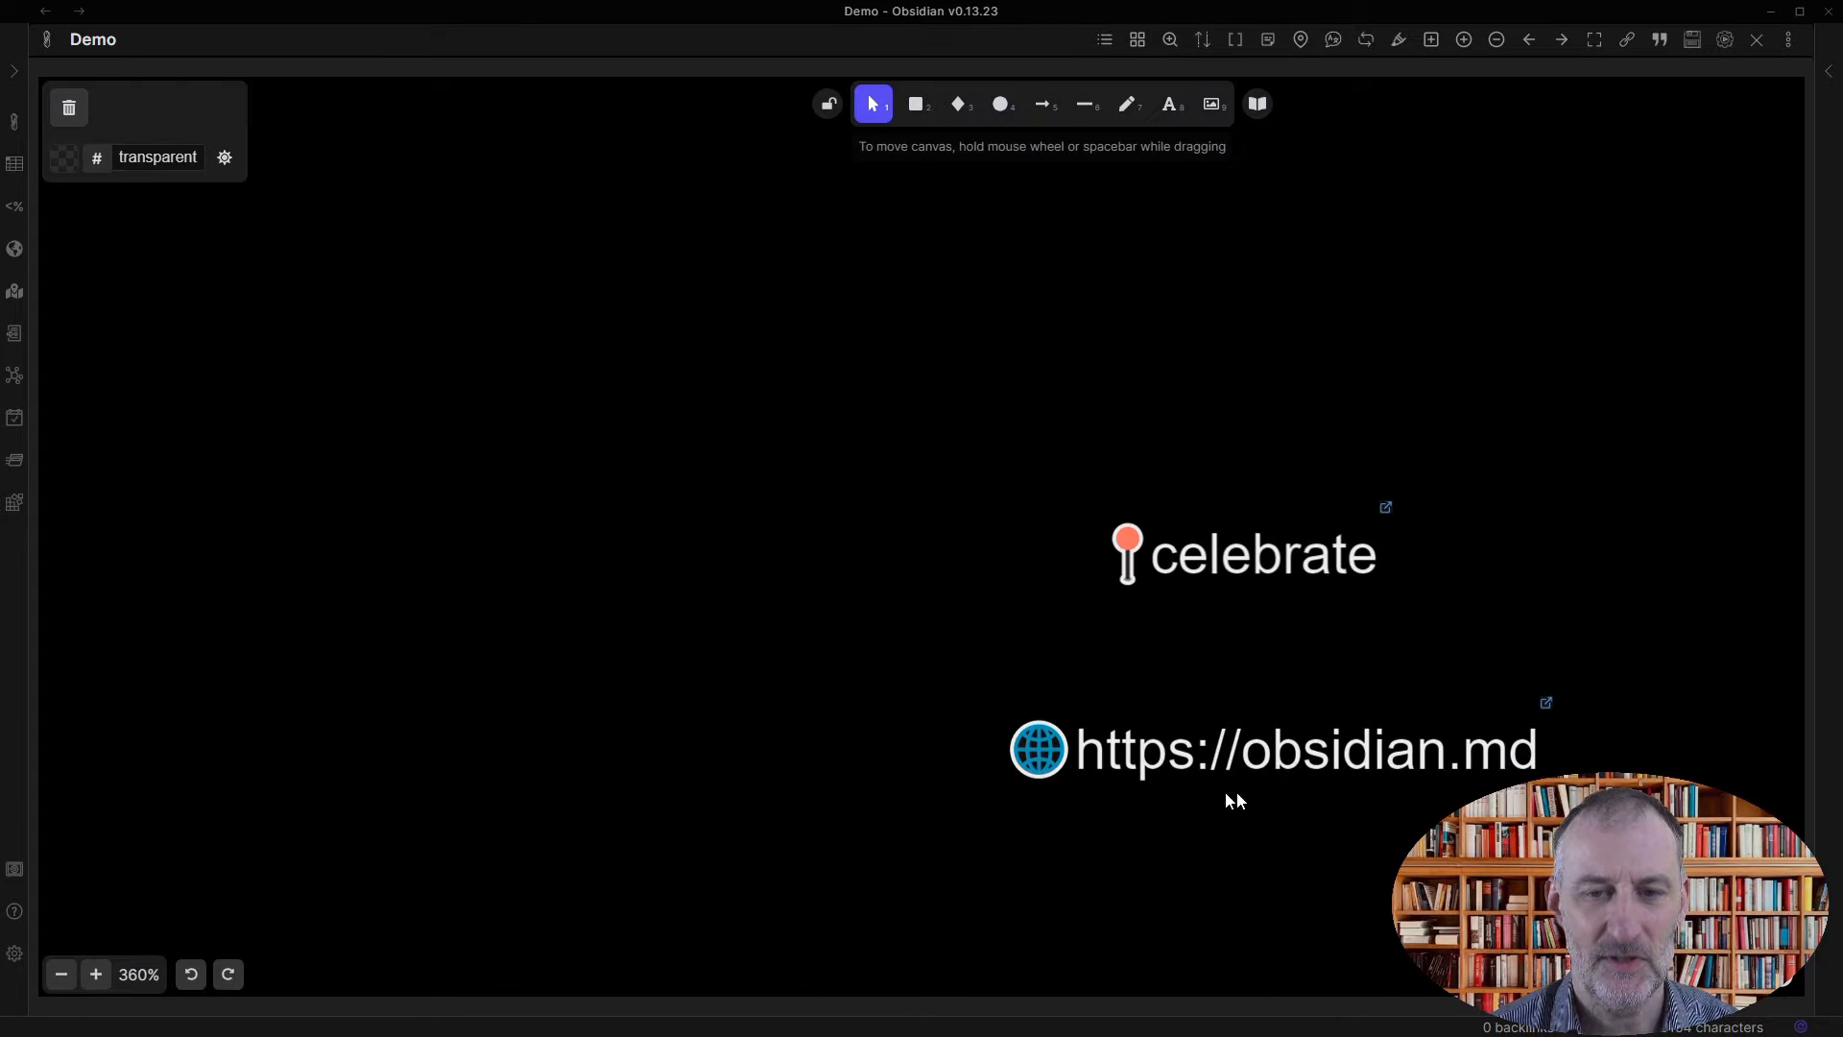
{"action": "mouse_move", "coordinate": [1226, 800]}
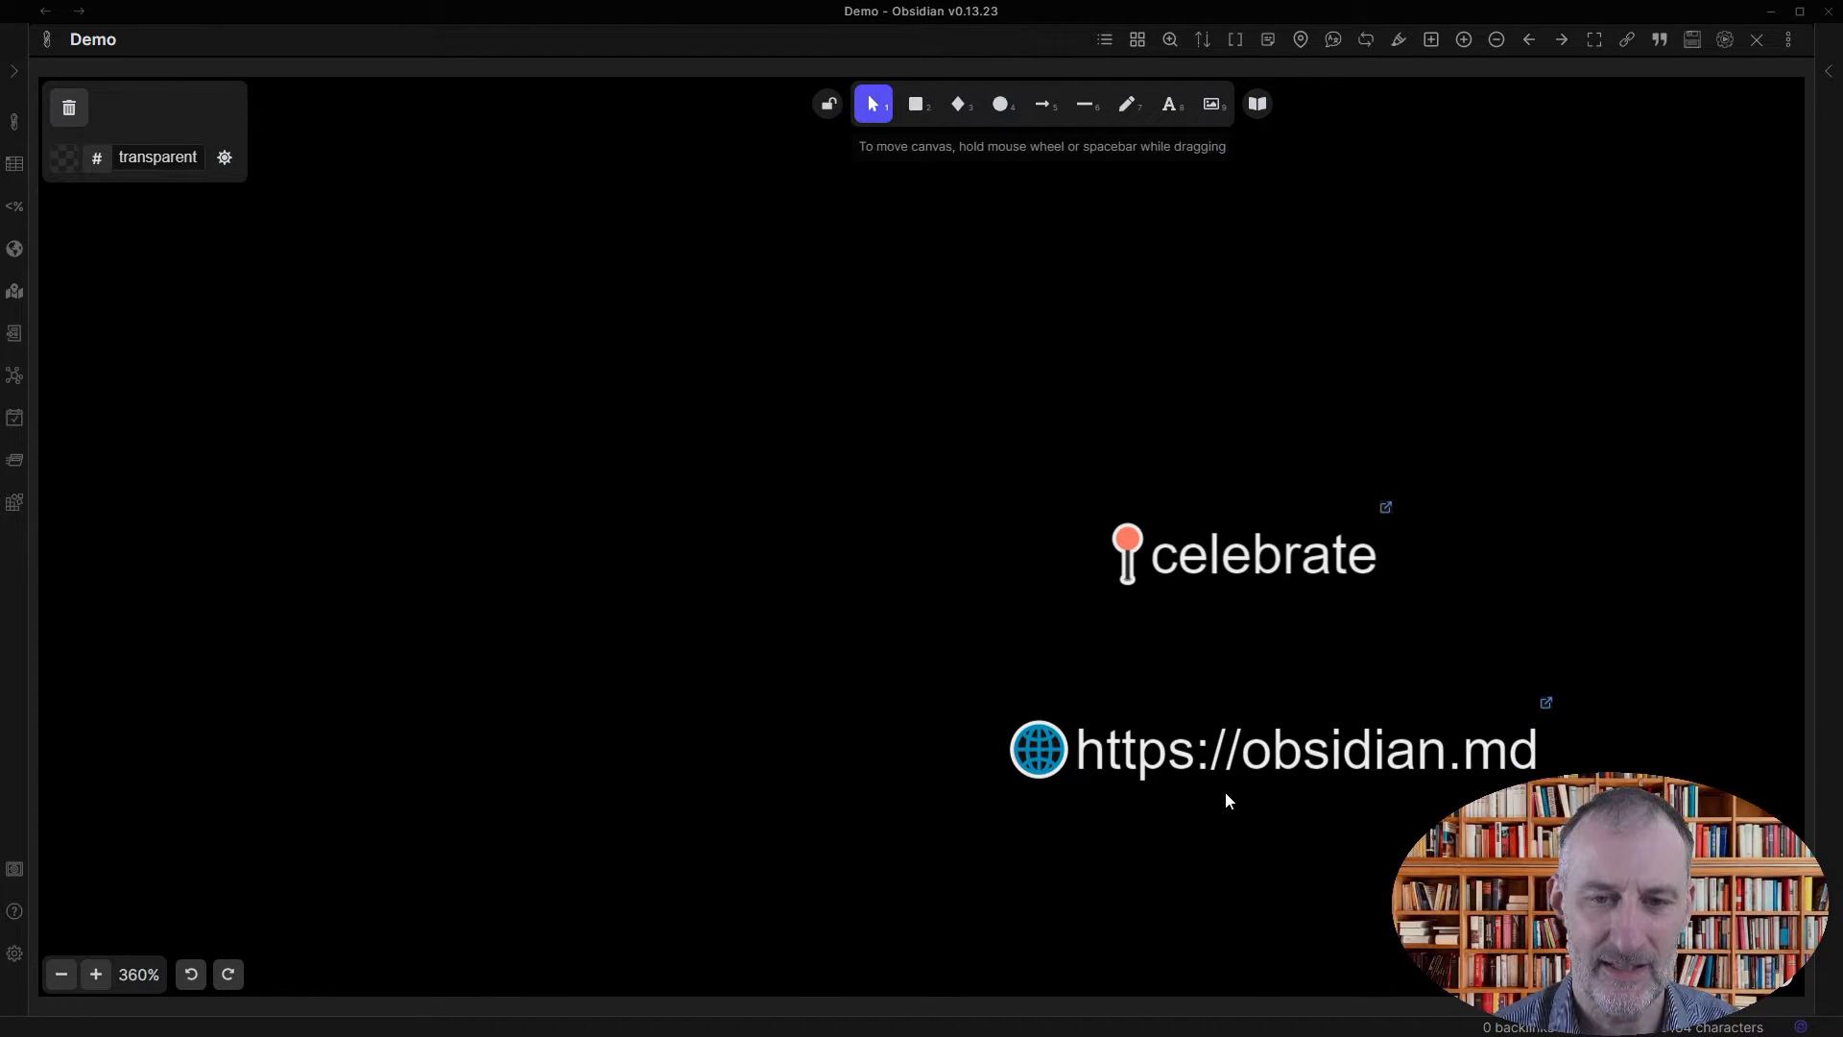
- Draw a rectangle left of the links and nudge the larger rectangle down-left
{"action": "left_click", "coordinate": [916, 105]}
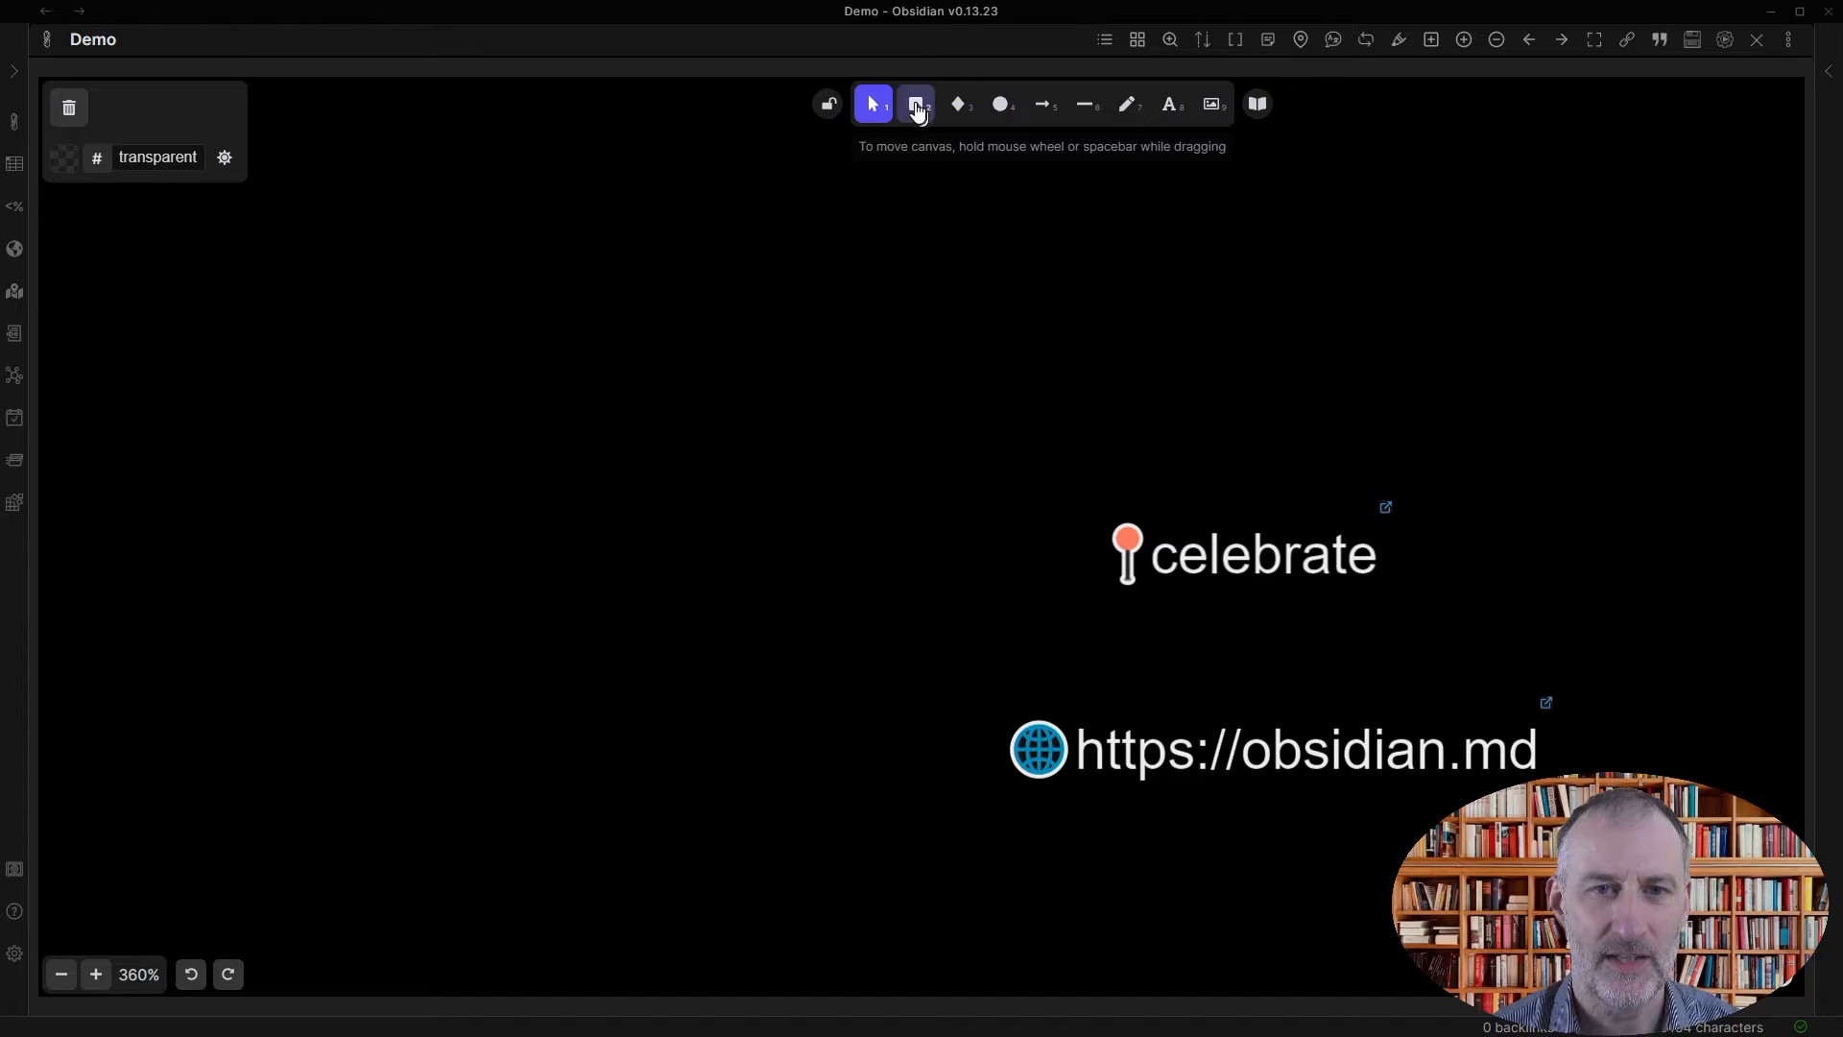
{"action": "left_click_drag", "start_coordinate": [553, 341], "coordinate": [770, 523]}
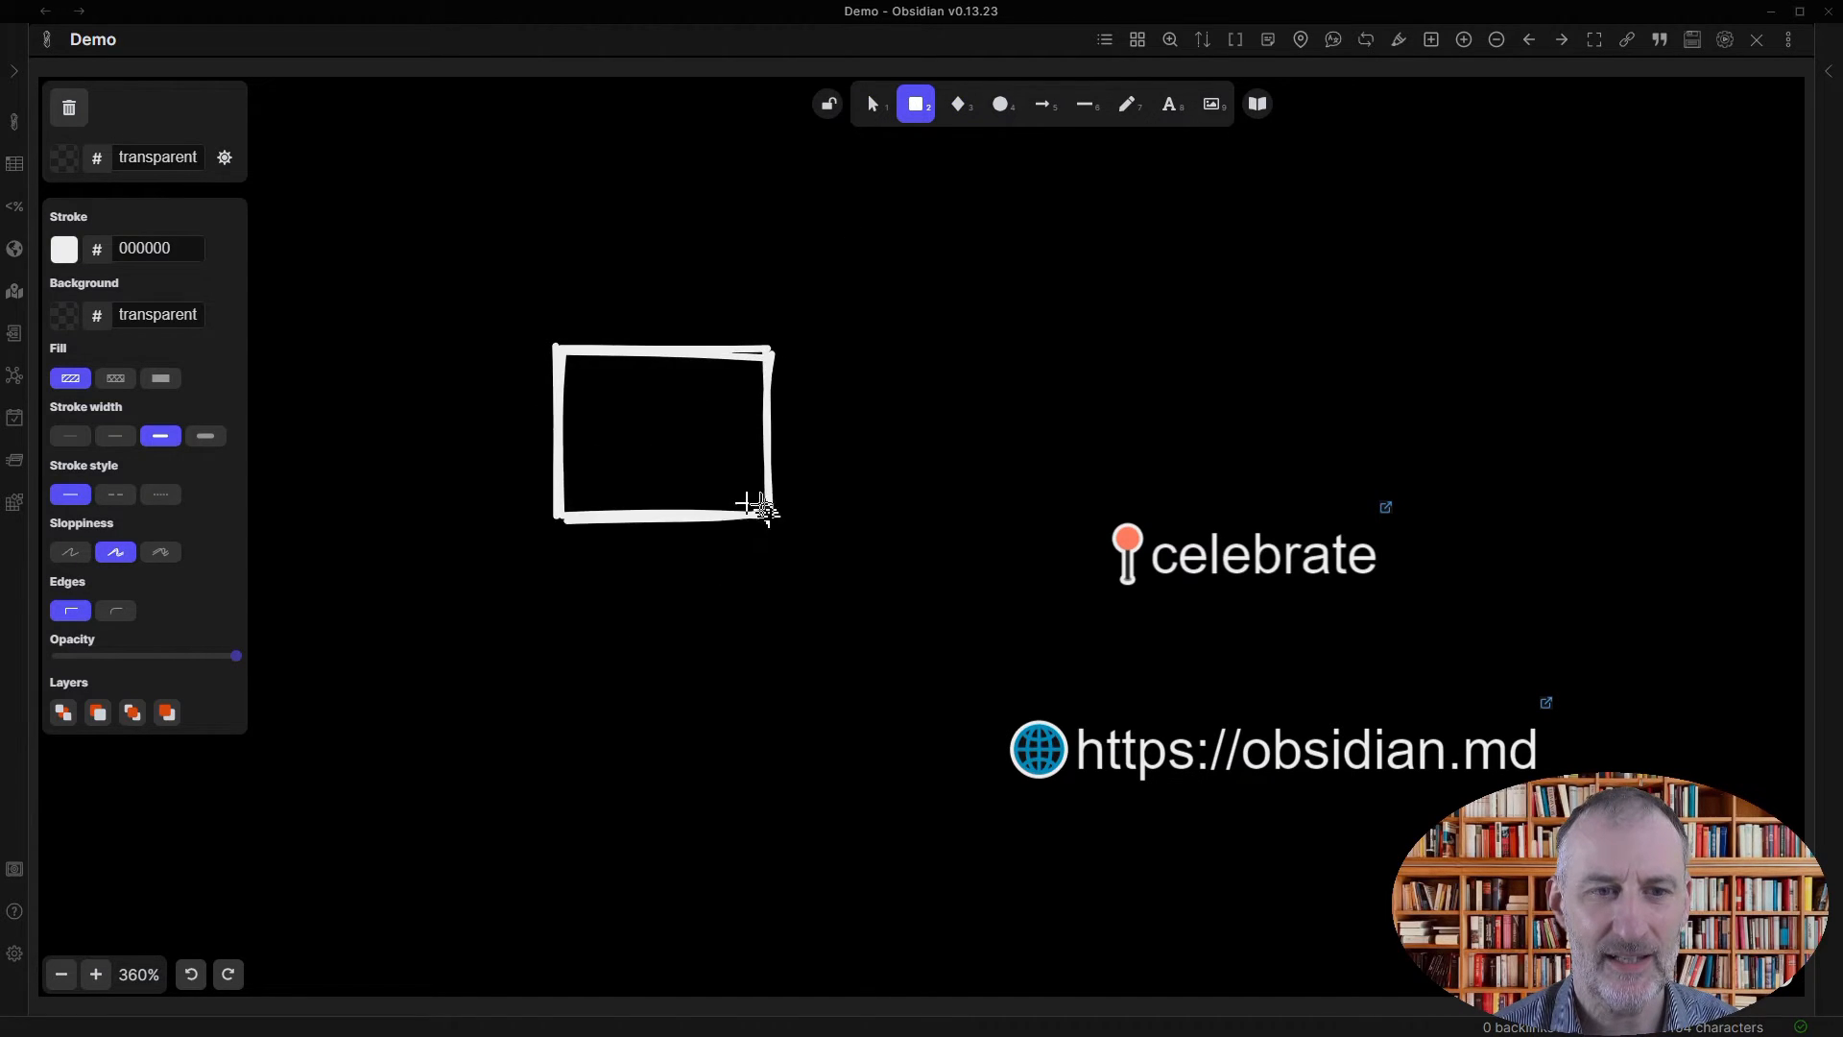
{"action": "left_click", "coordinate": [873, 104]}
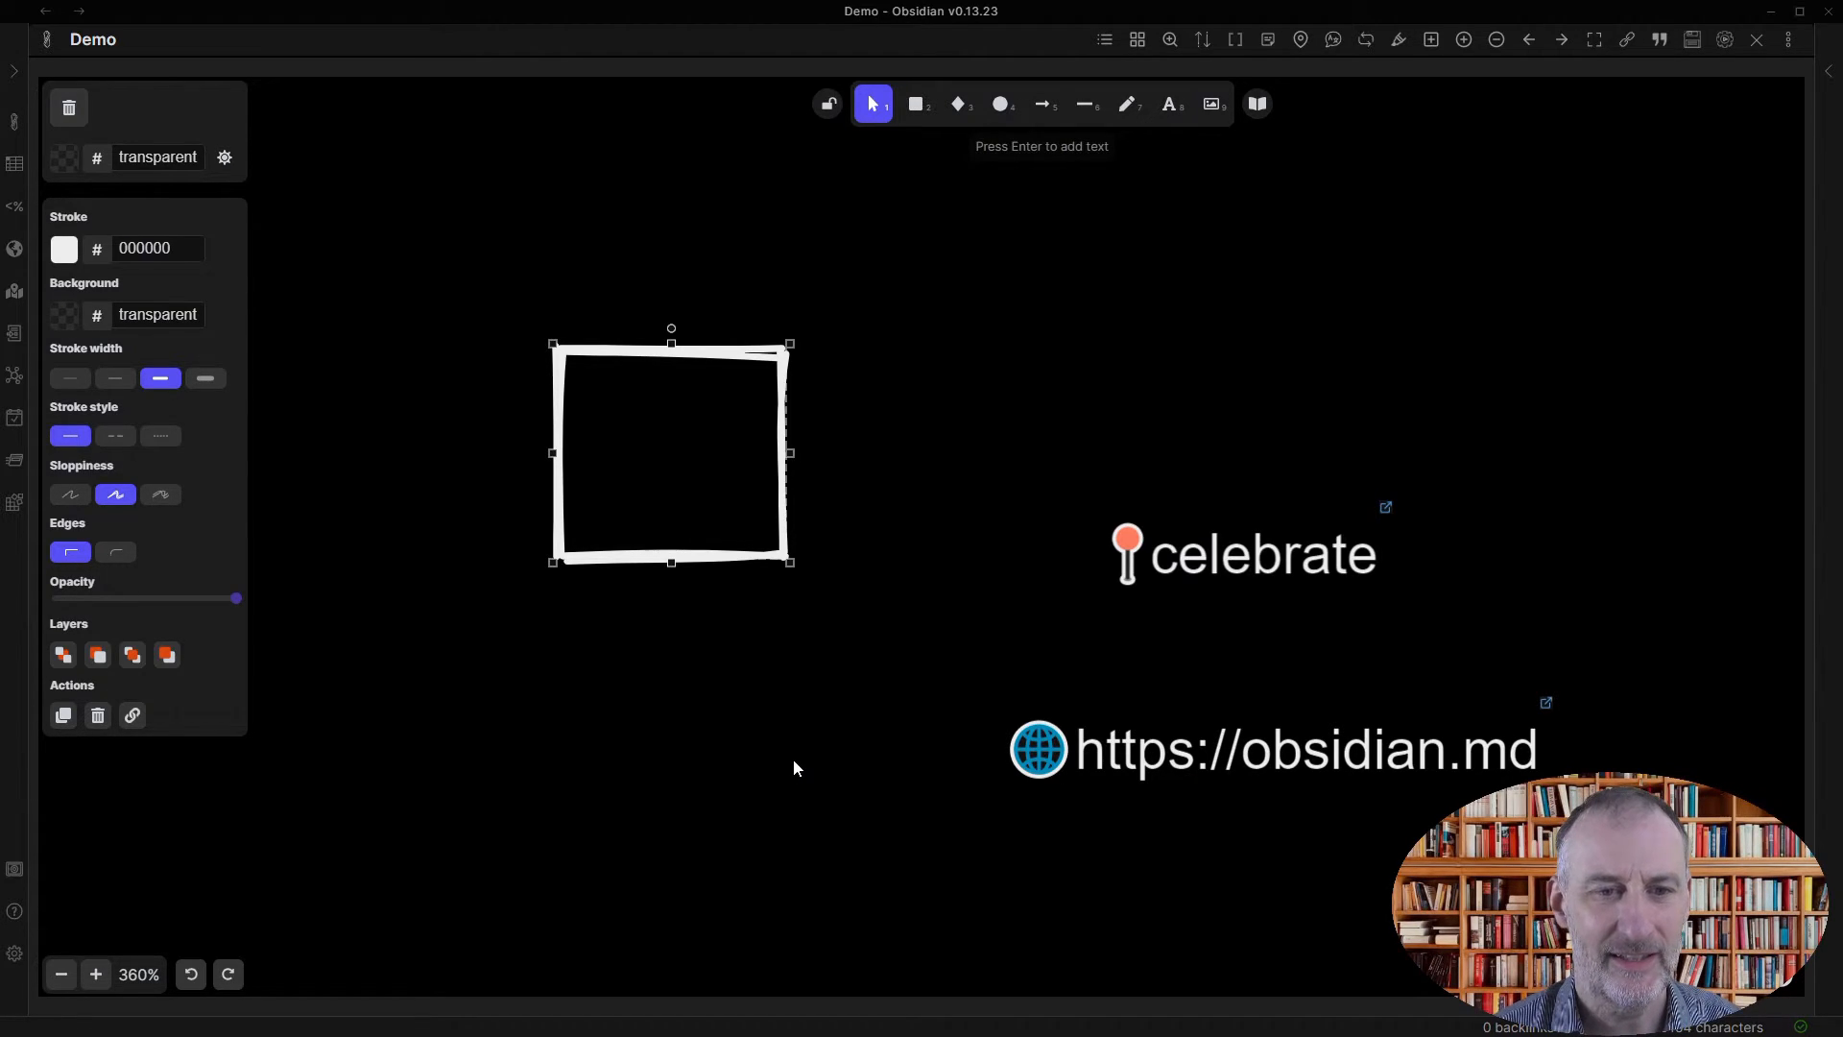
{"action": "left_click", "coordinate": [916, 104]}
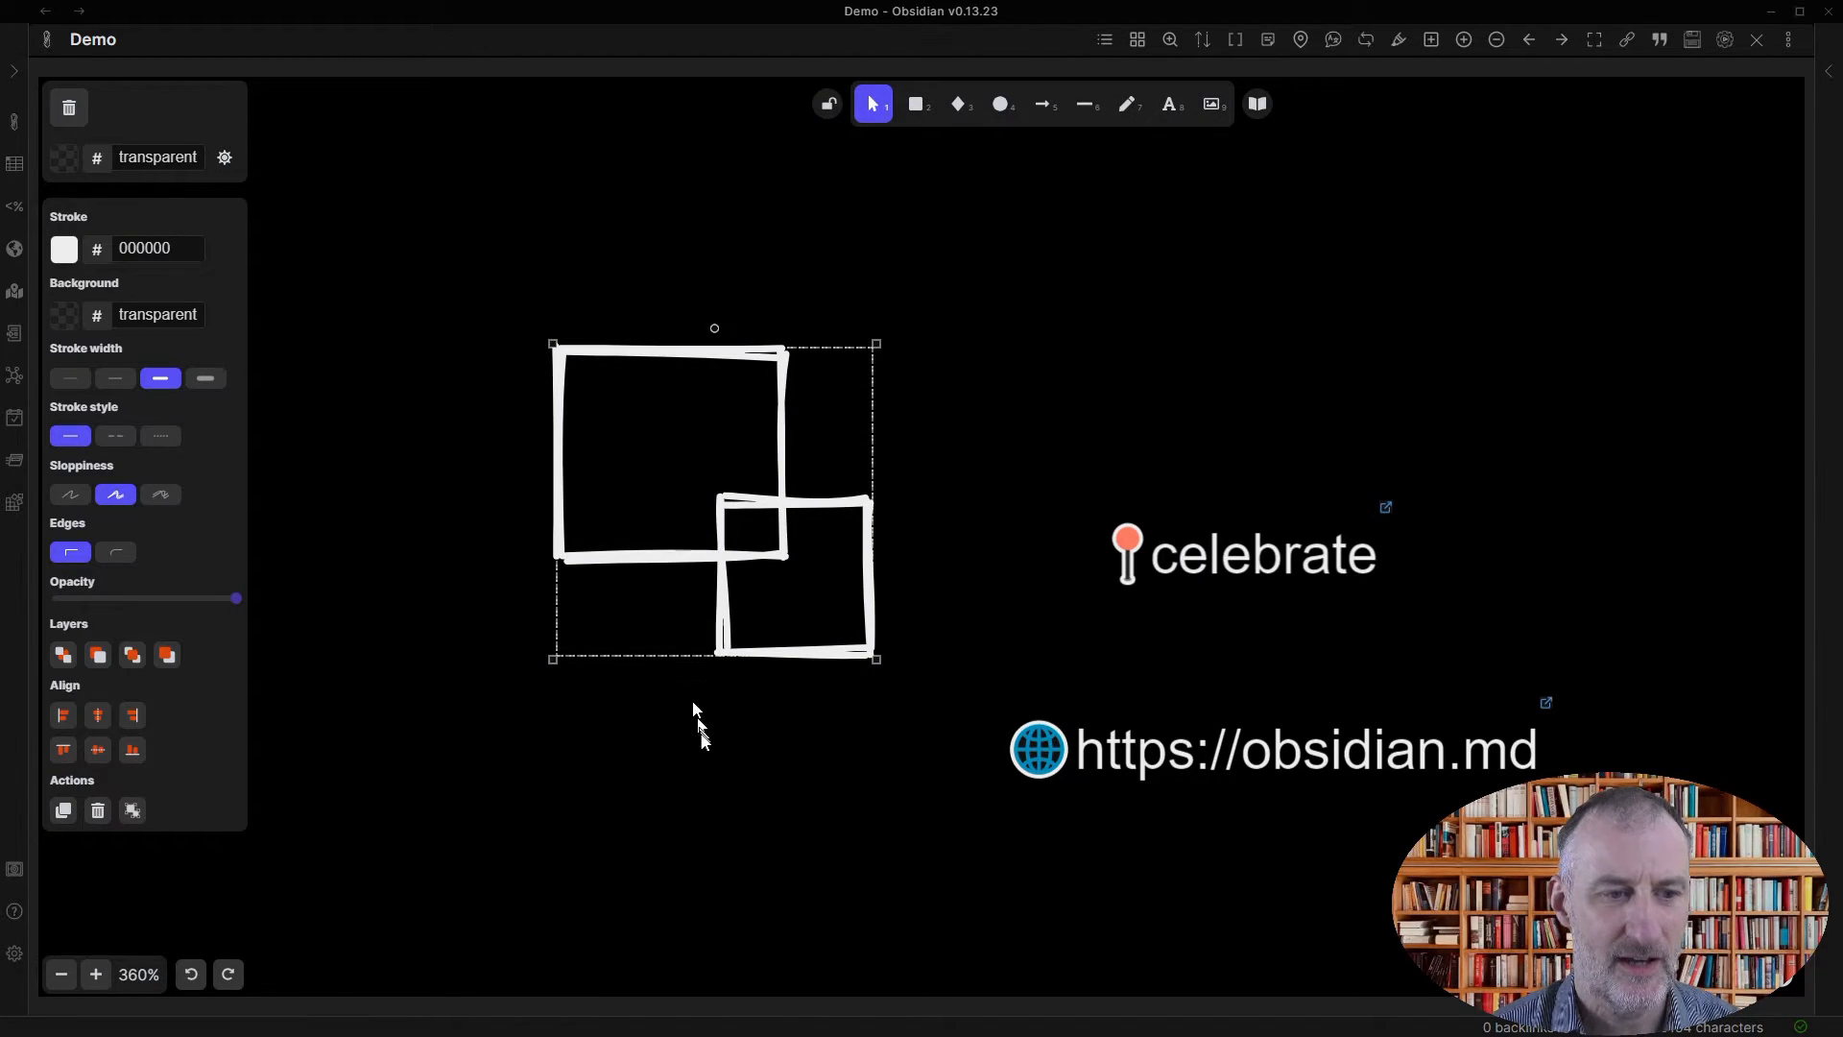
{"action": "mouse_move", "coordinate": [132, 811]}
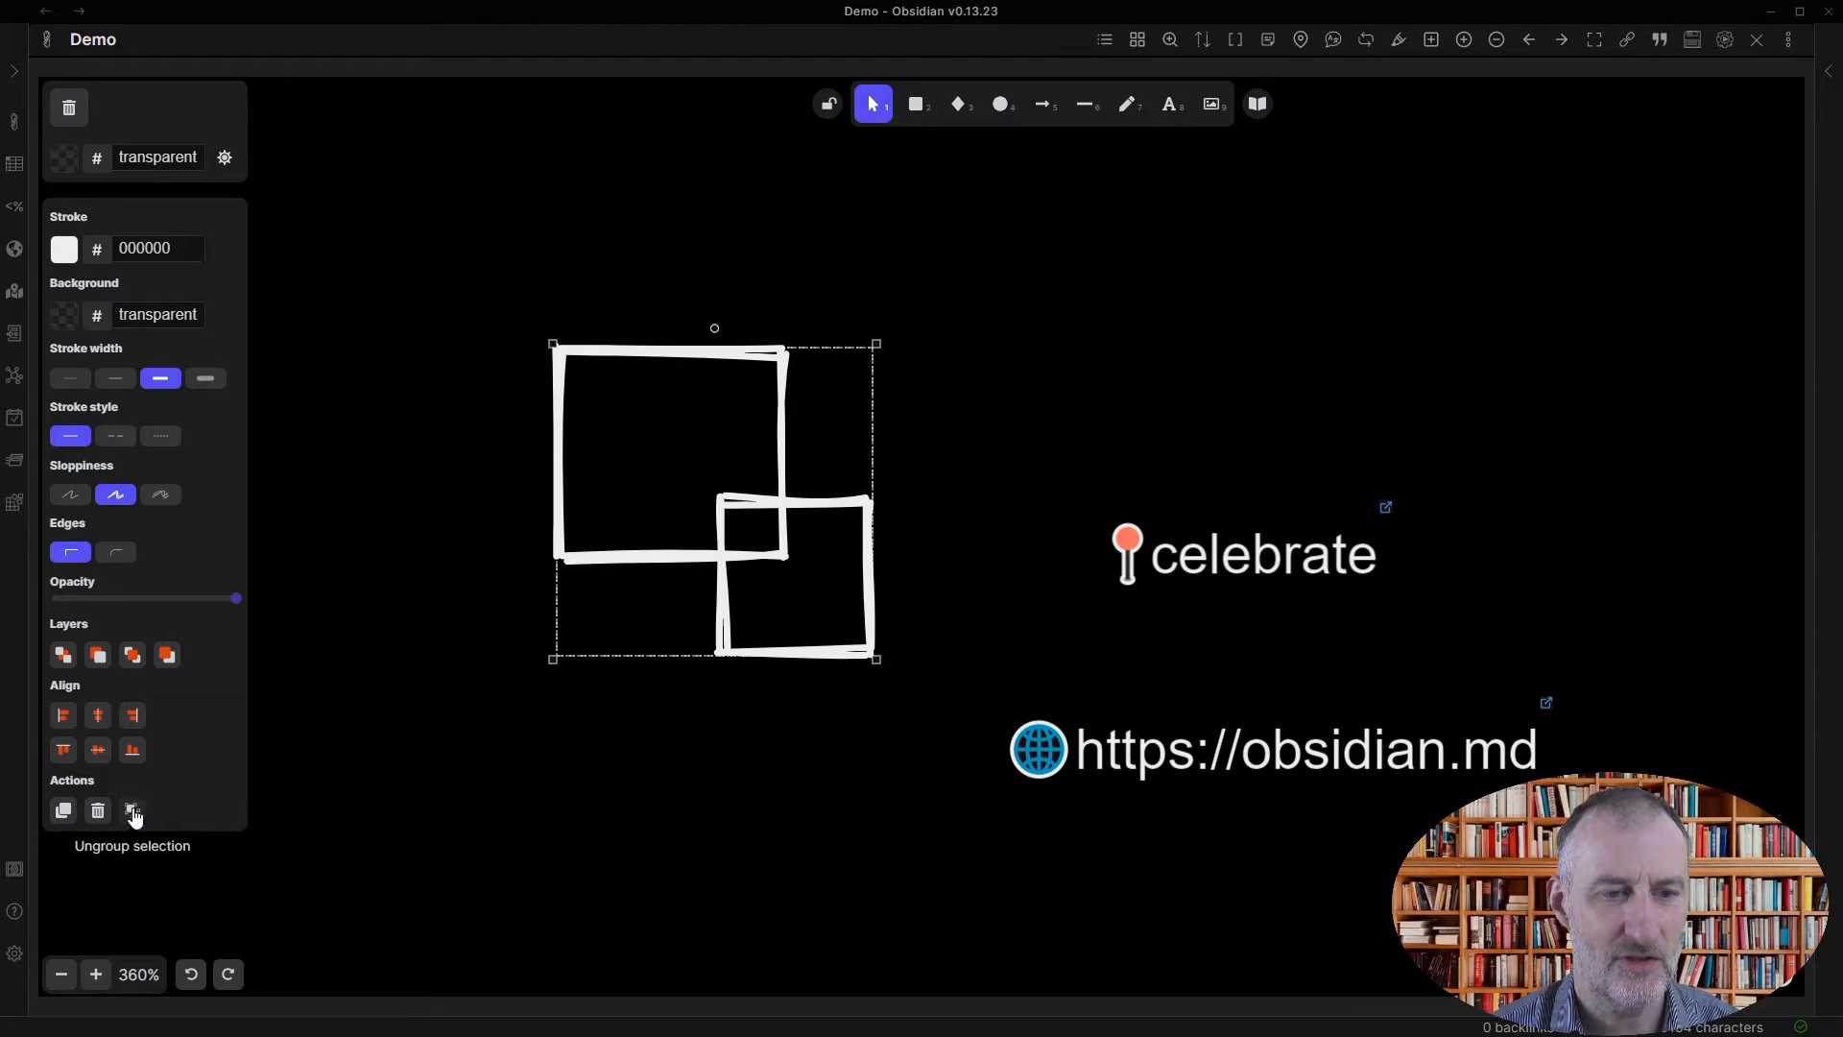
{"action": "left_click", "coordinate": [131, 812]}
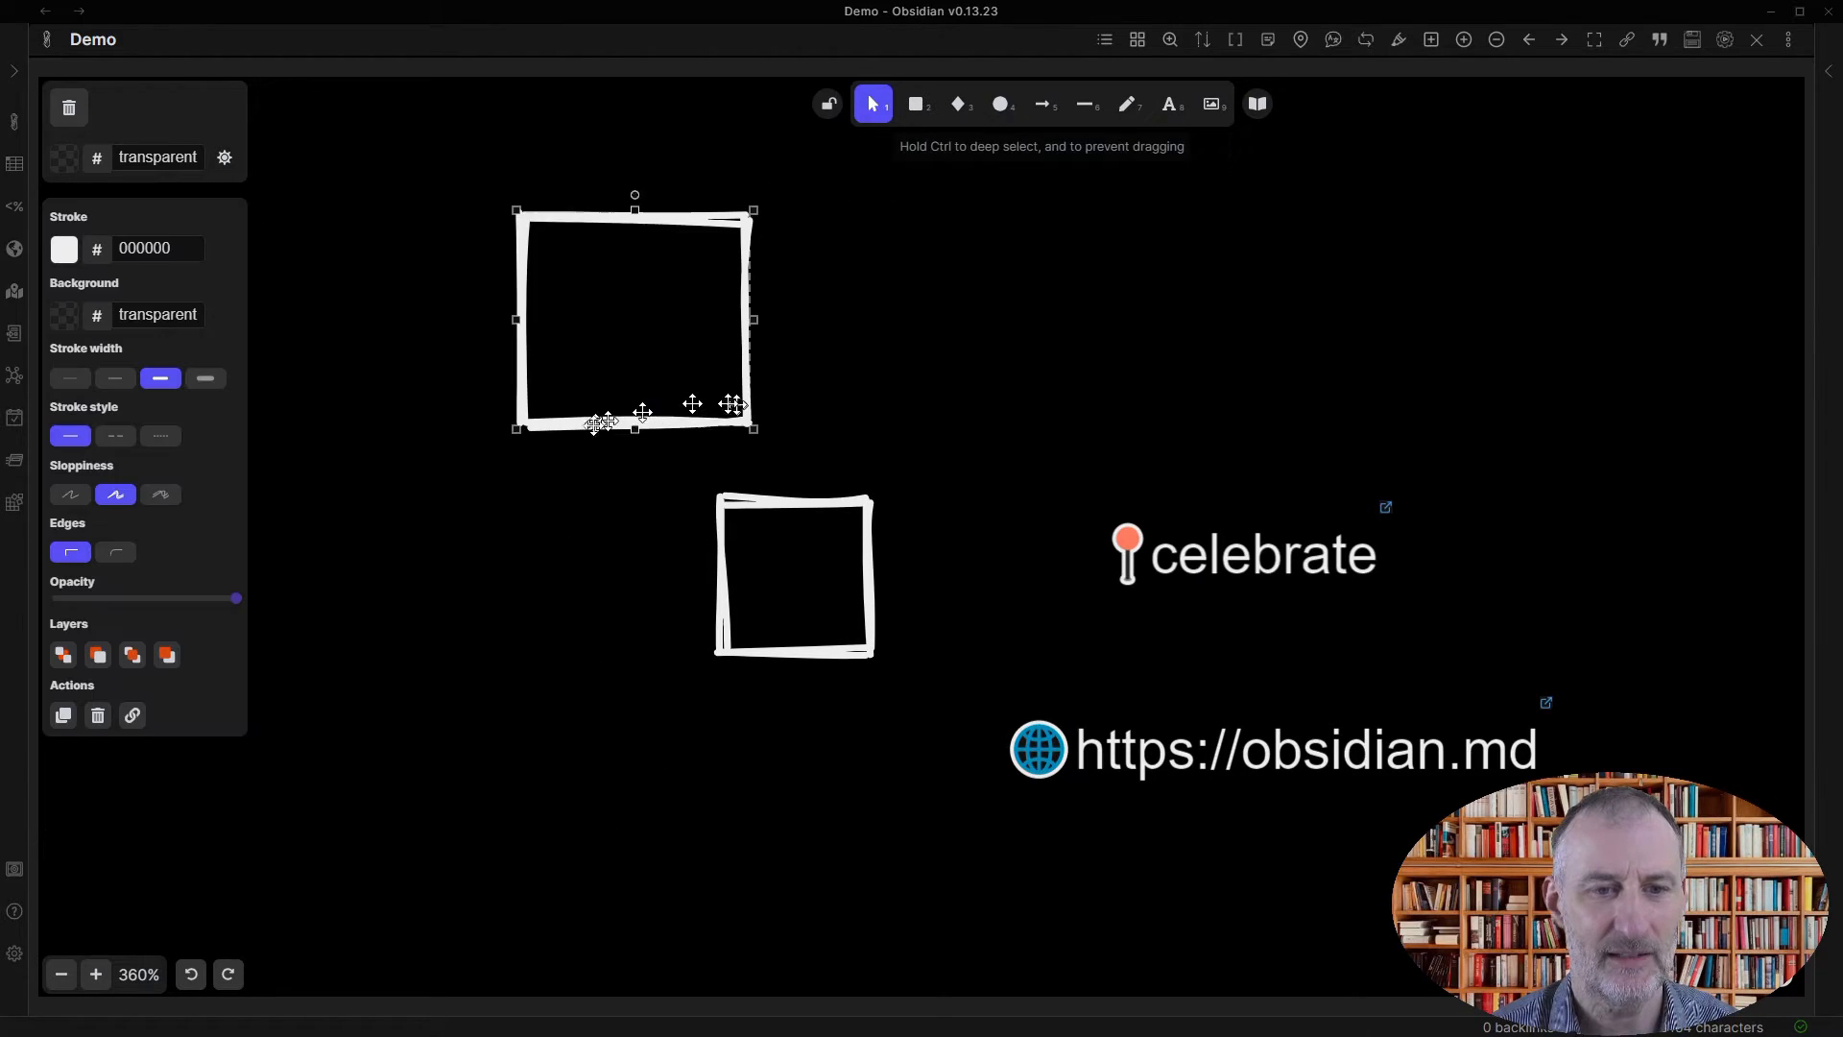
{"action": "left_click_drag", "start_coordinate": [635, 318], "coordinate": [608, 336]}
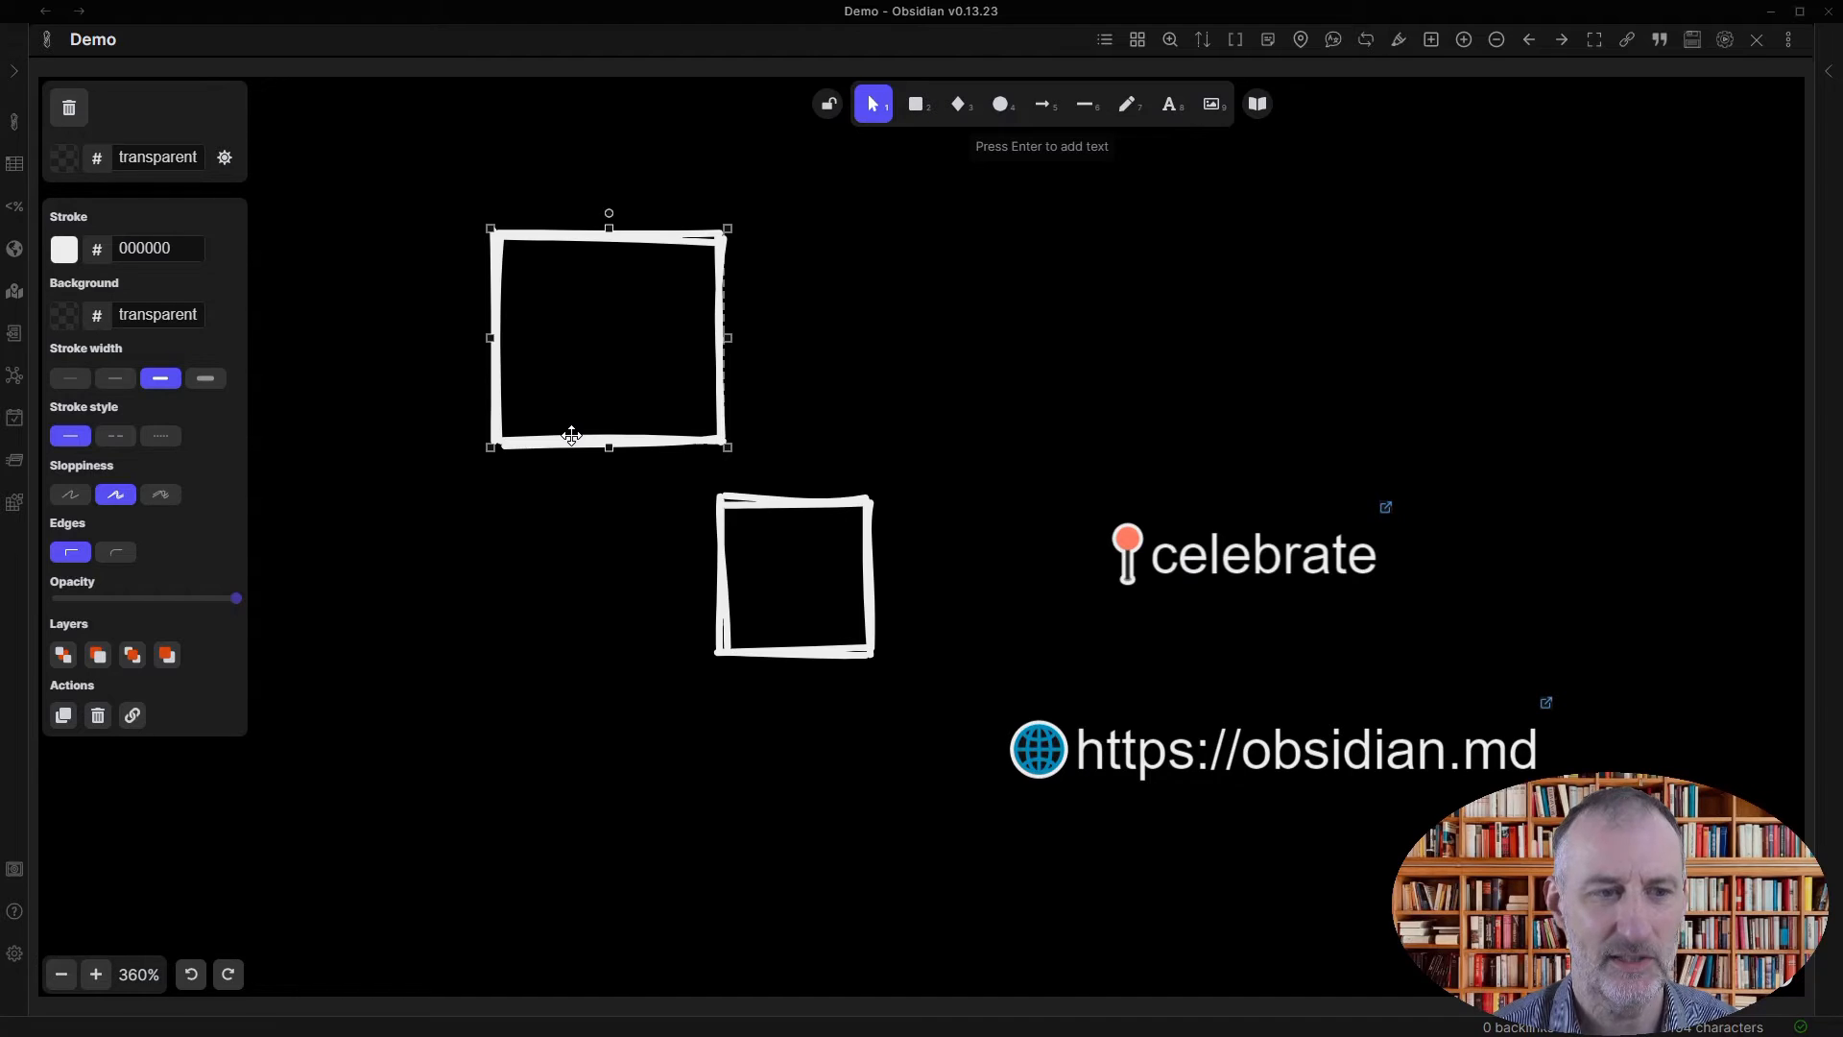
{"action": "mouse_move", "coordinate": [131, 717]}
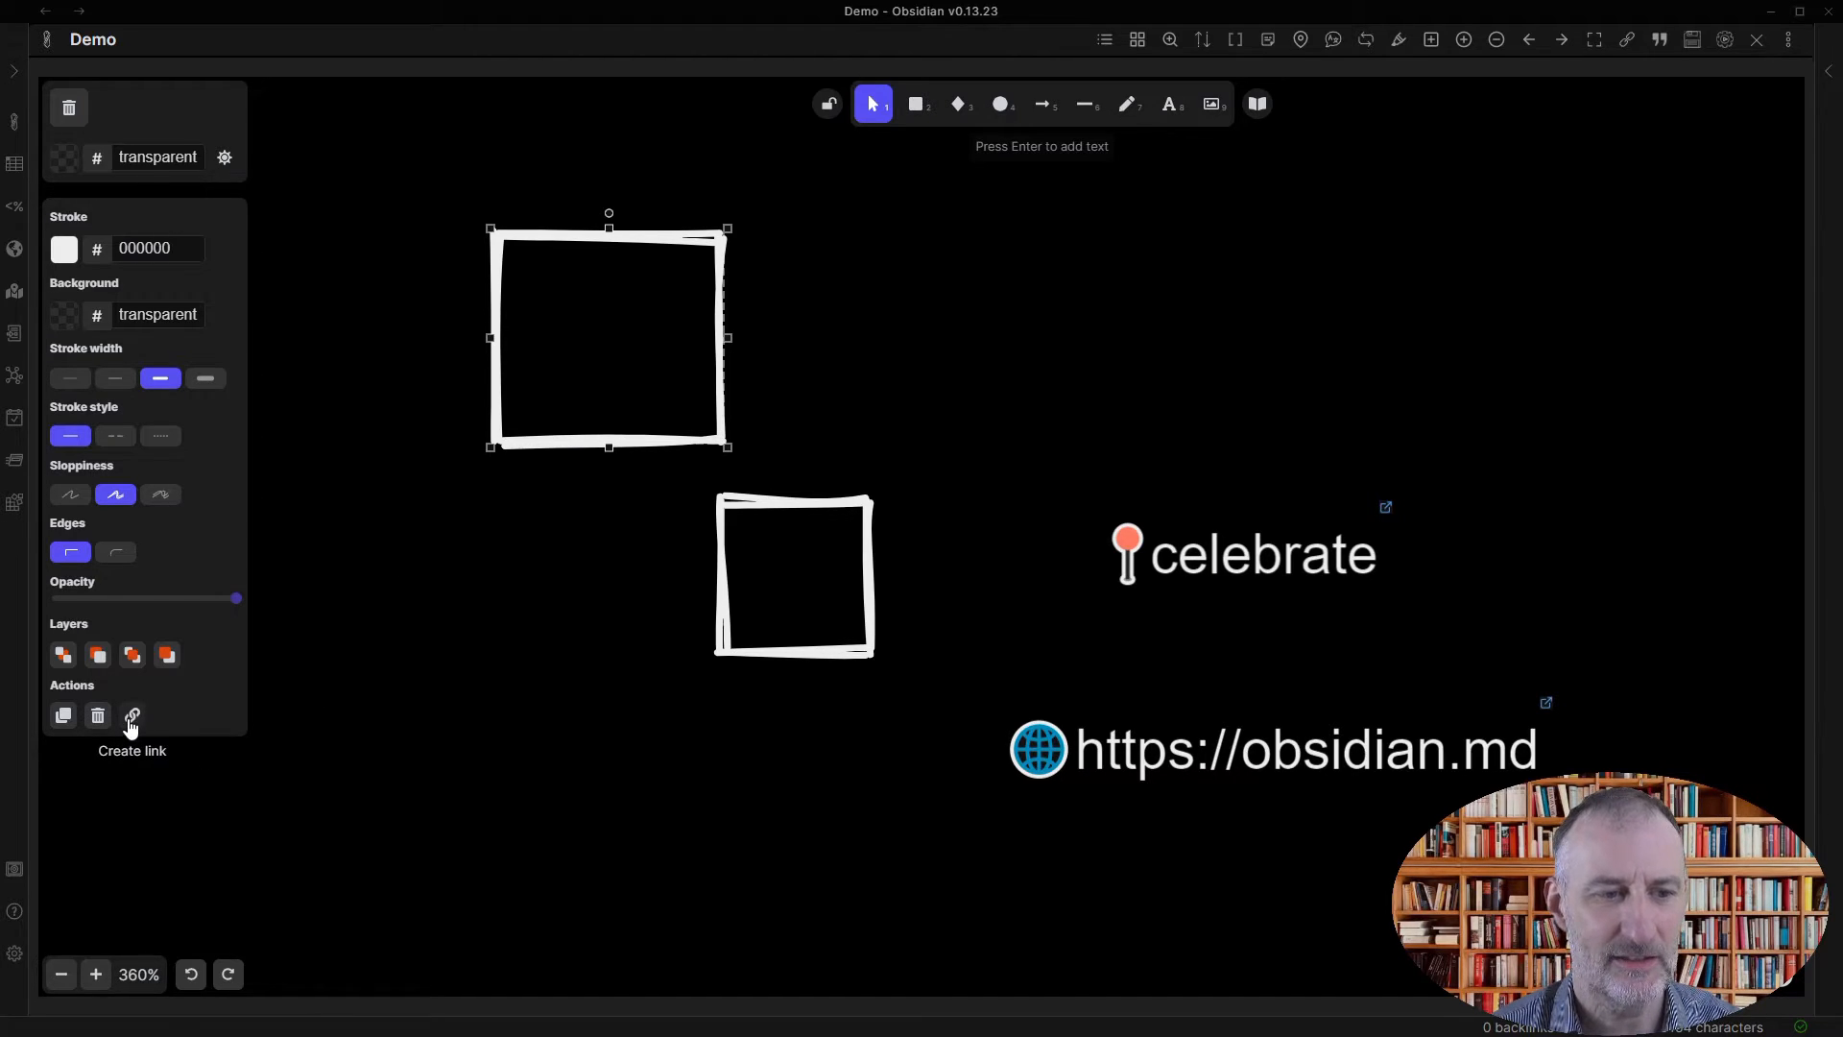
- Attach a [[celebrate]] link to the larger rectangle via Create link
{"action": "left_click", "coordinate": [131, 717]}
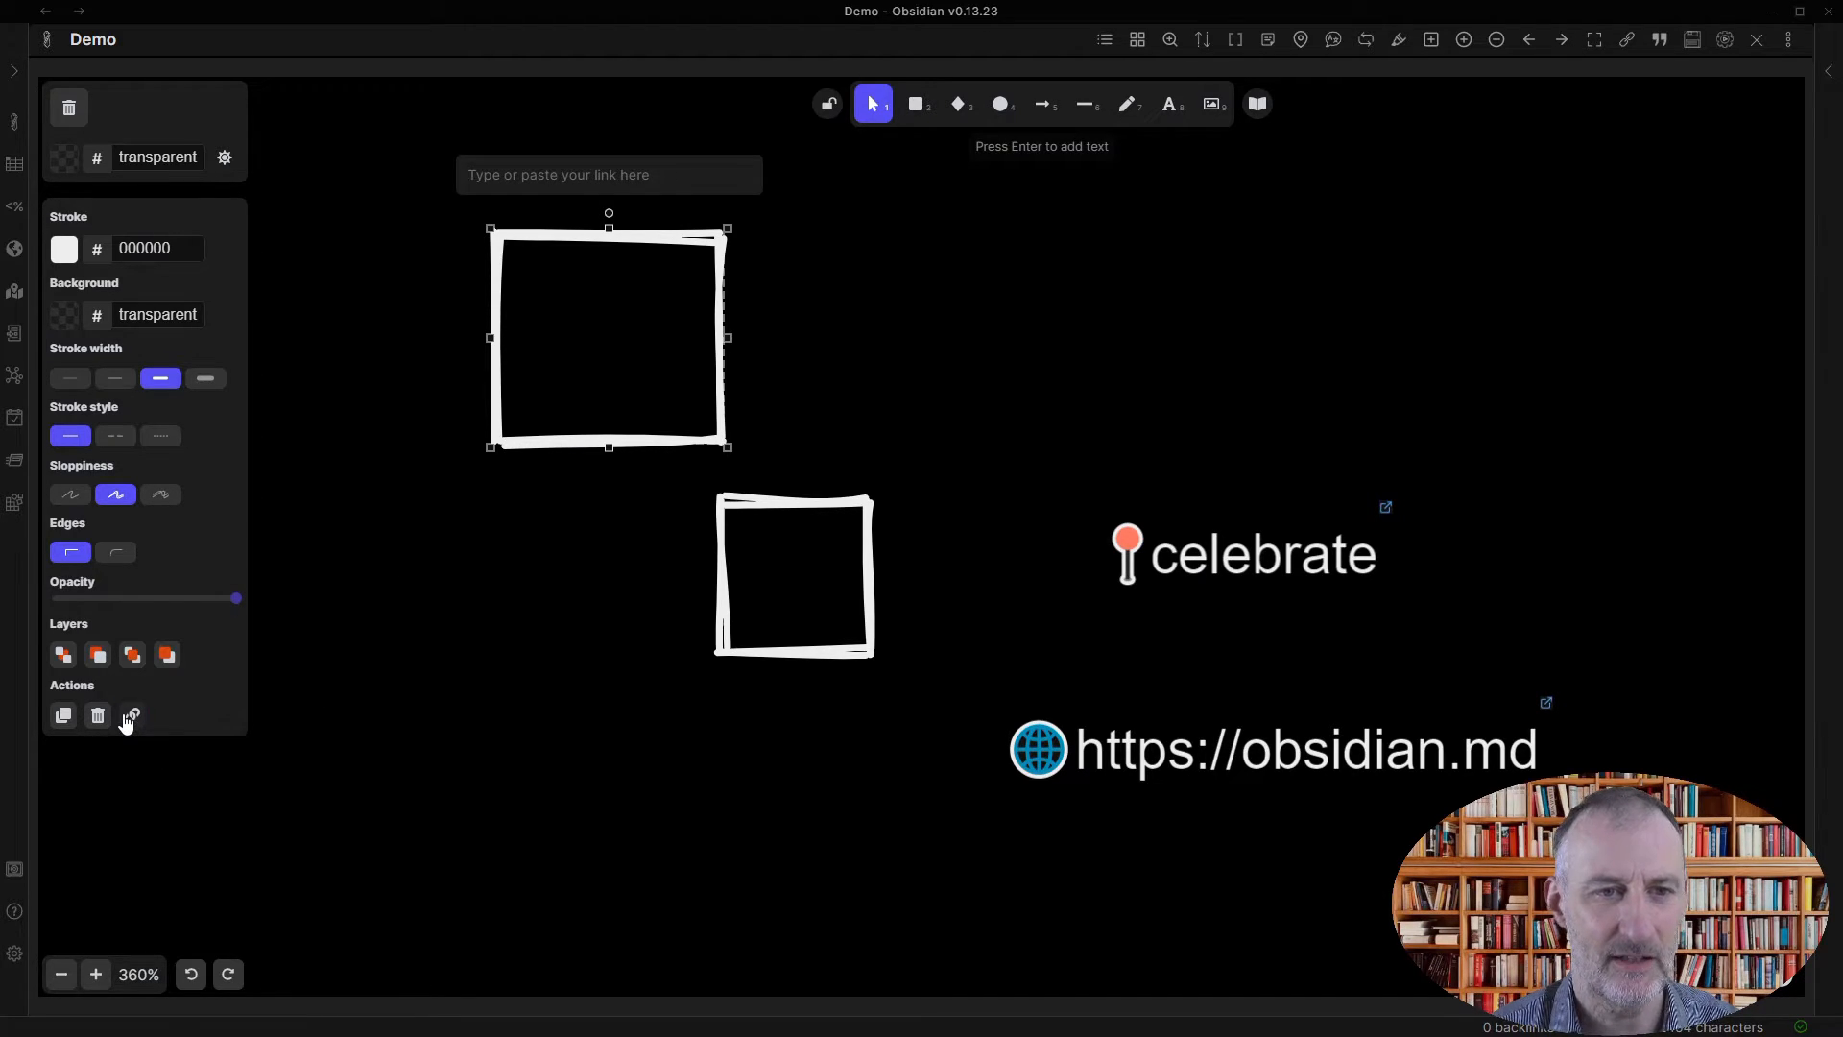
{"action": "type", "text": "[[celebrate]]"}
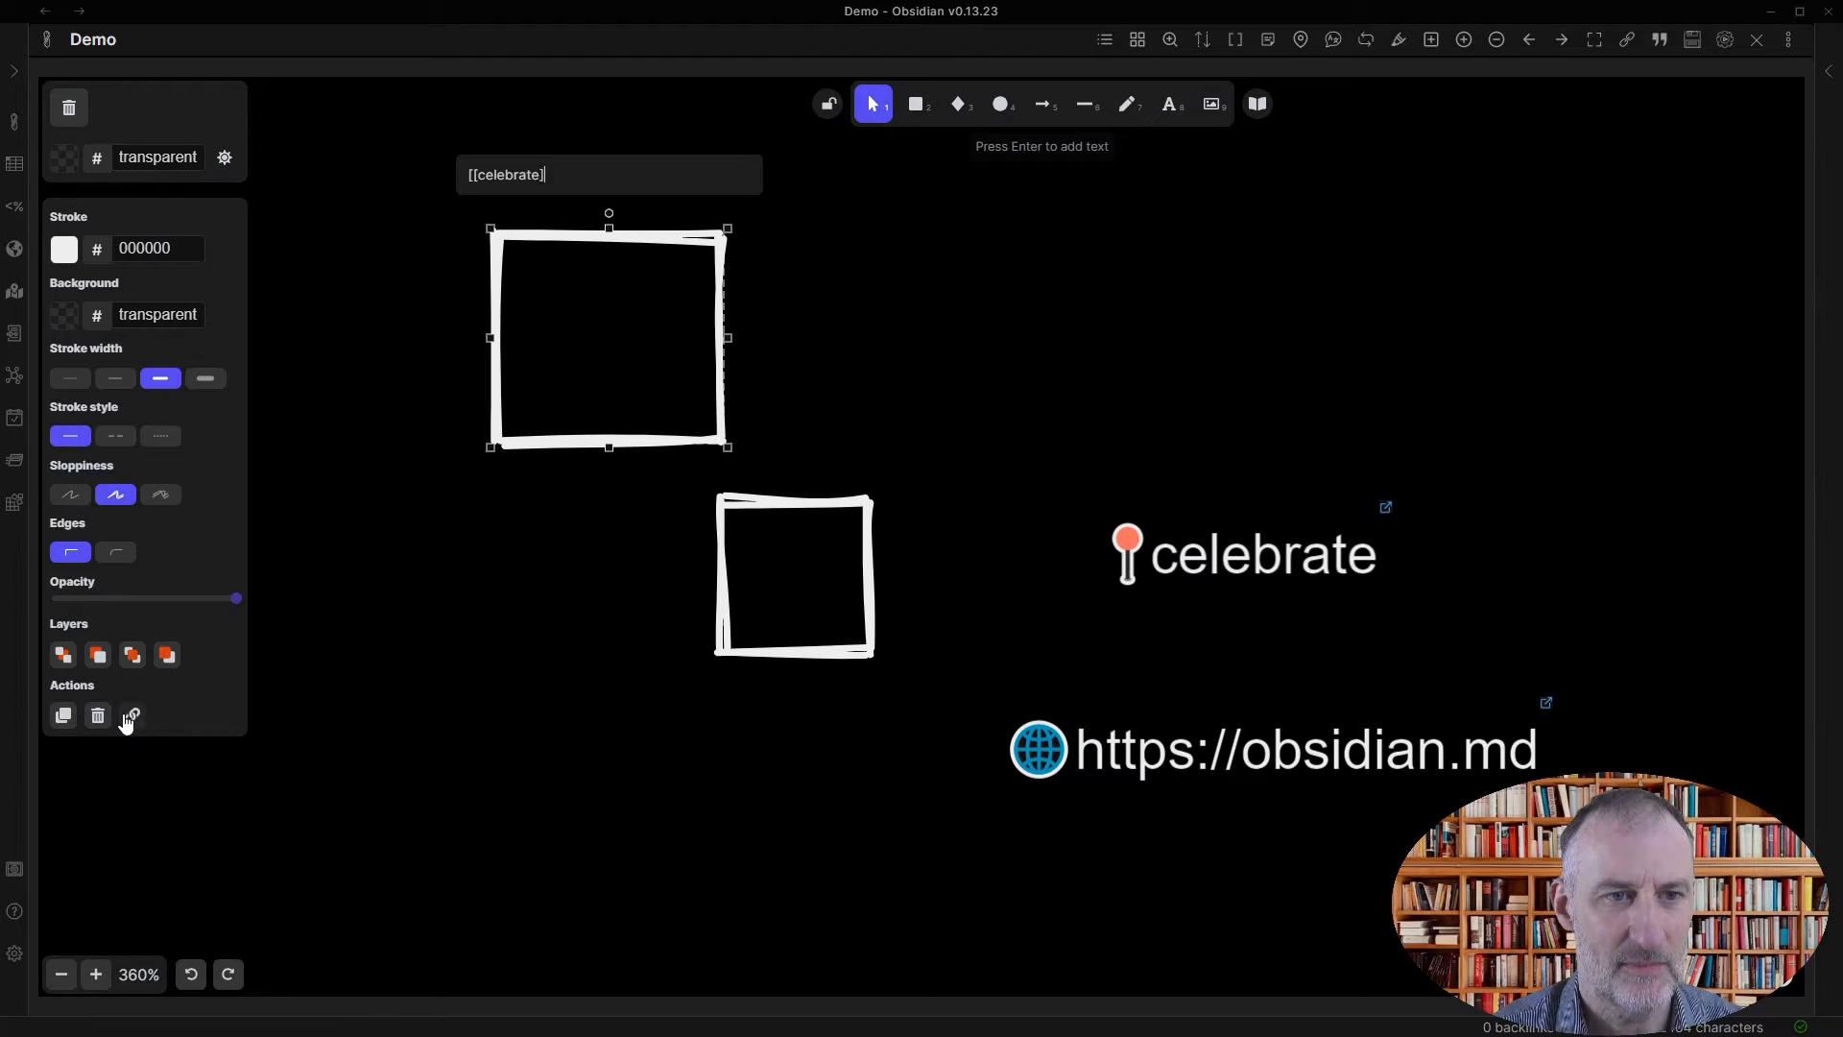
{"action": "left_click", "coordinate": [999, 398]}
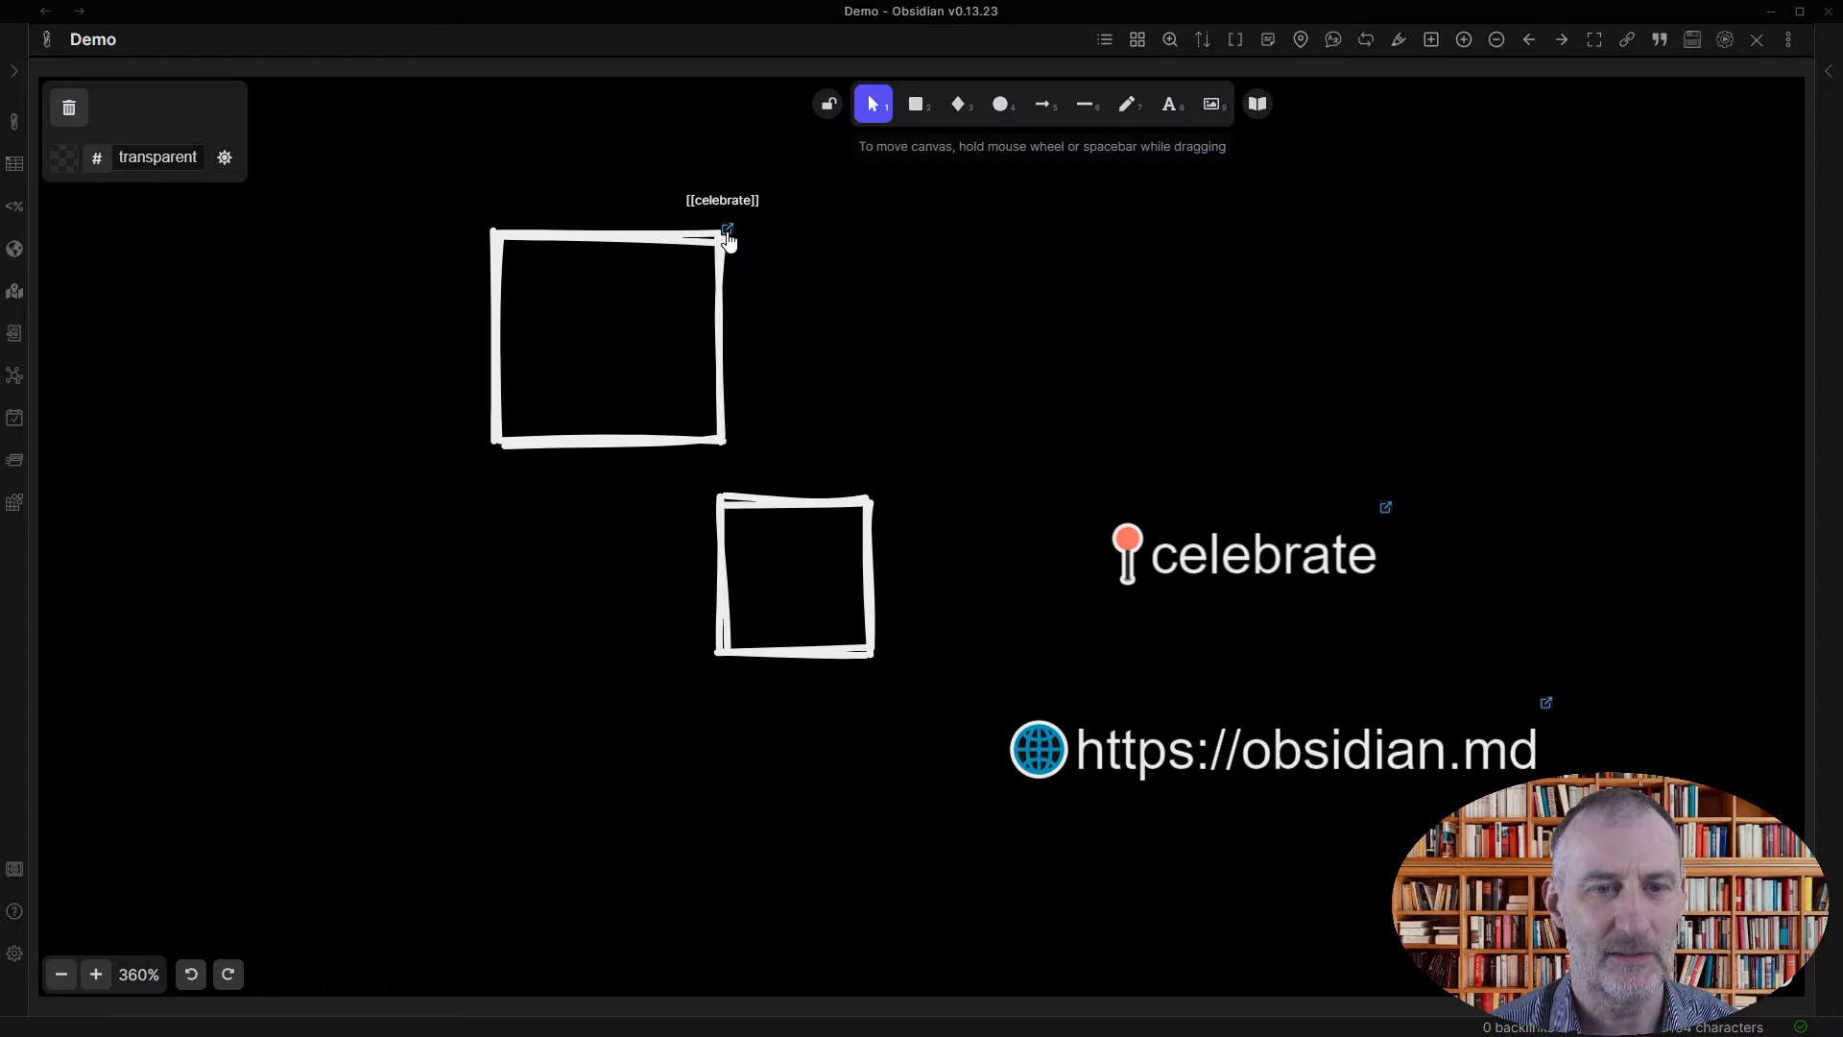
{"action": "mouse_move", "coordinate": [738, 329]}
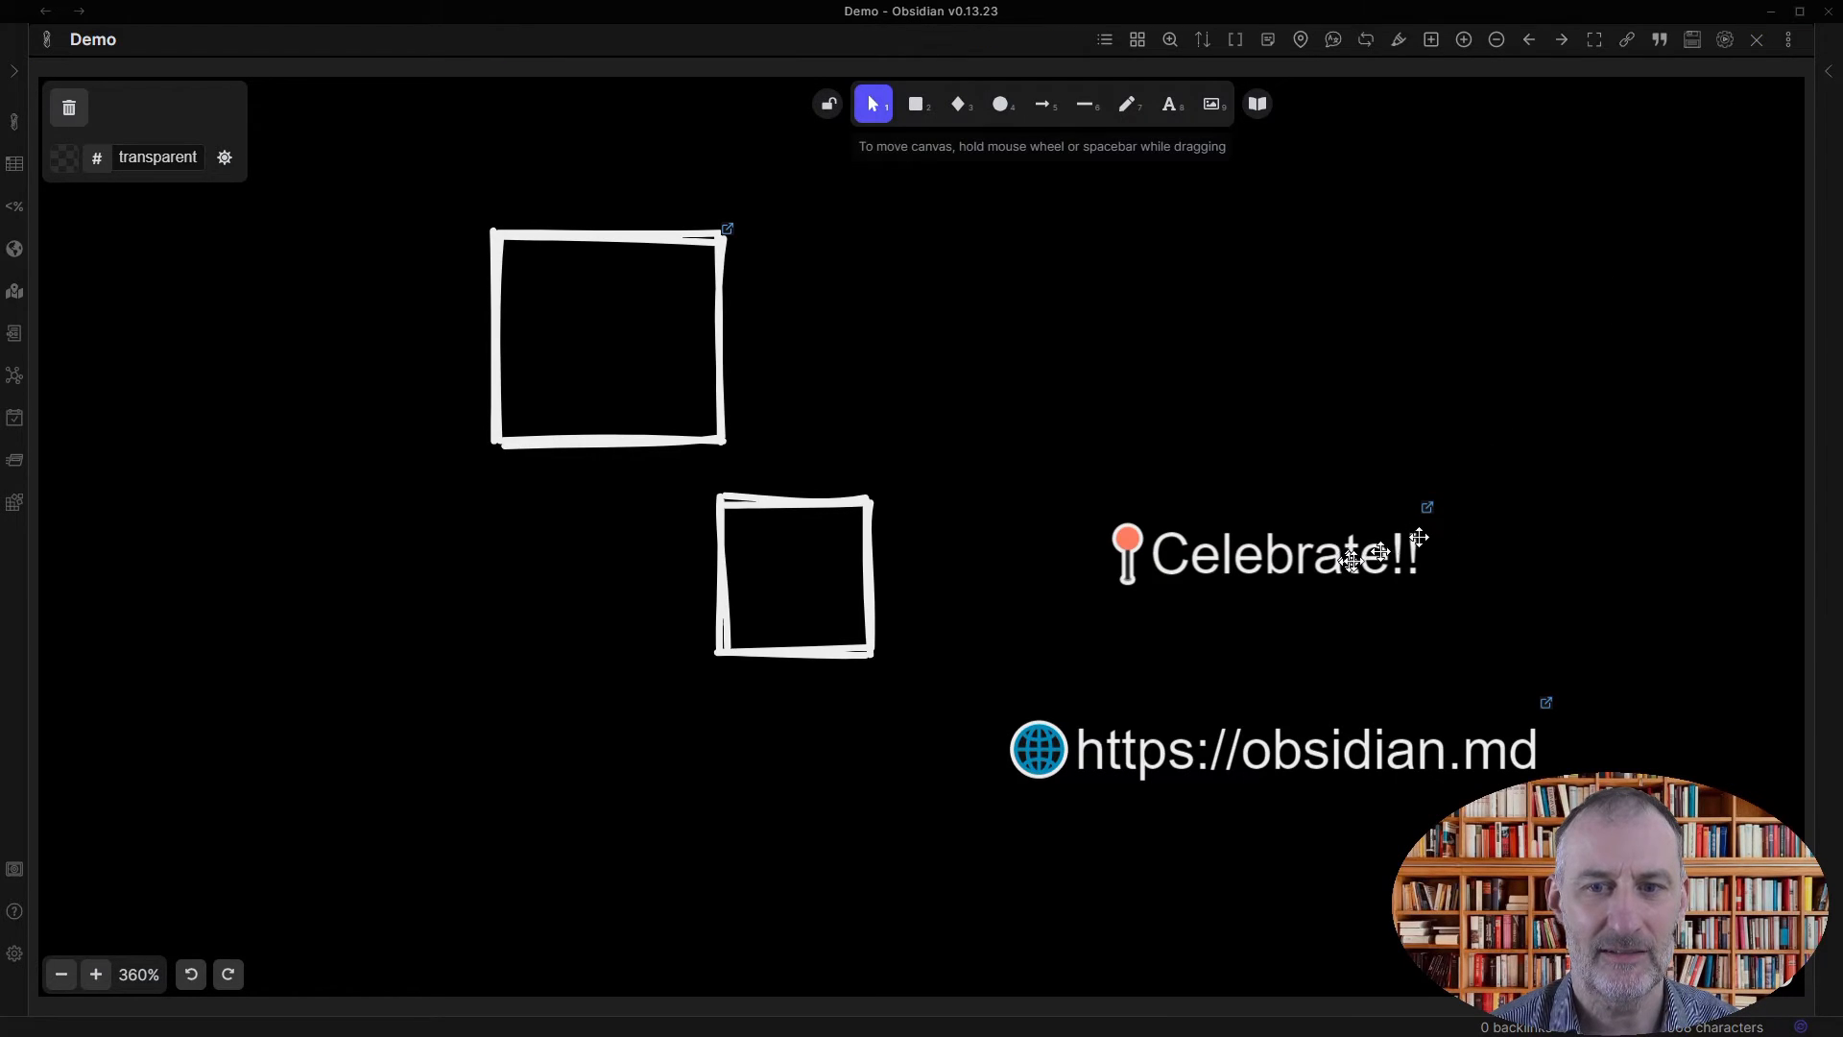
{"action": "mouse_move", "coordinate": [724, 235]}
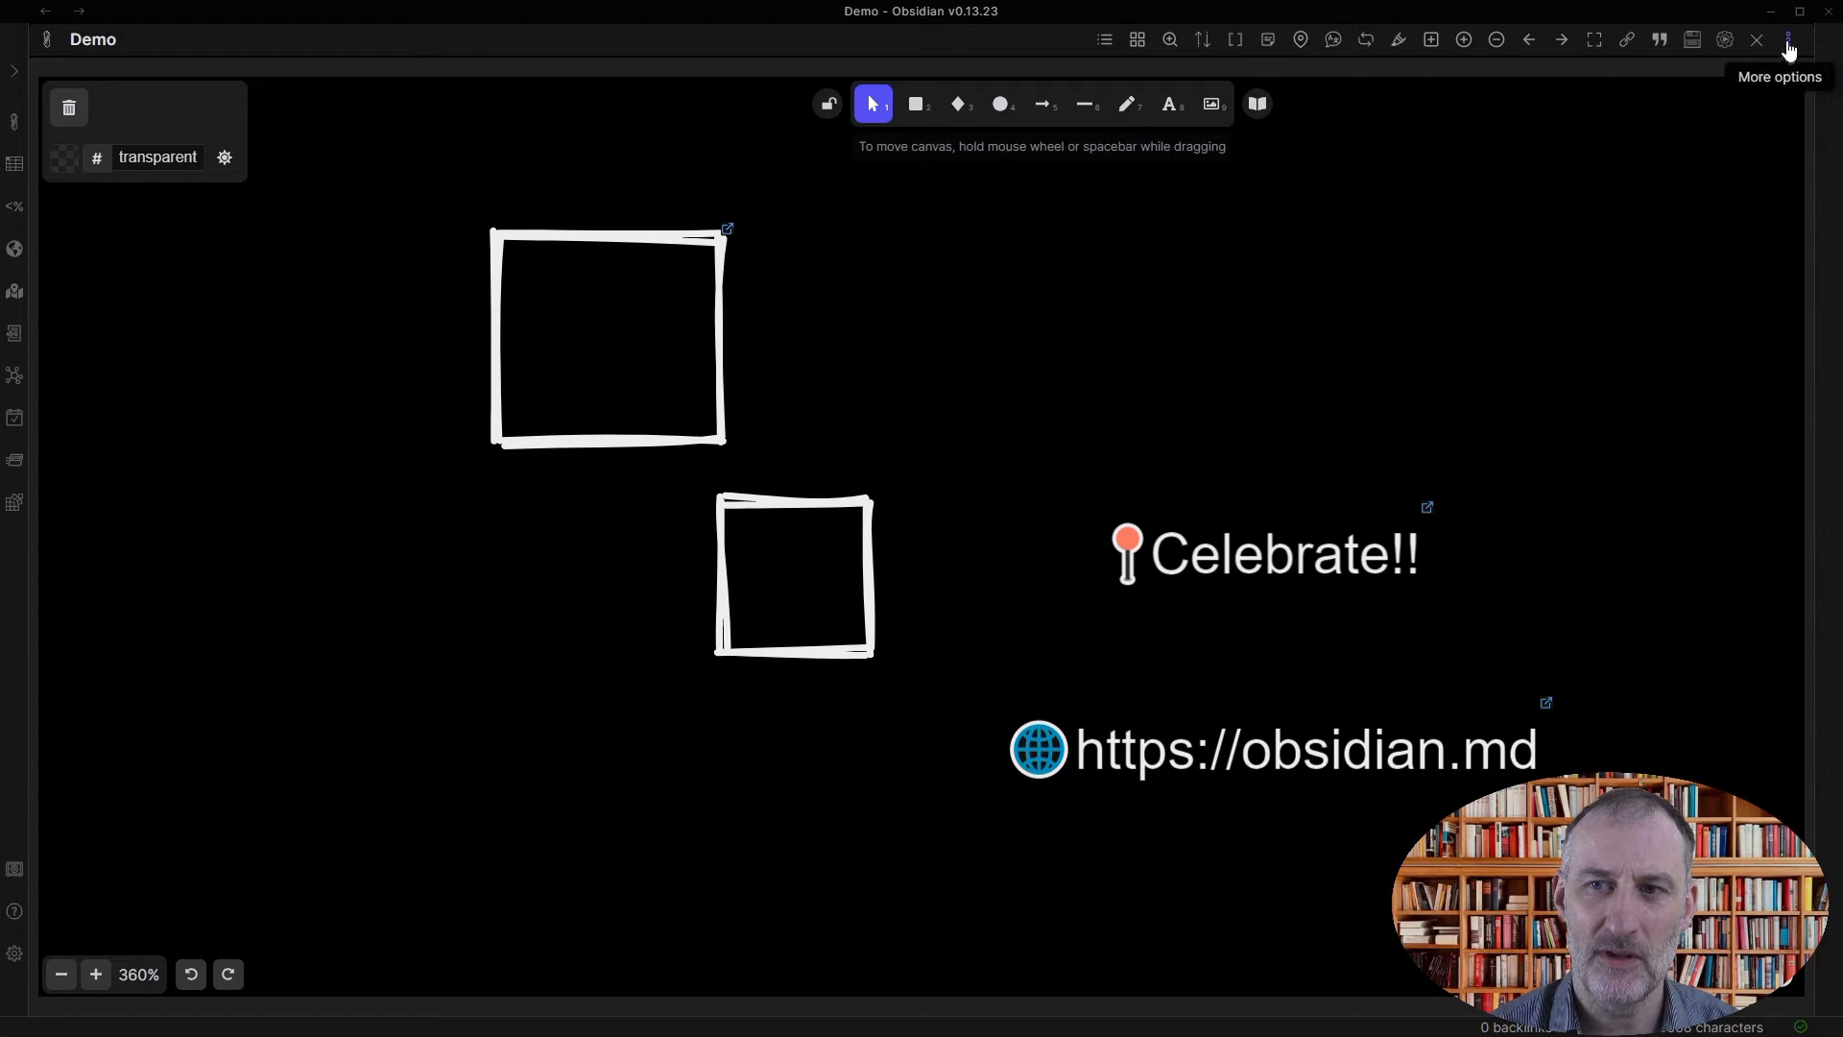
- Edit the Celebrate!! text to read "Let's Celebrate!!", keeping Celebrate!! as the link
{"action": "left_click", "coordinate": [1787, 38]}
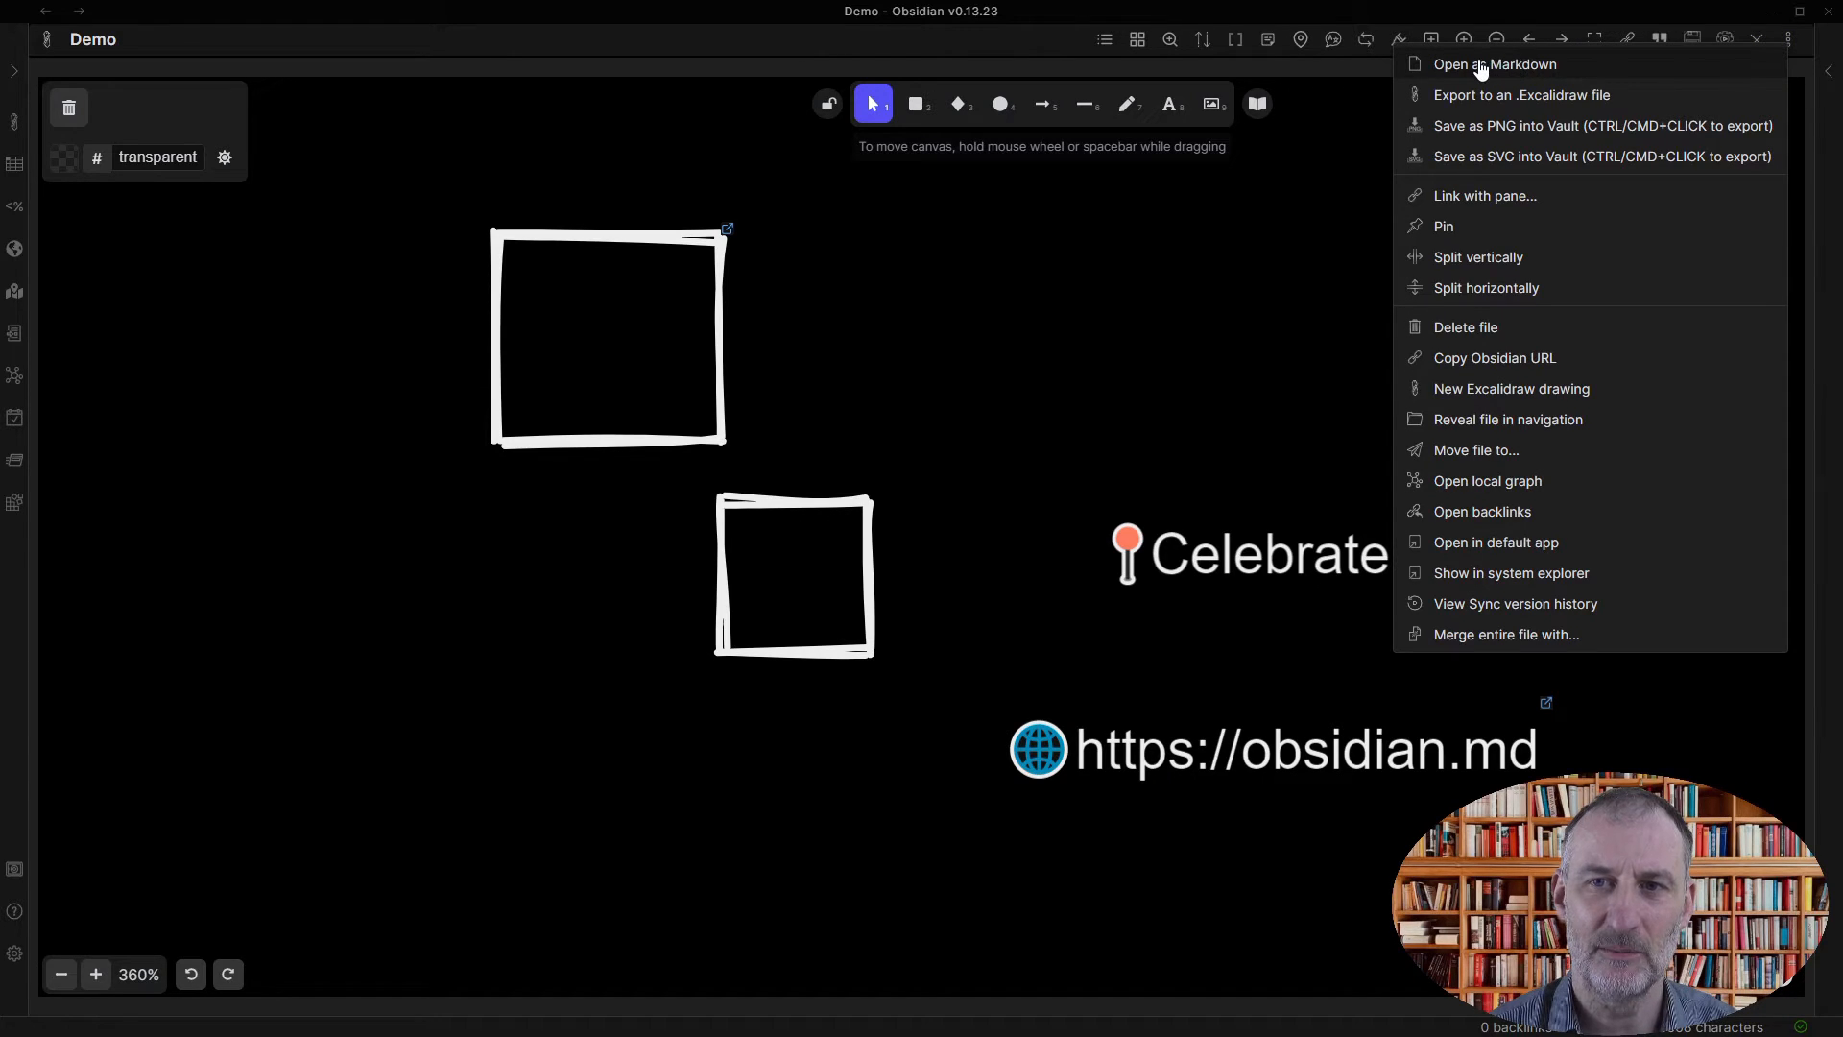
{"action": "left_click", "coordinate": [1494, 63]}
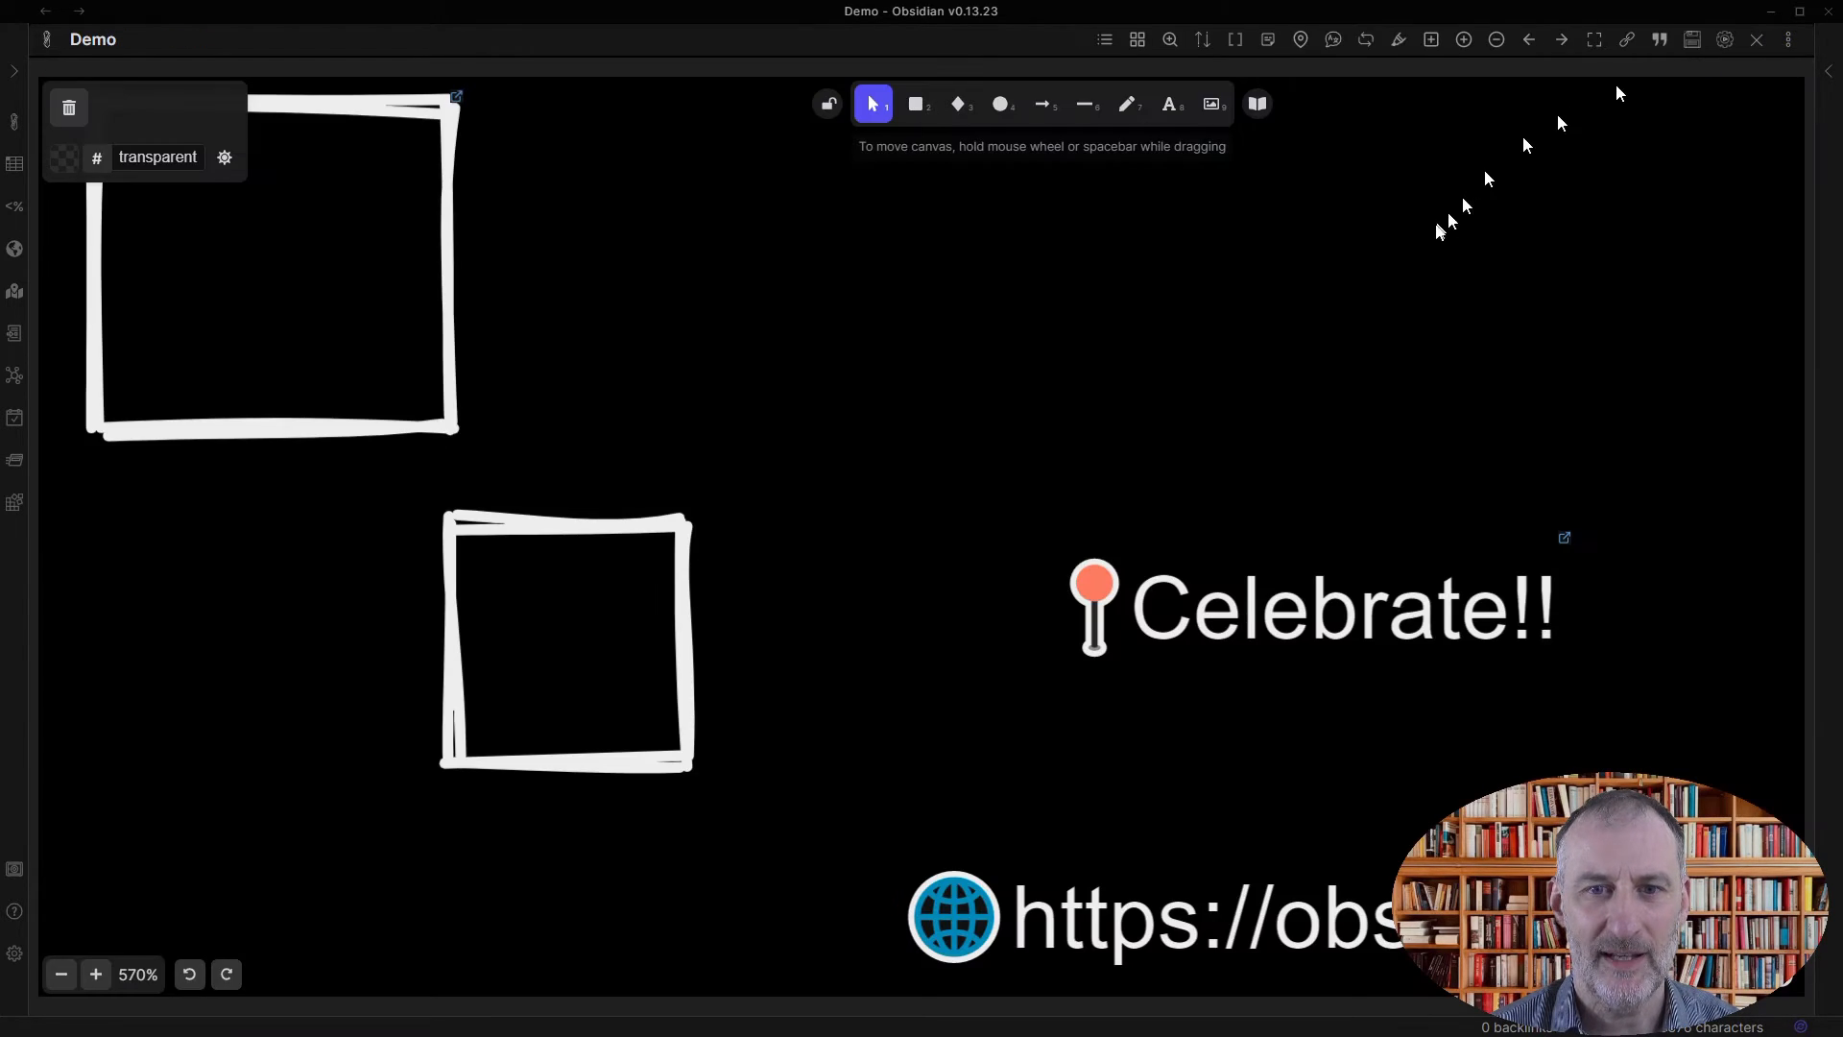
{"action": "double_click", "coordinate": [1317, 608]}
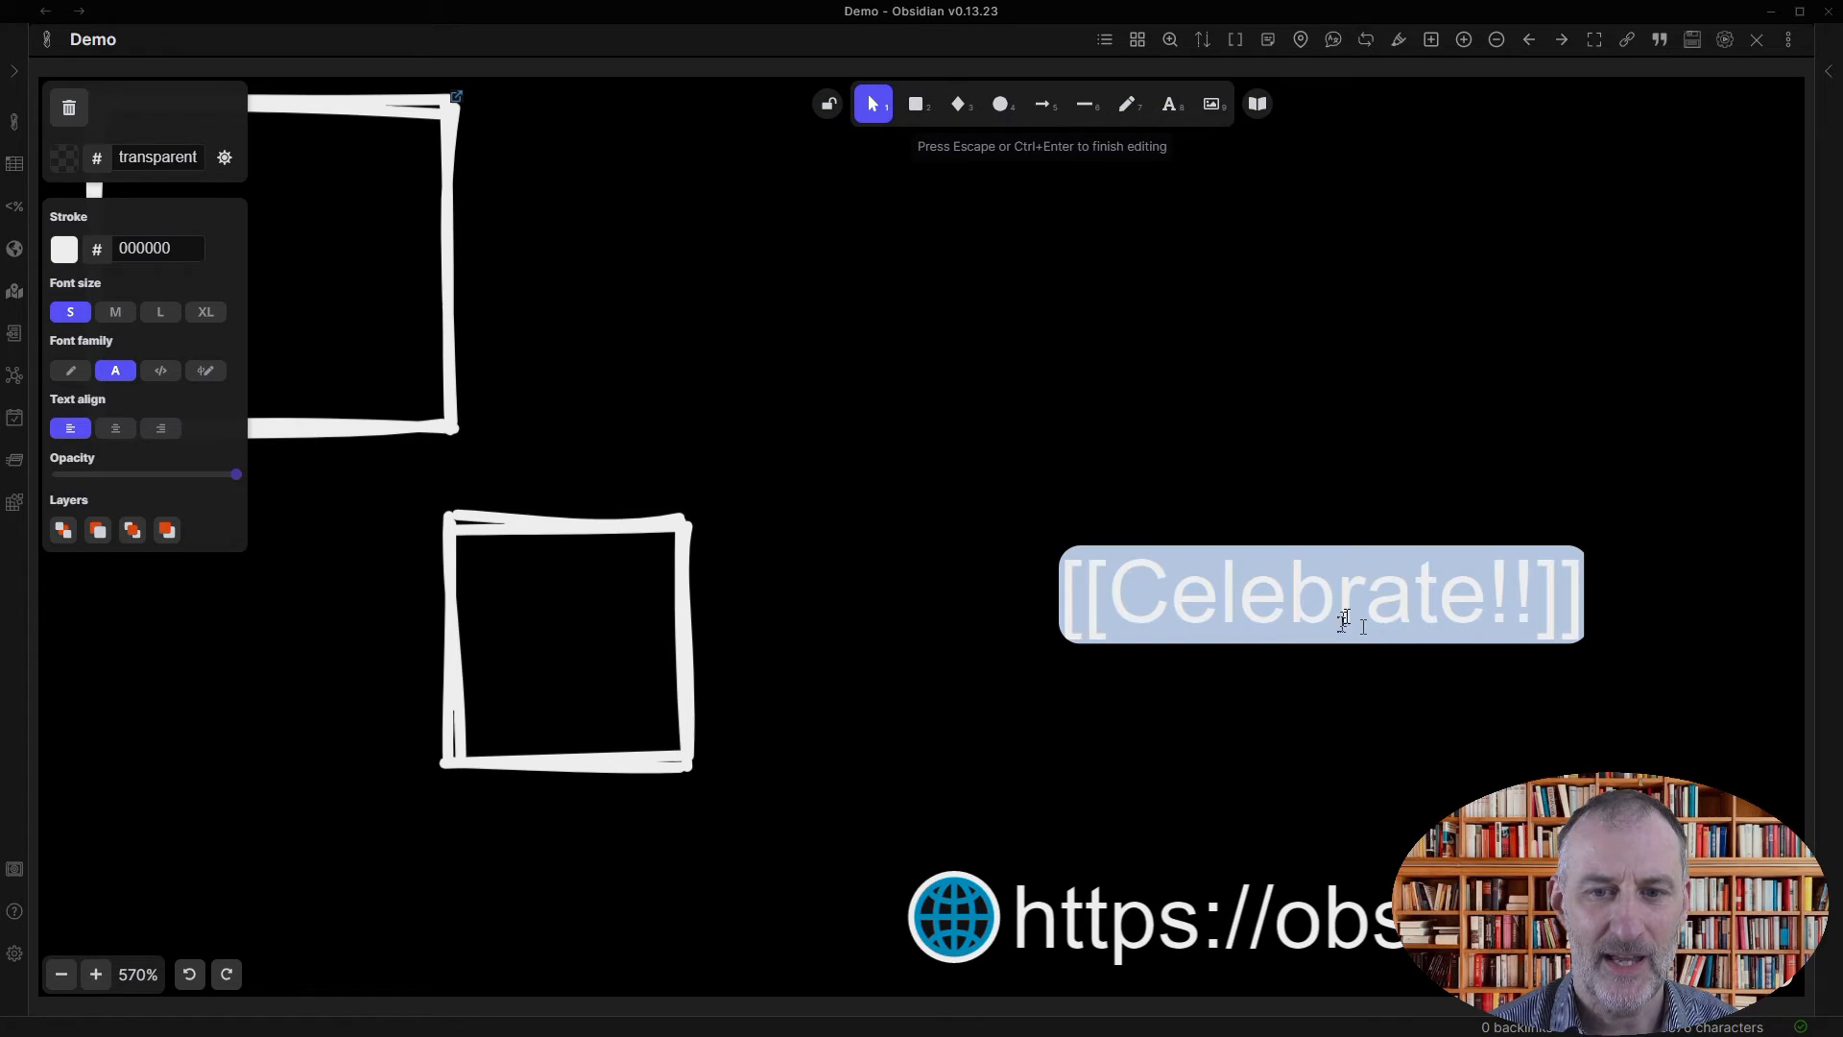
{"action": "type", "text": "Let"}
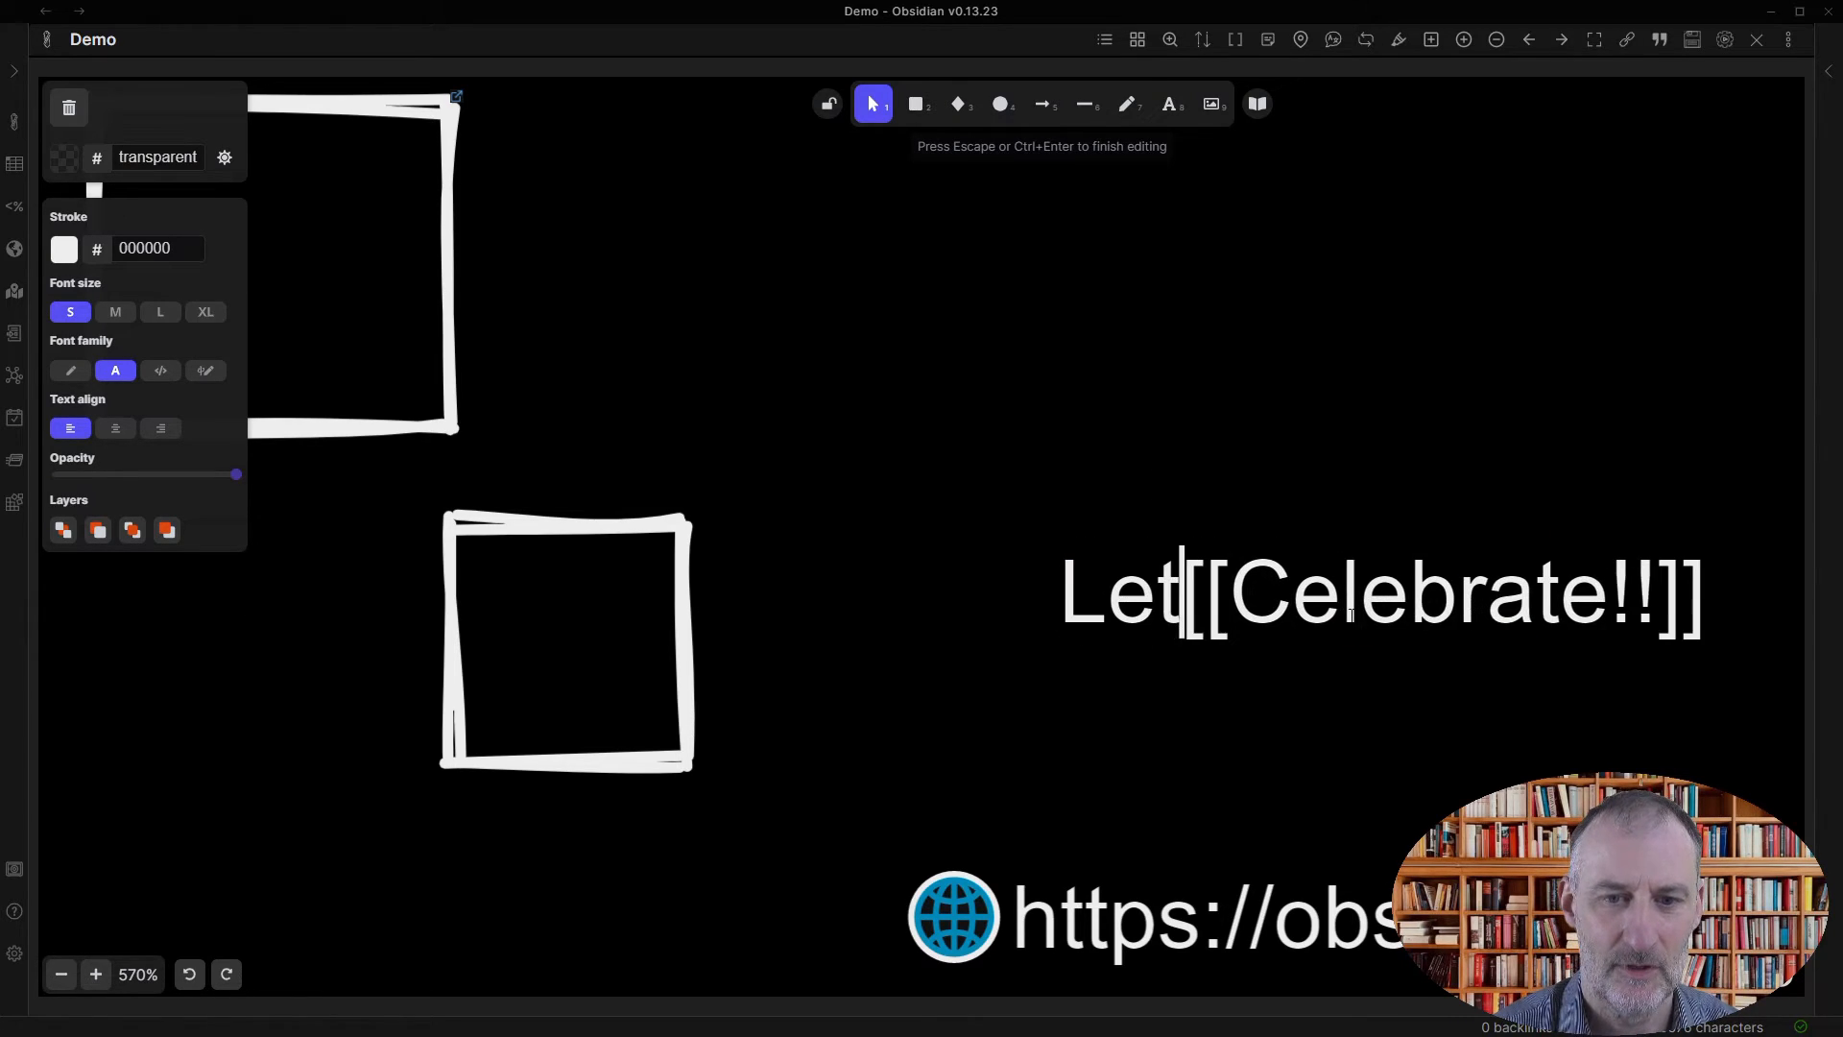
{"action": "type", "text": "'s"}
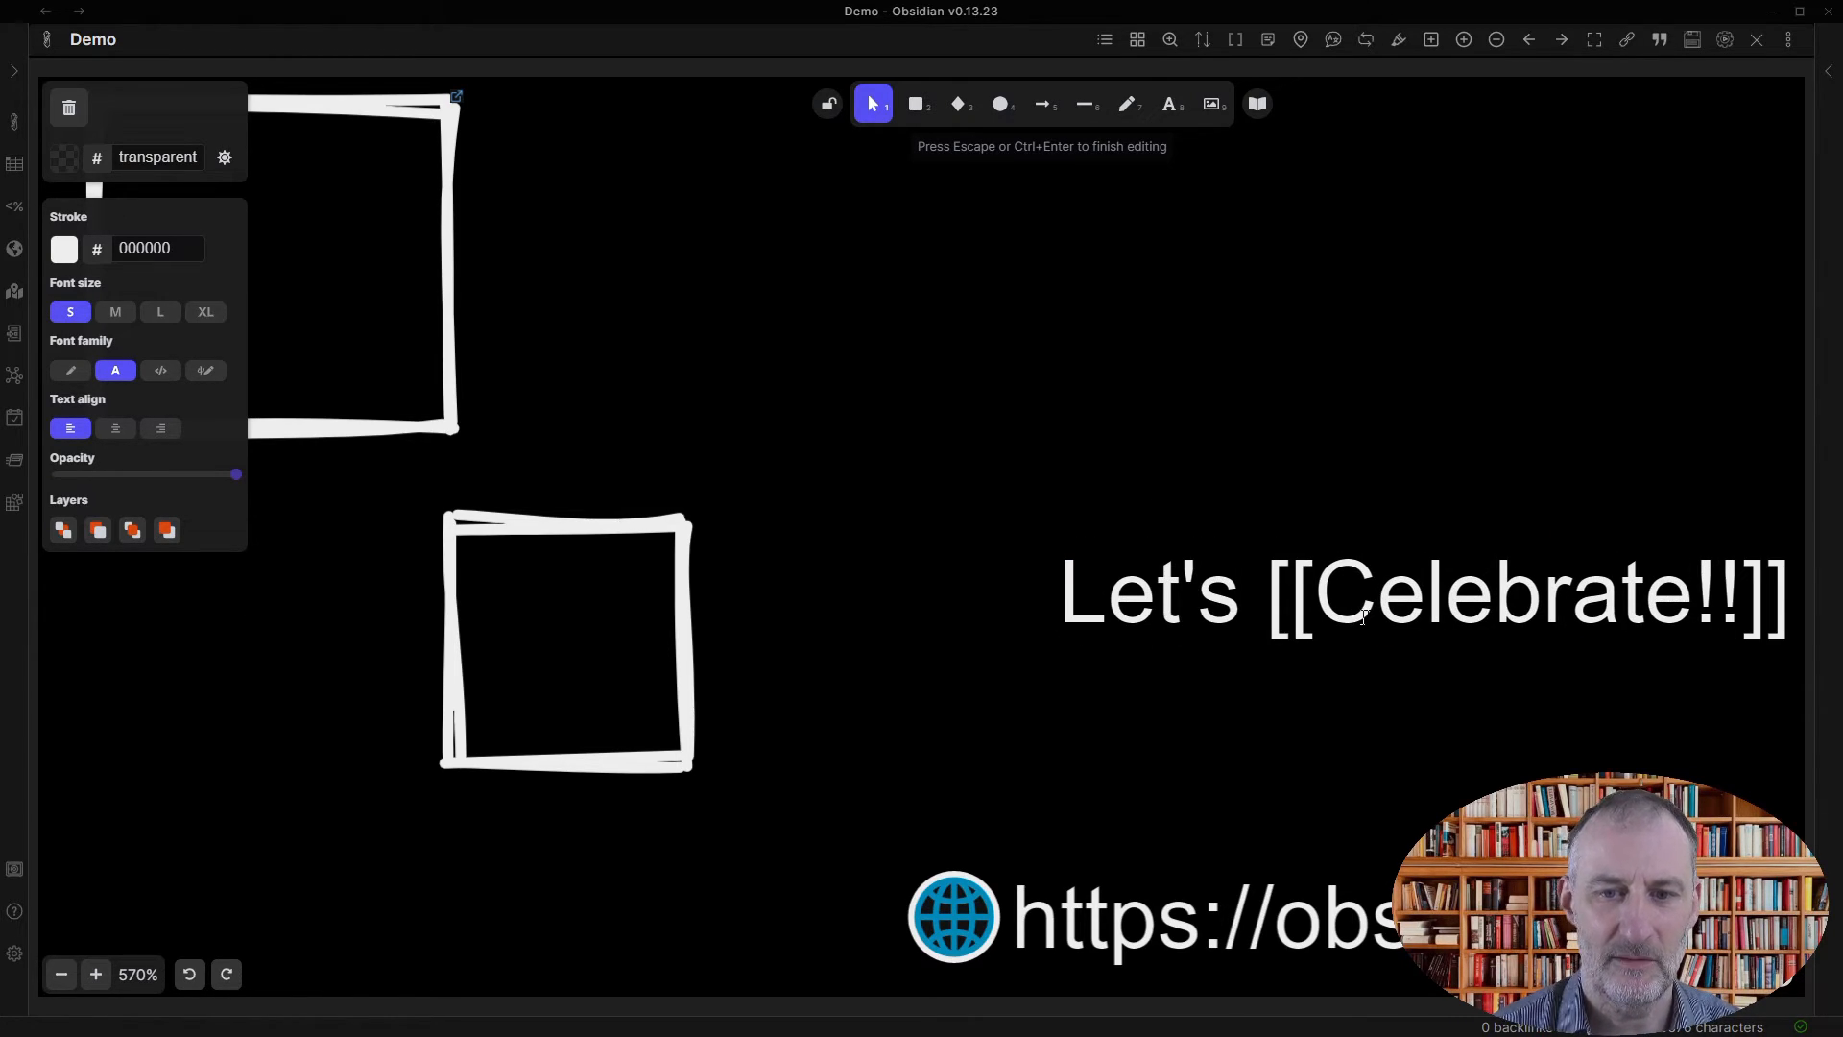
{"action": "left_click", "coordinate": [1785, 38]}
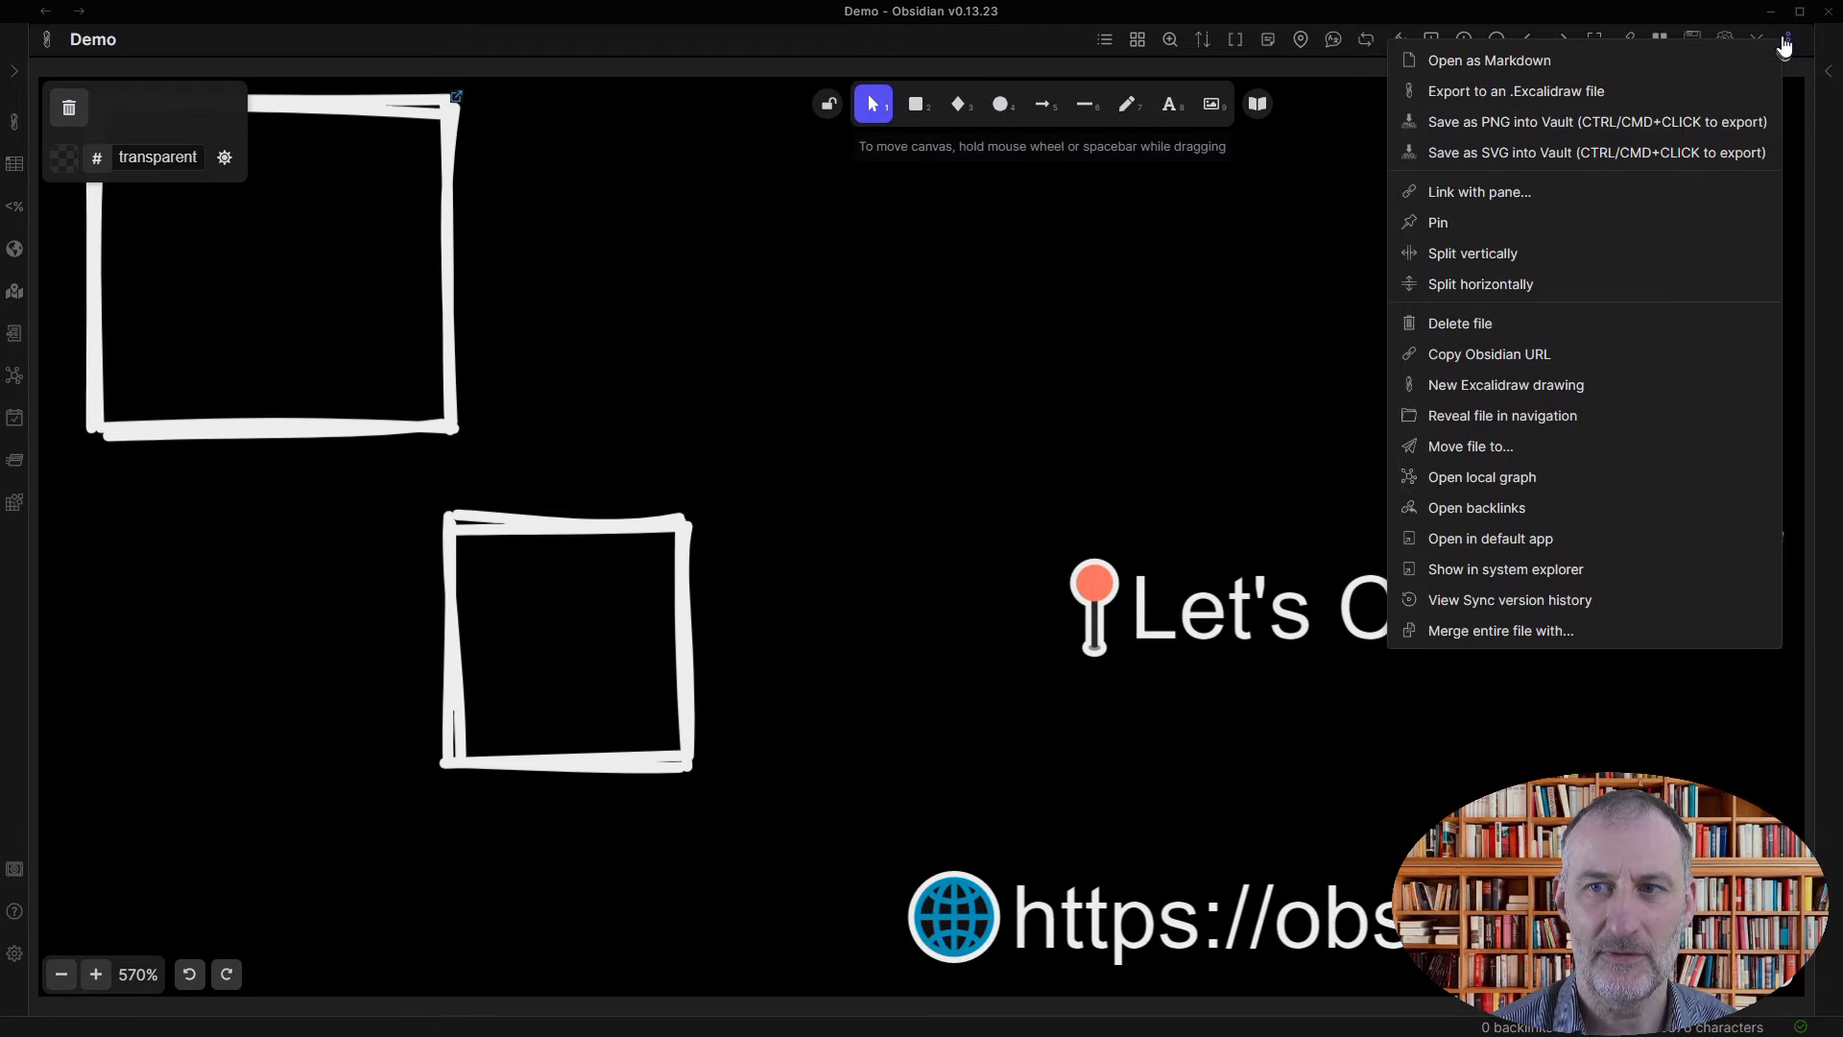
- Open the drawing as Markdown to view its text elements and JSON
{"action": "left_click", "coordinate": [1488, 60]}
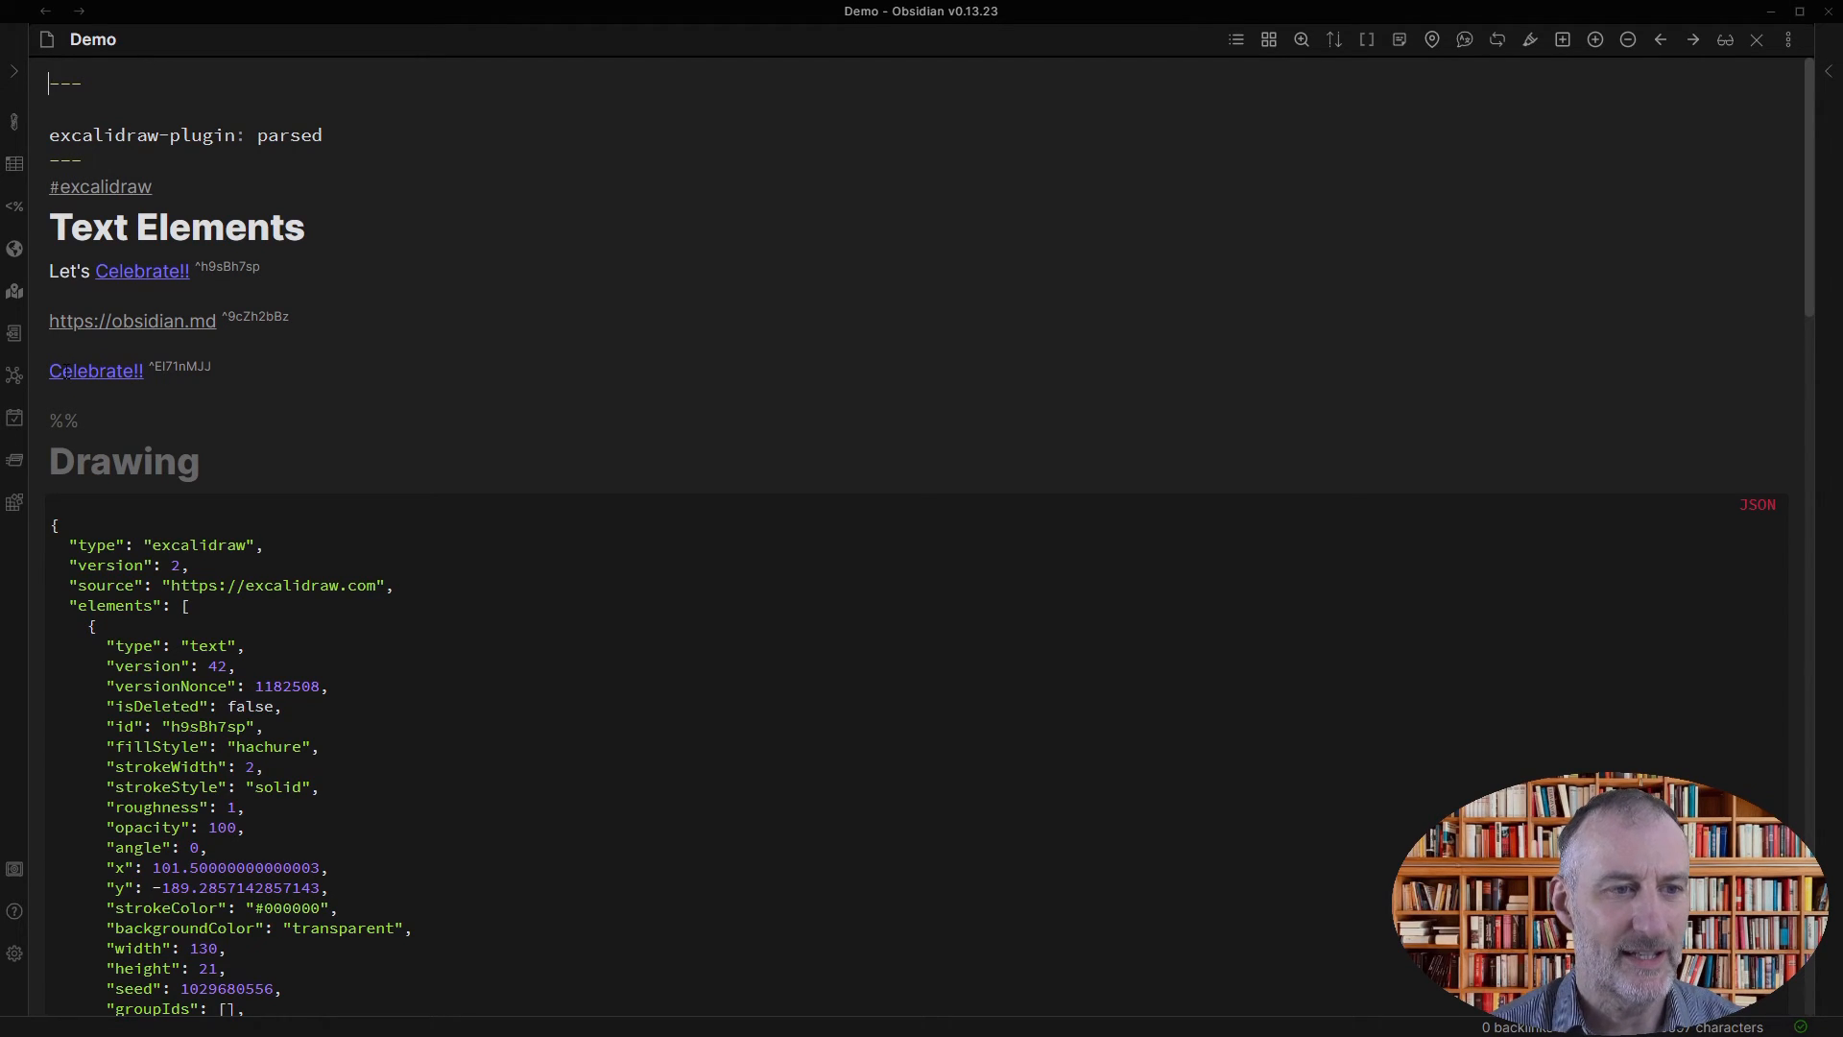
{"action": "mouse_move", "coordinate": [1788, 38]}
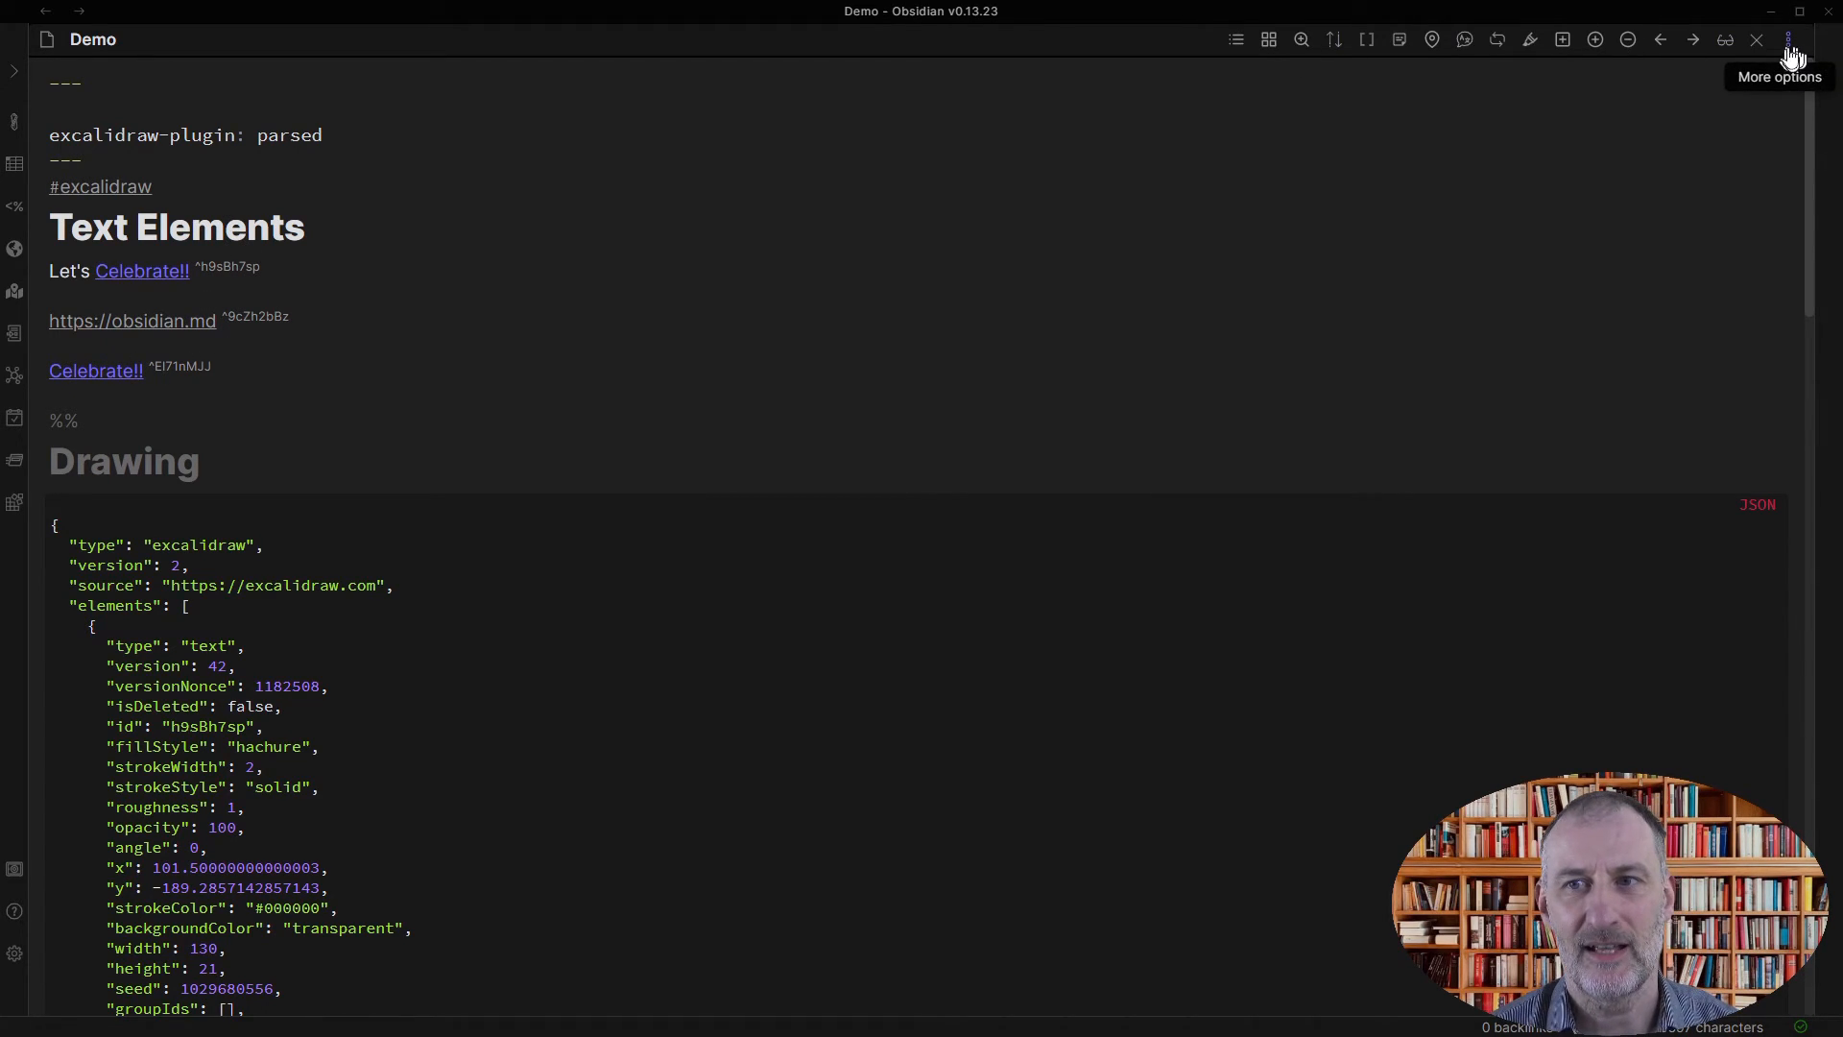
- Switch the file back to the Excalidraw canvas view and open Obsidian settings
{"action": "left_click", "coordinate": [1788, 38]}
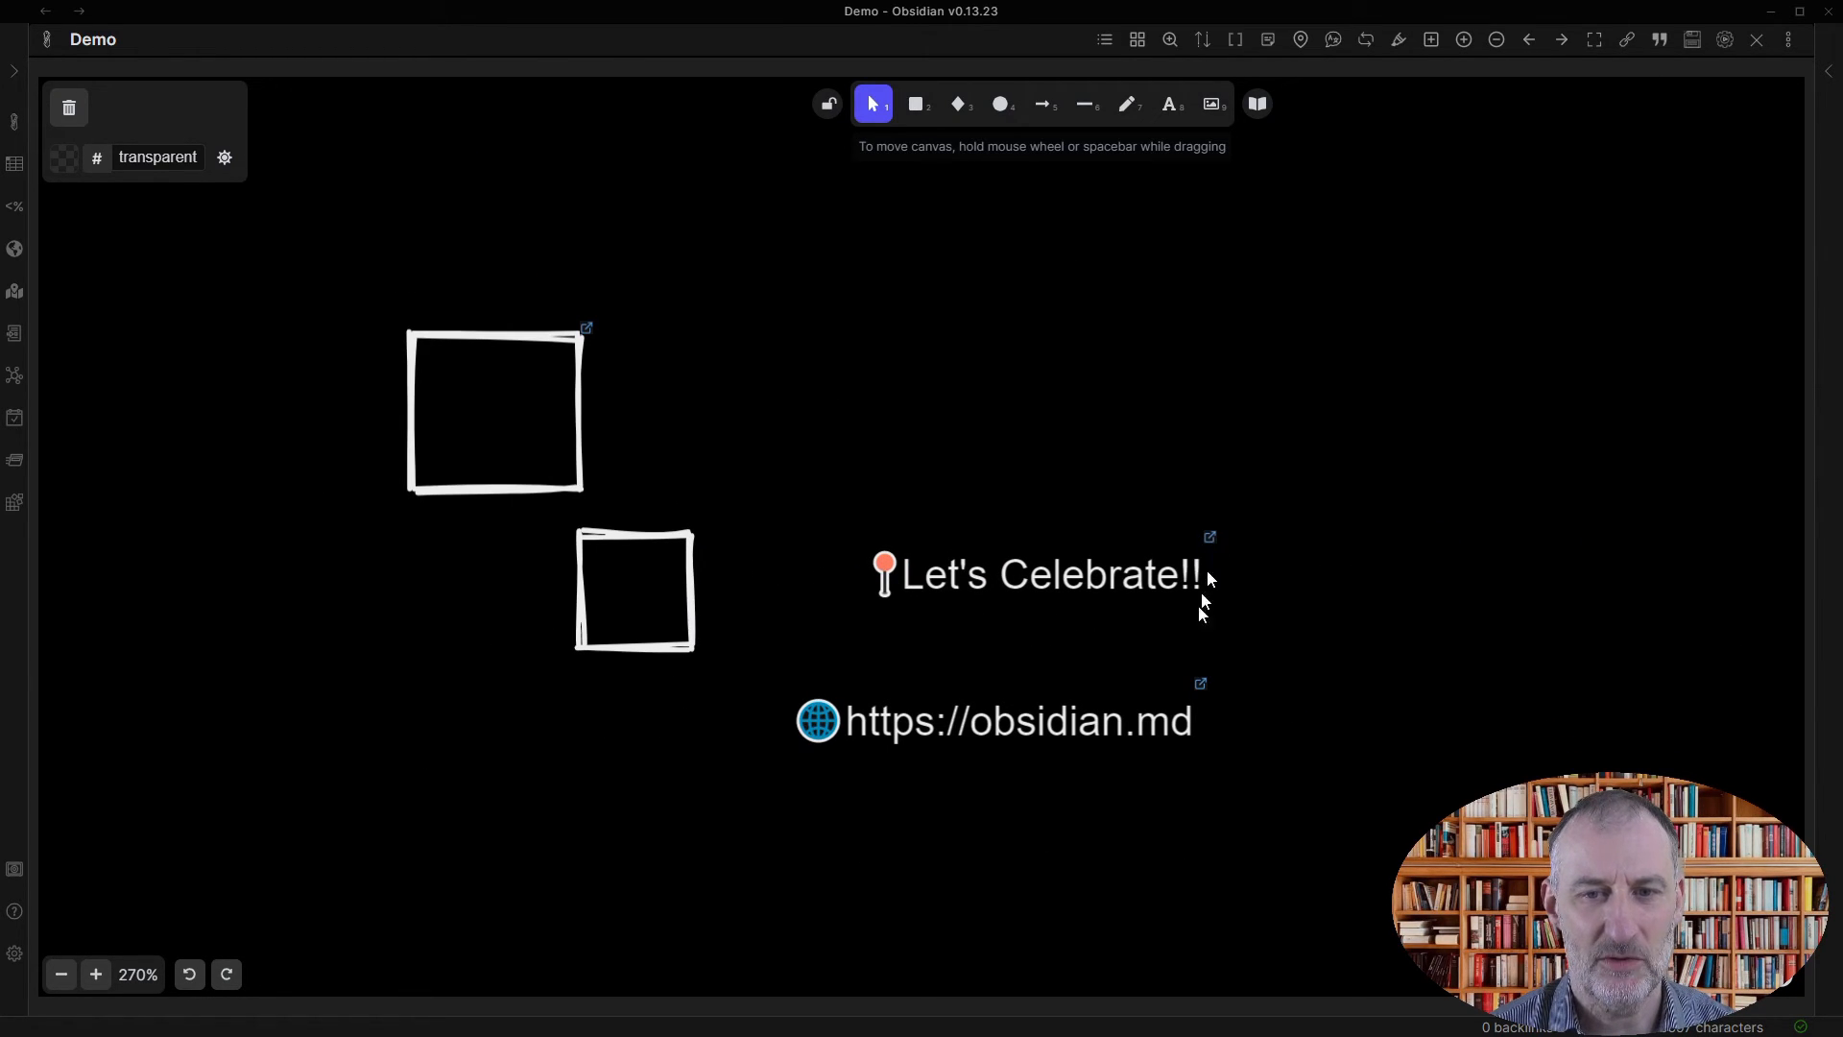
{"action": "mouse_move", "coordinate": [205, 776]}
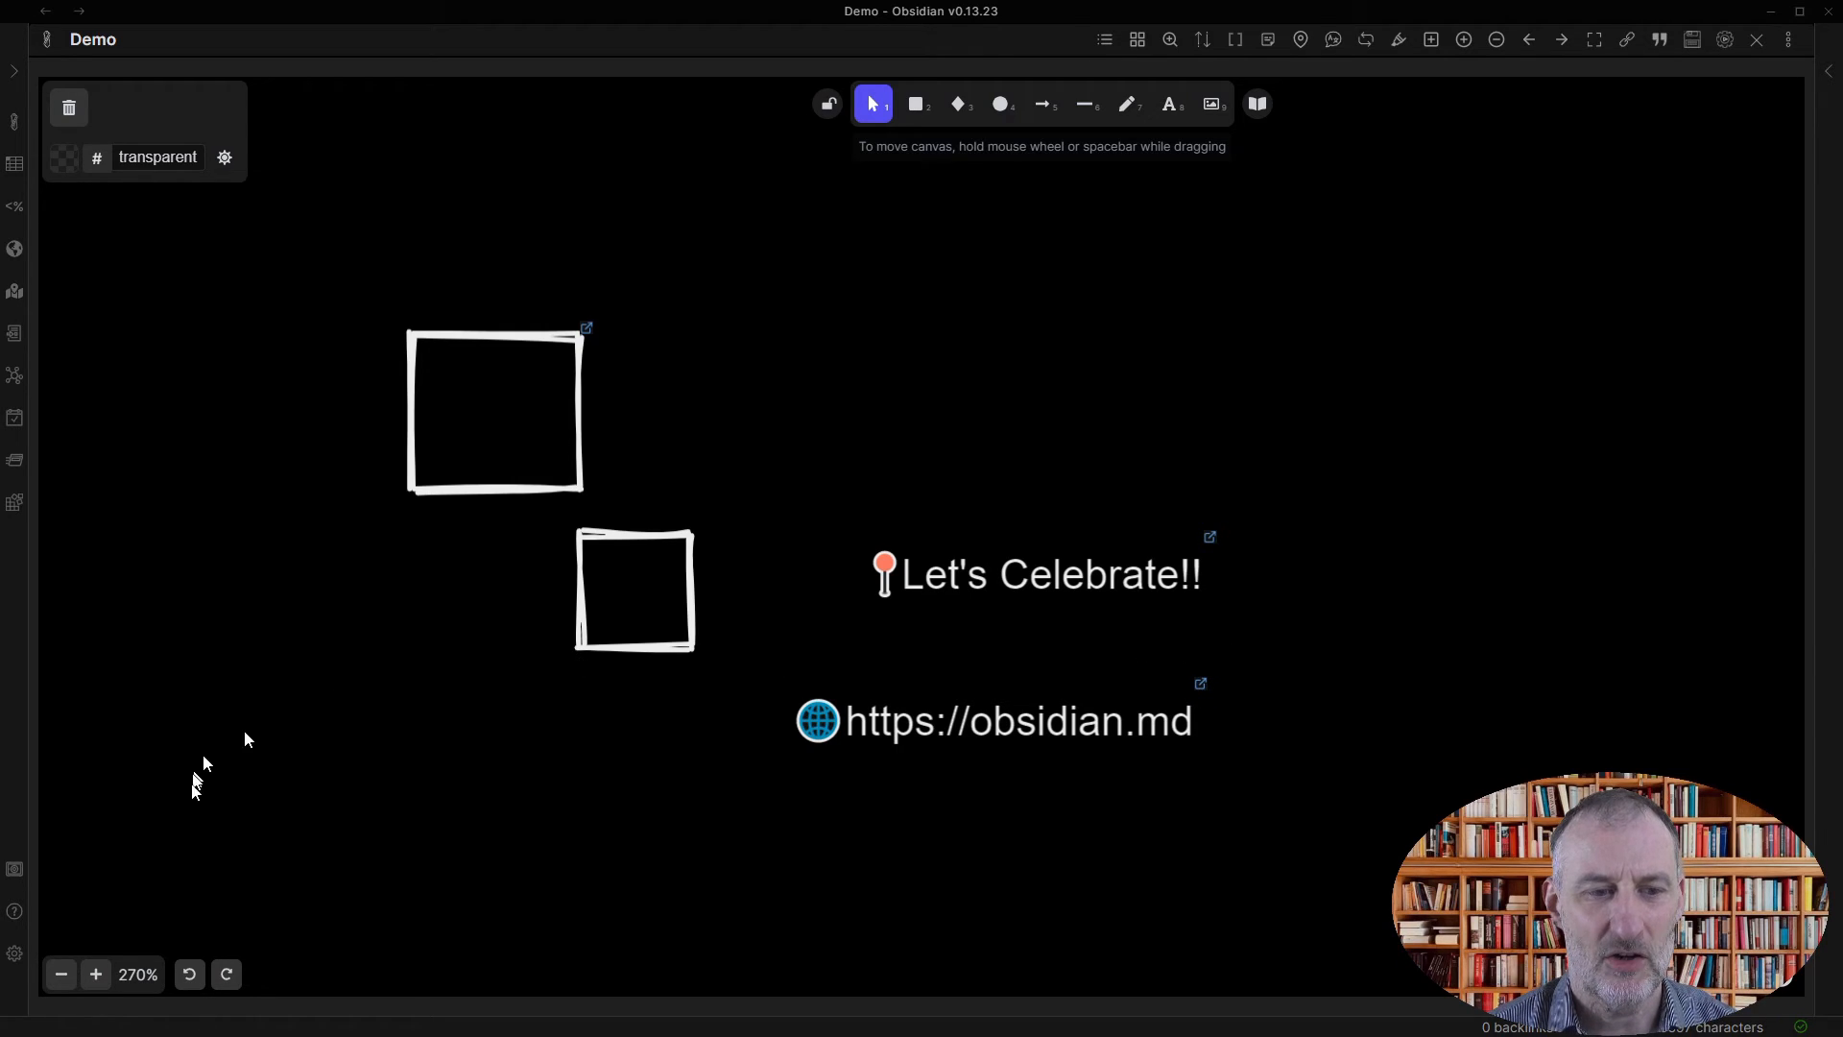
{"action": "left_click", "coordinate": [15, 953]}
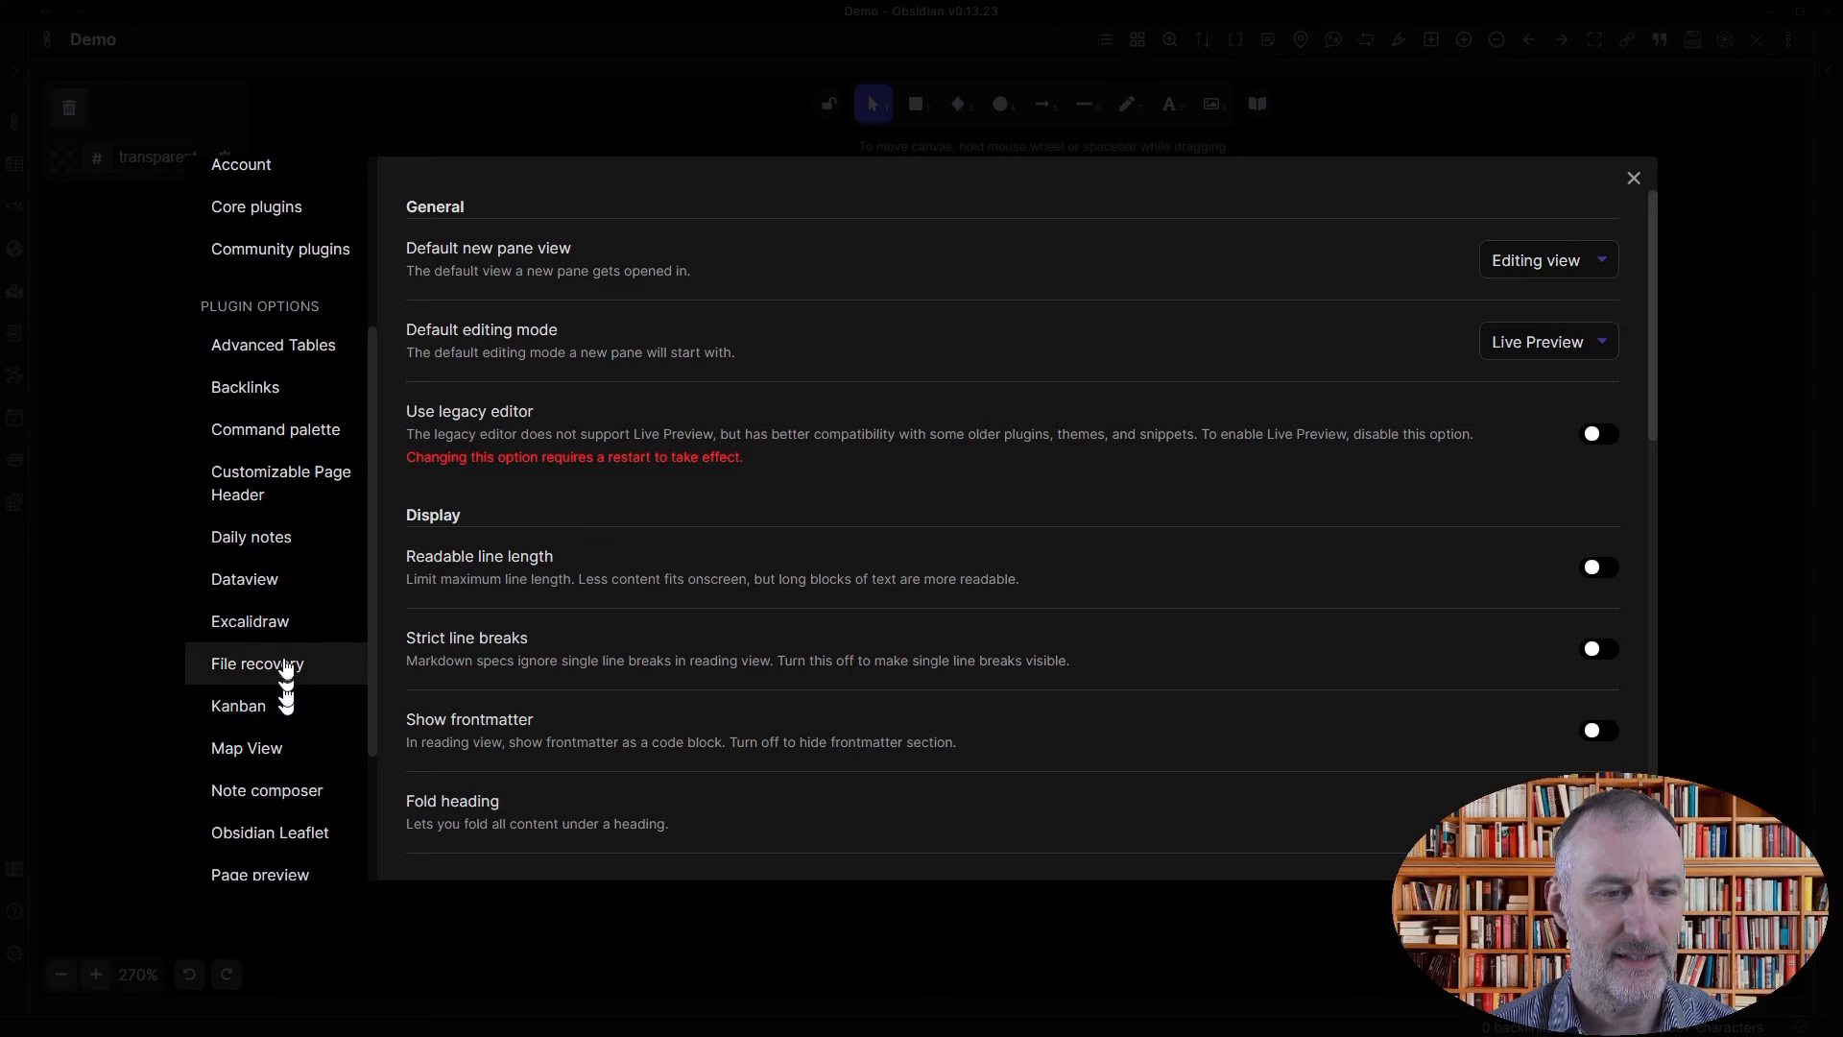
- Empty the Excalidraw Link prefix and URL prefix settings, then close Settings
{"action": "left_click", "coordinate": [250, 621]}
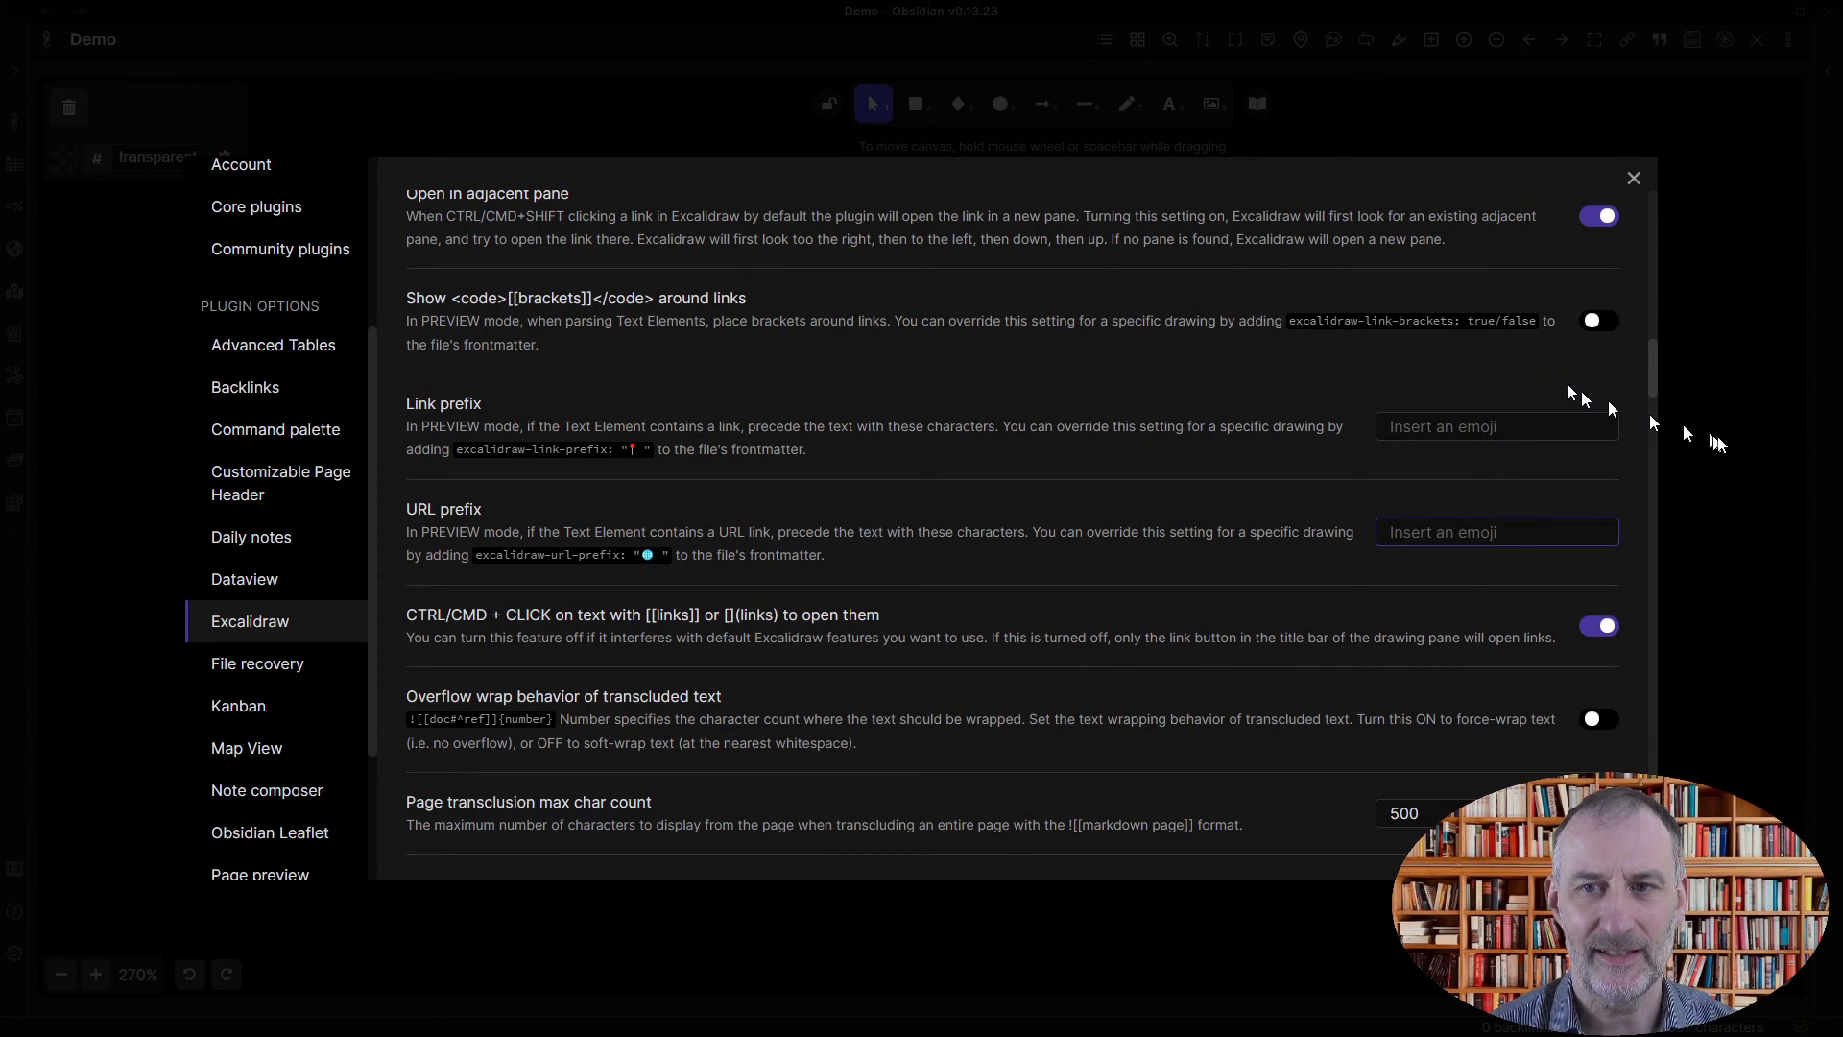
{"action": "left_click", "coordinate": [1632, 177]}
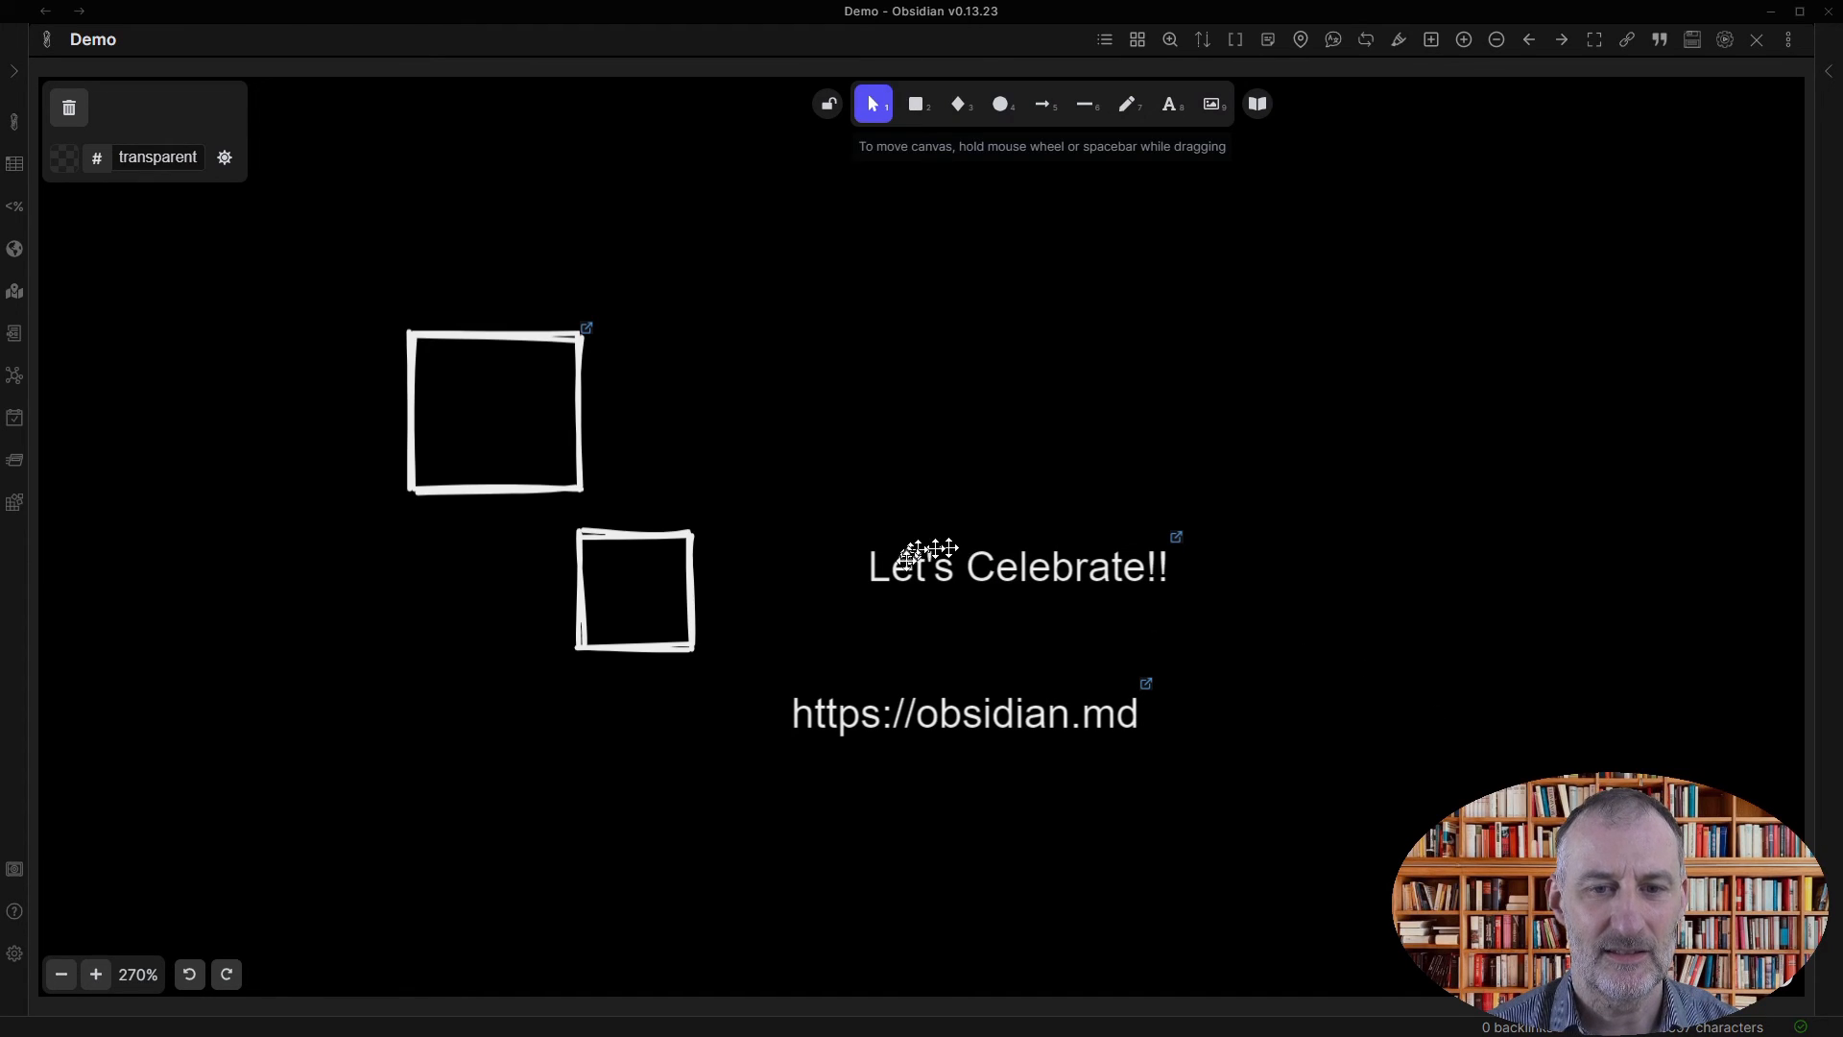
{"action": "mouse_move", "coordinate": [15, 953]}
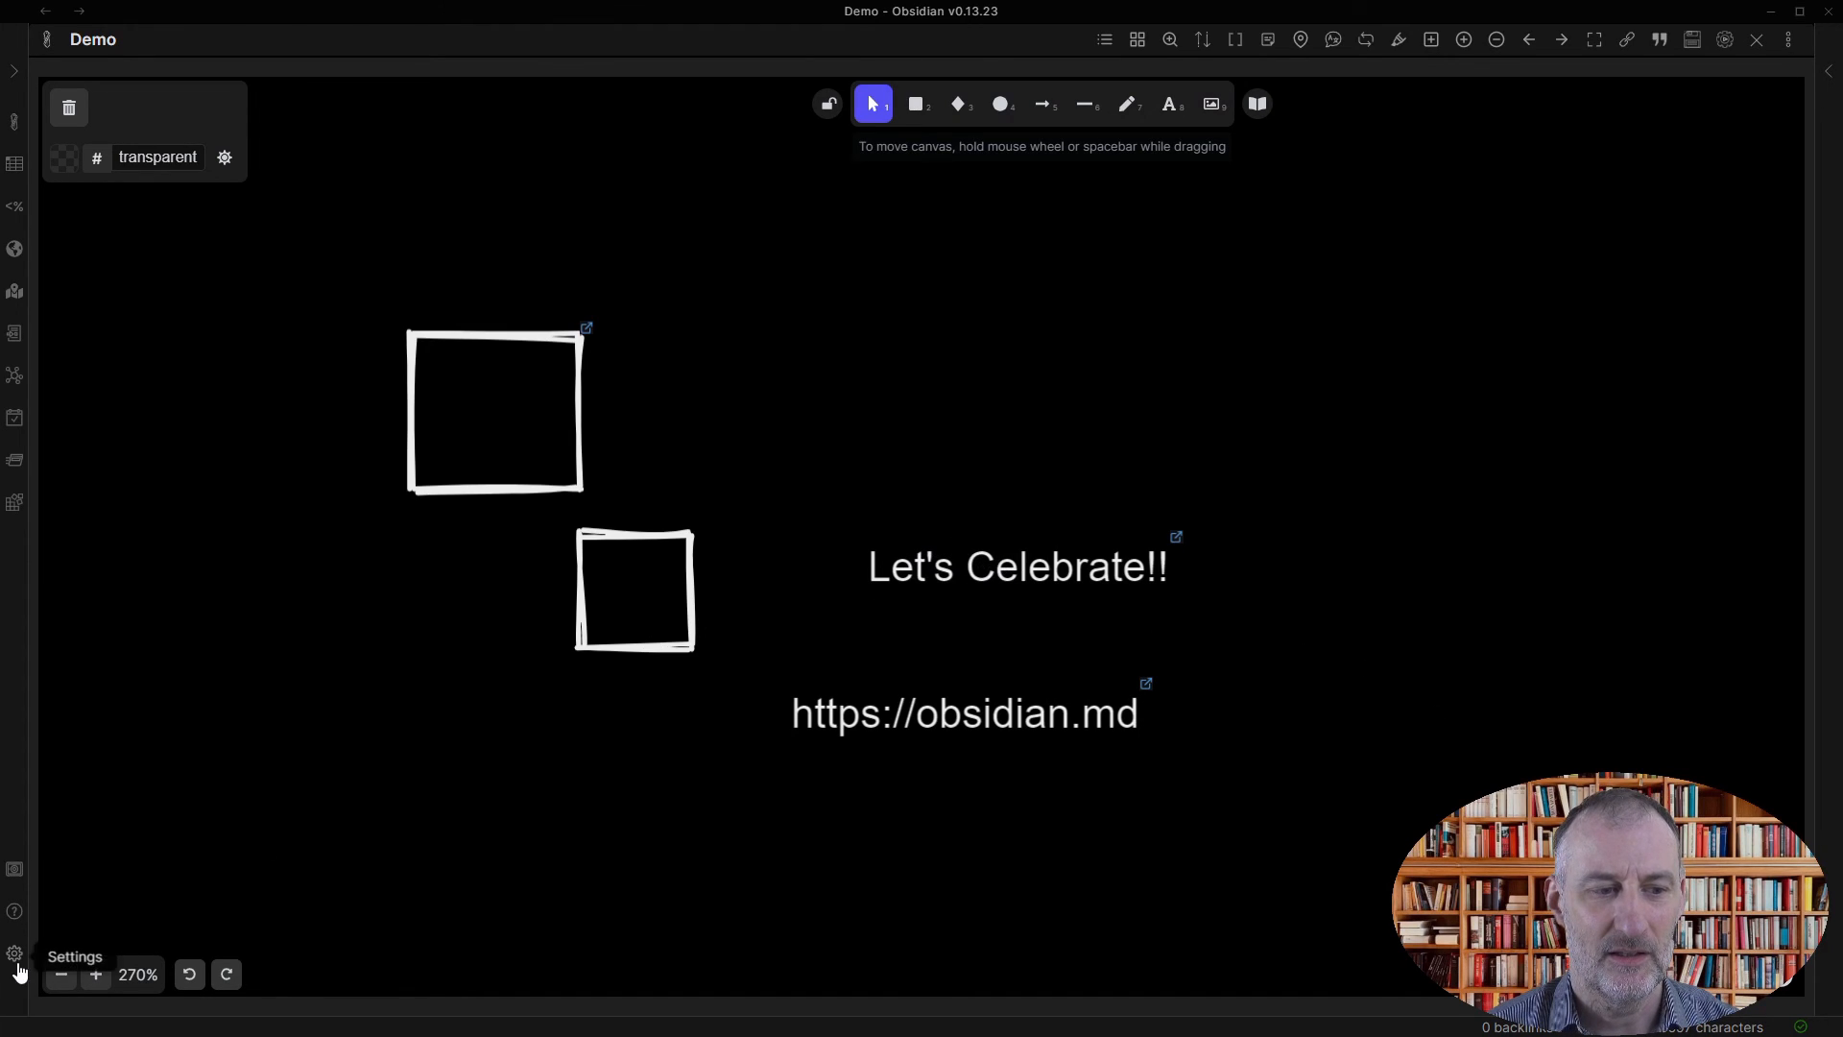
{"action": "mouse_move", "coordinate": [1183, 550]}
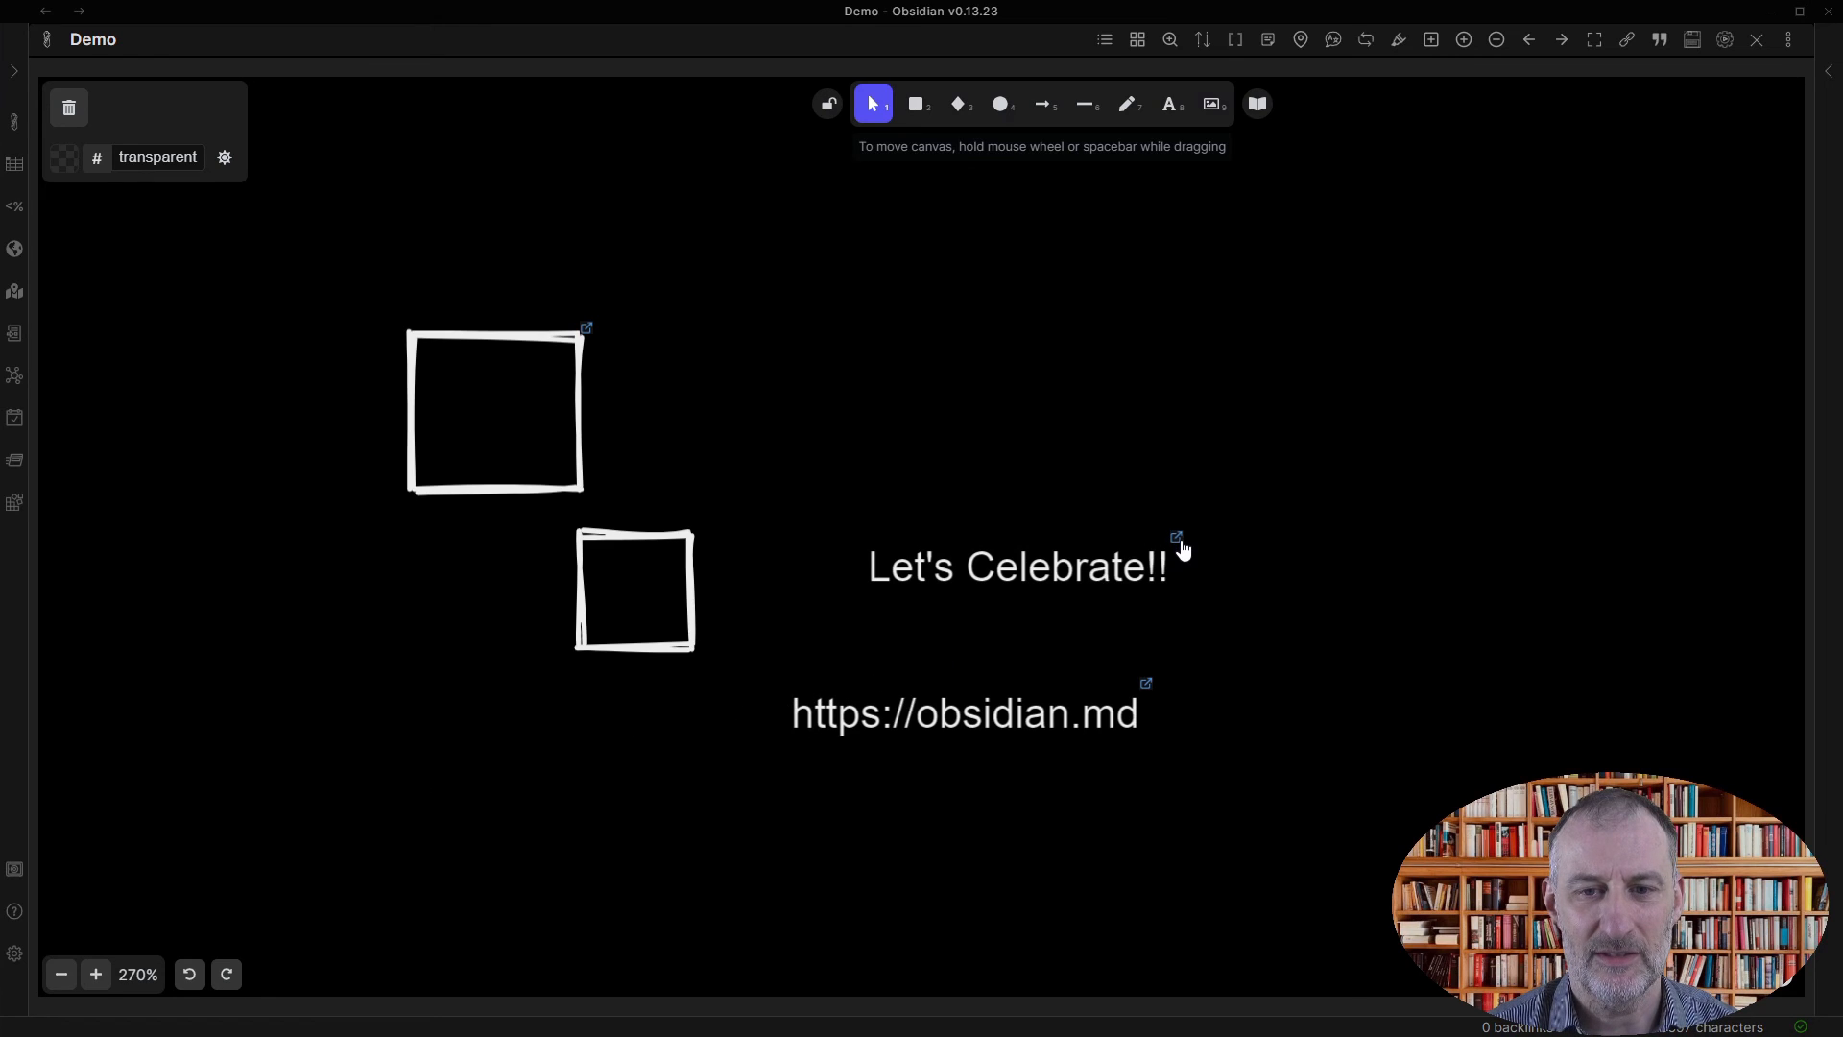
{"action": "mouse_move", "coordinate": [588, 334]}
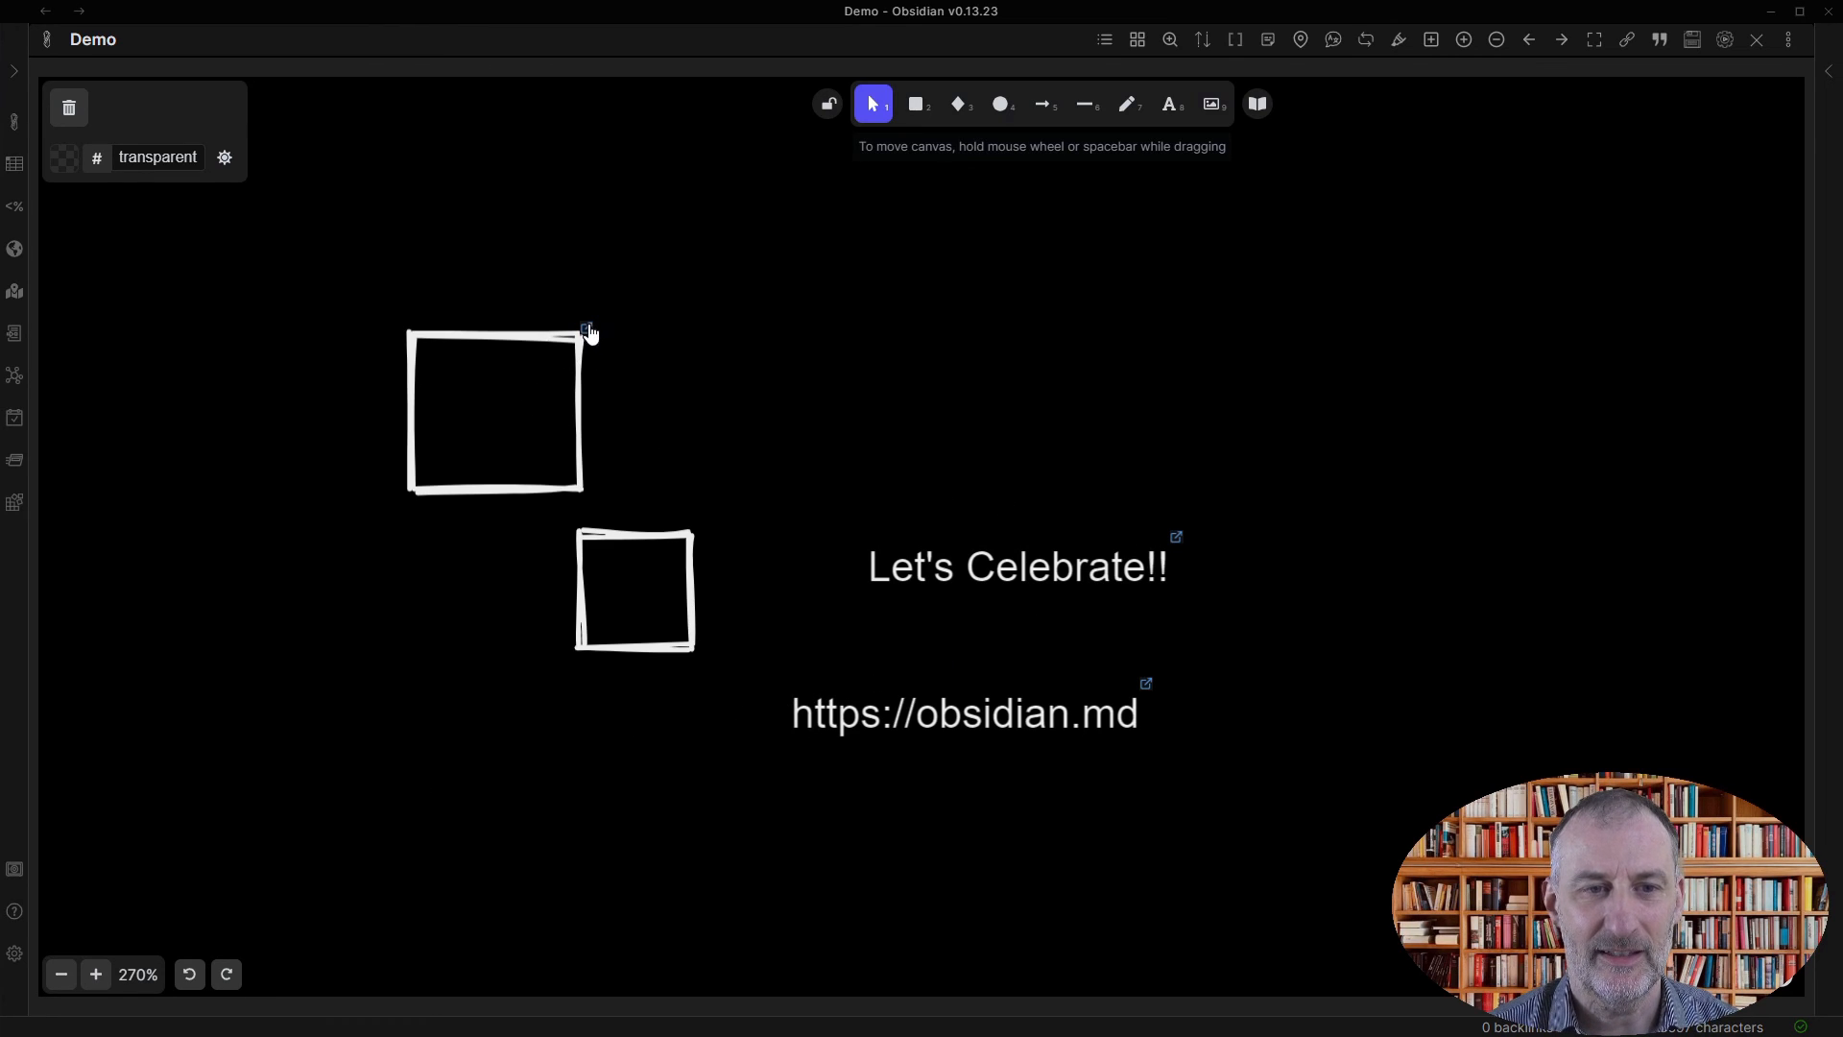